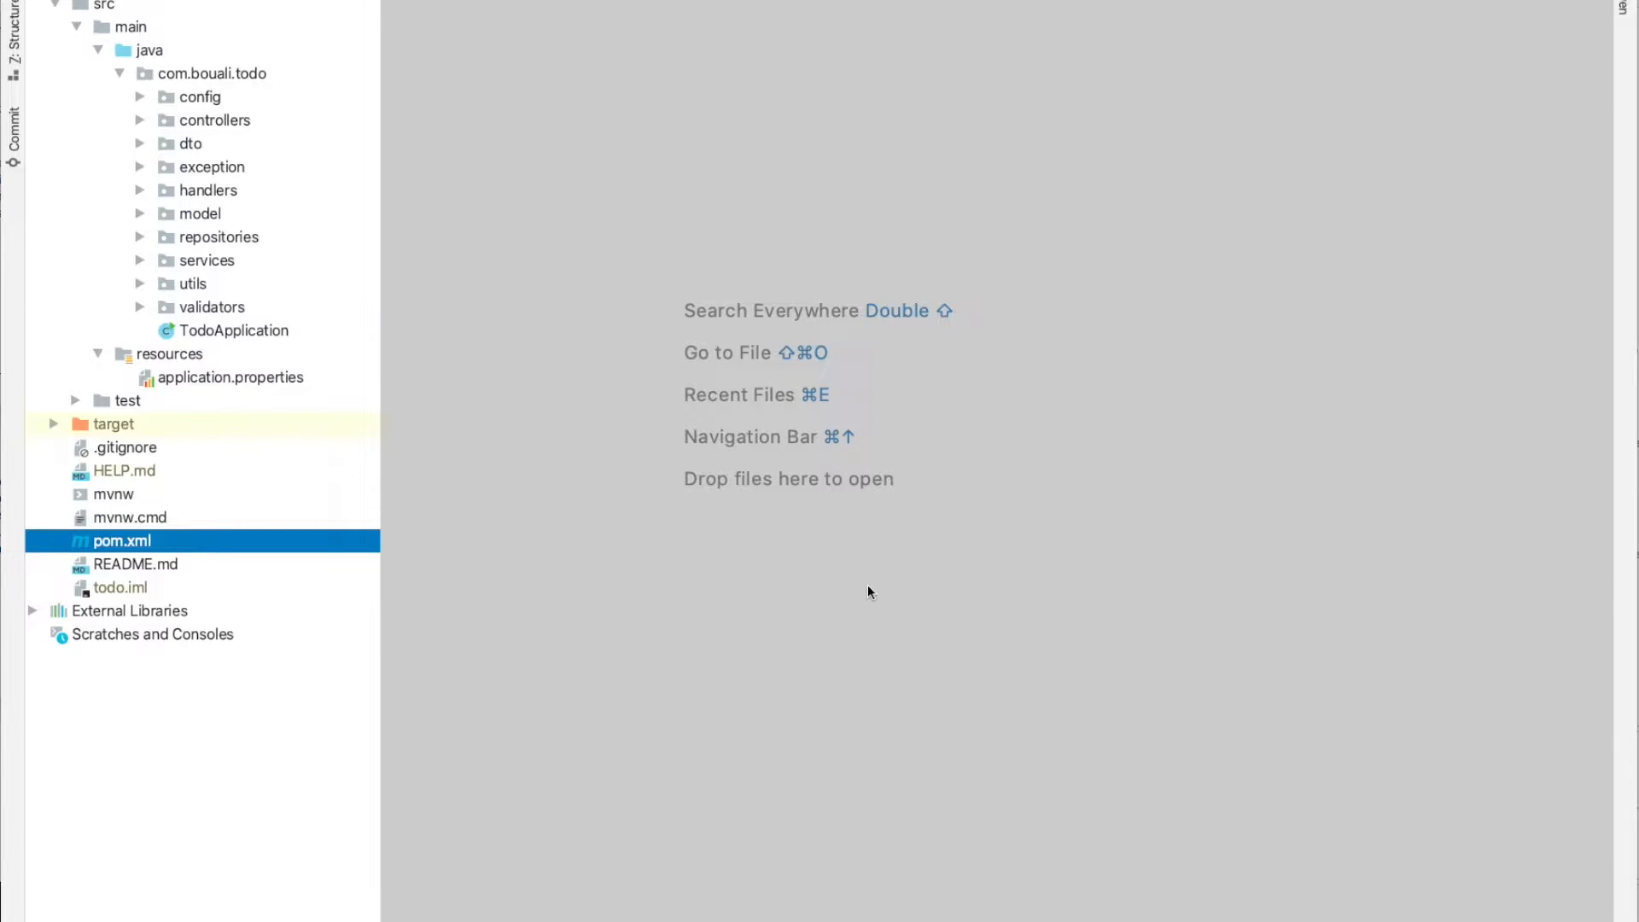
mouse_move(644, 398)
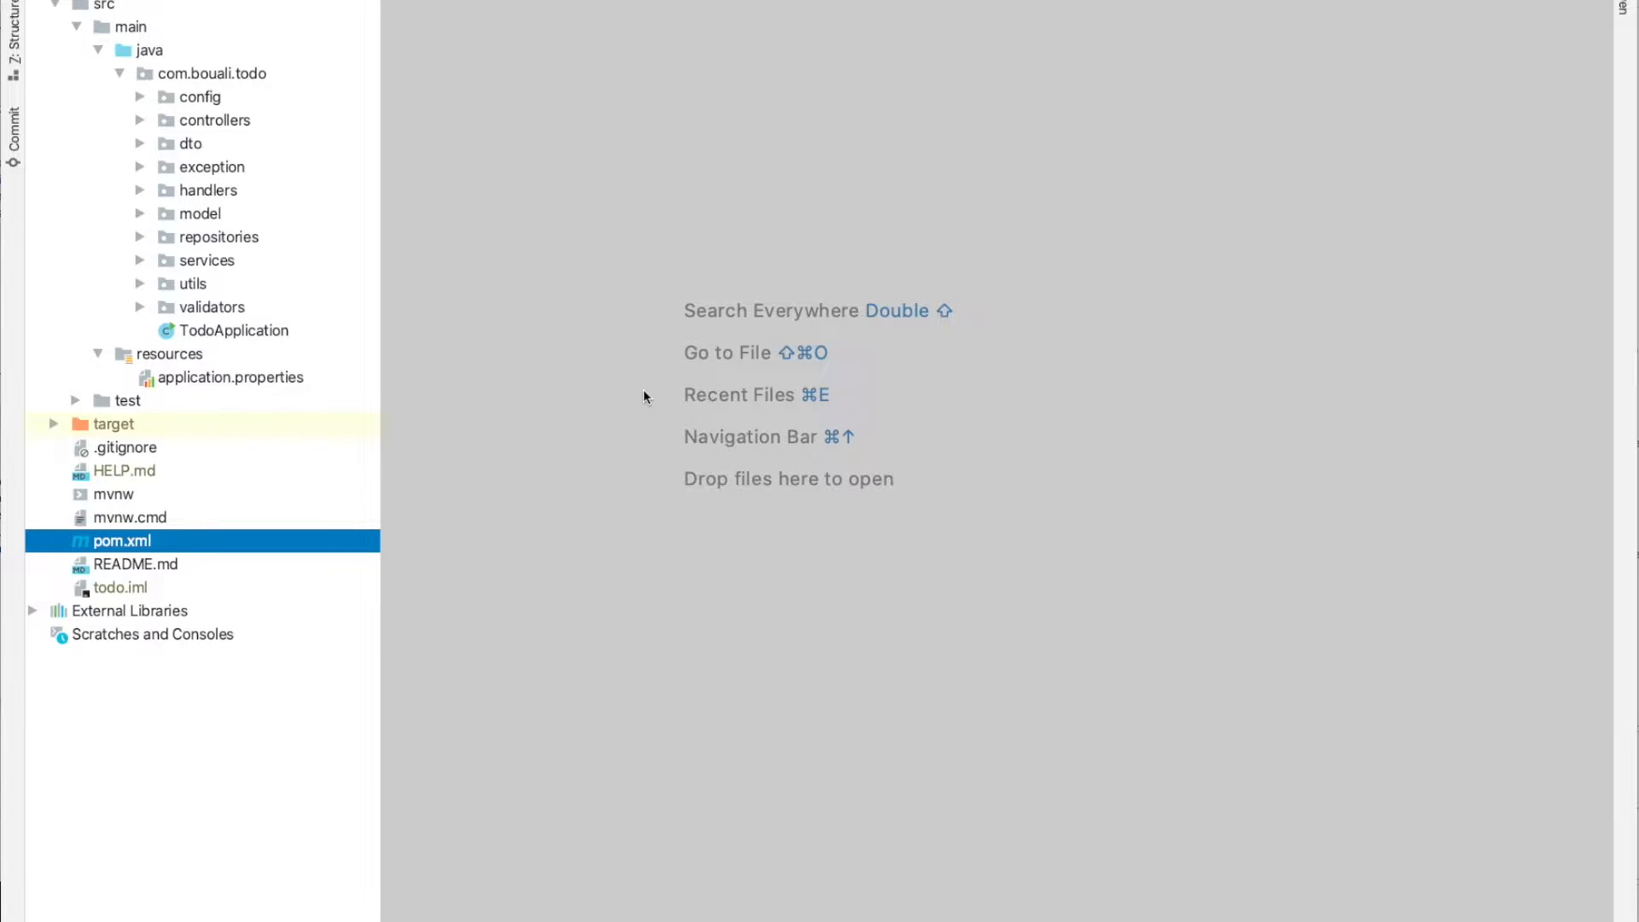
mouse_move(601, 355)
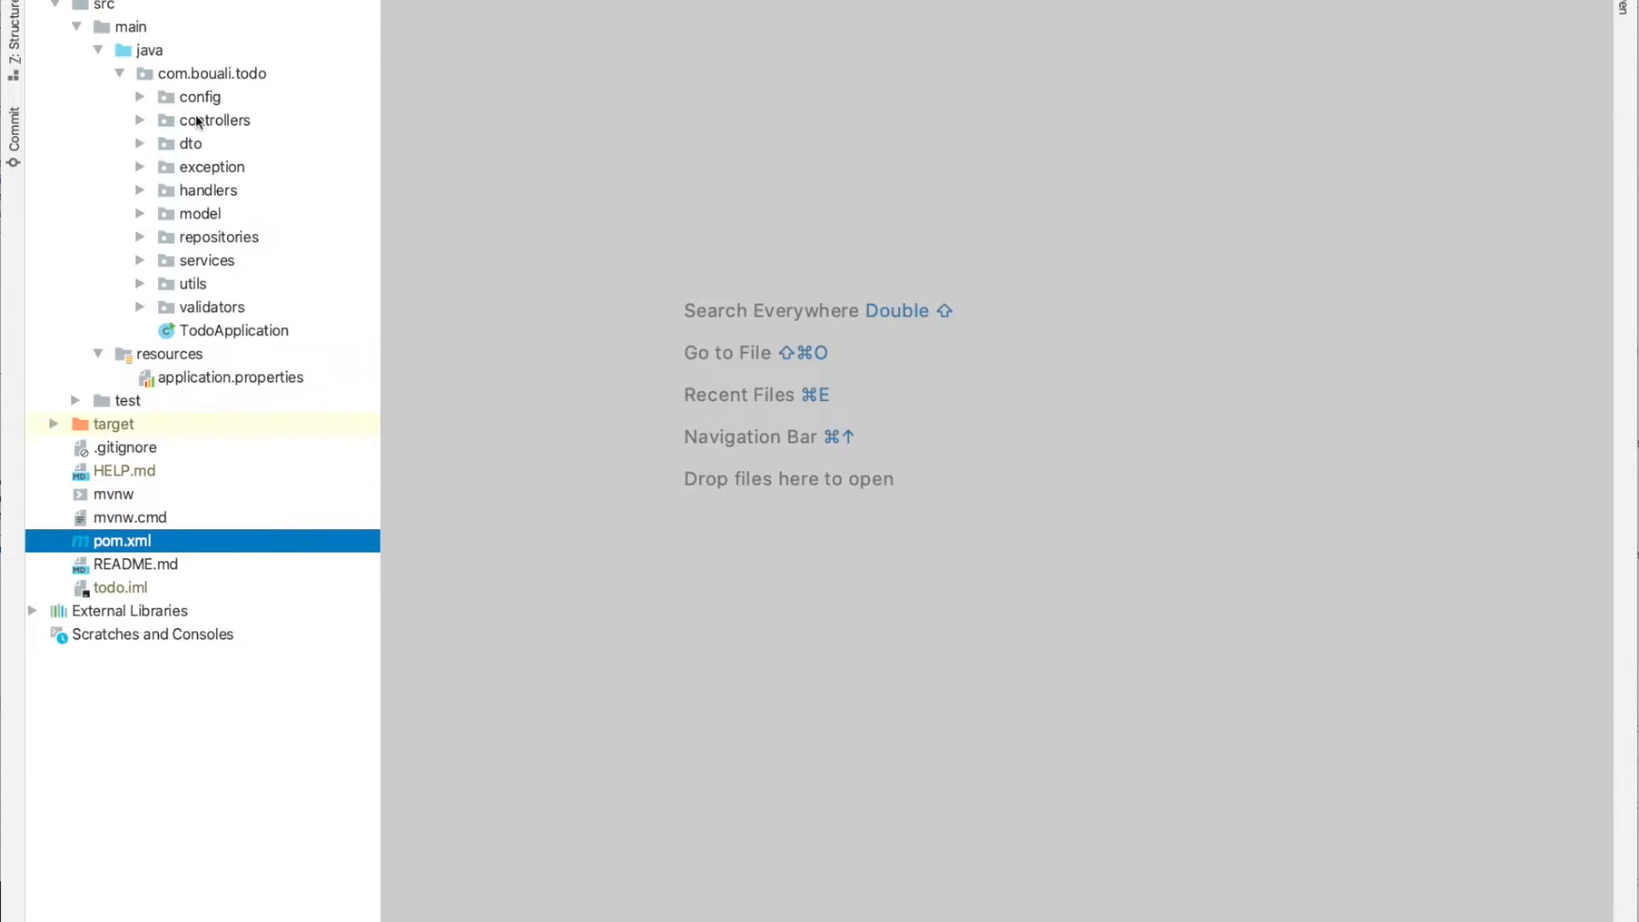
Expand the config package in the todo project tree to reveal SwaggerConfig
click(198, 96)
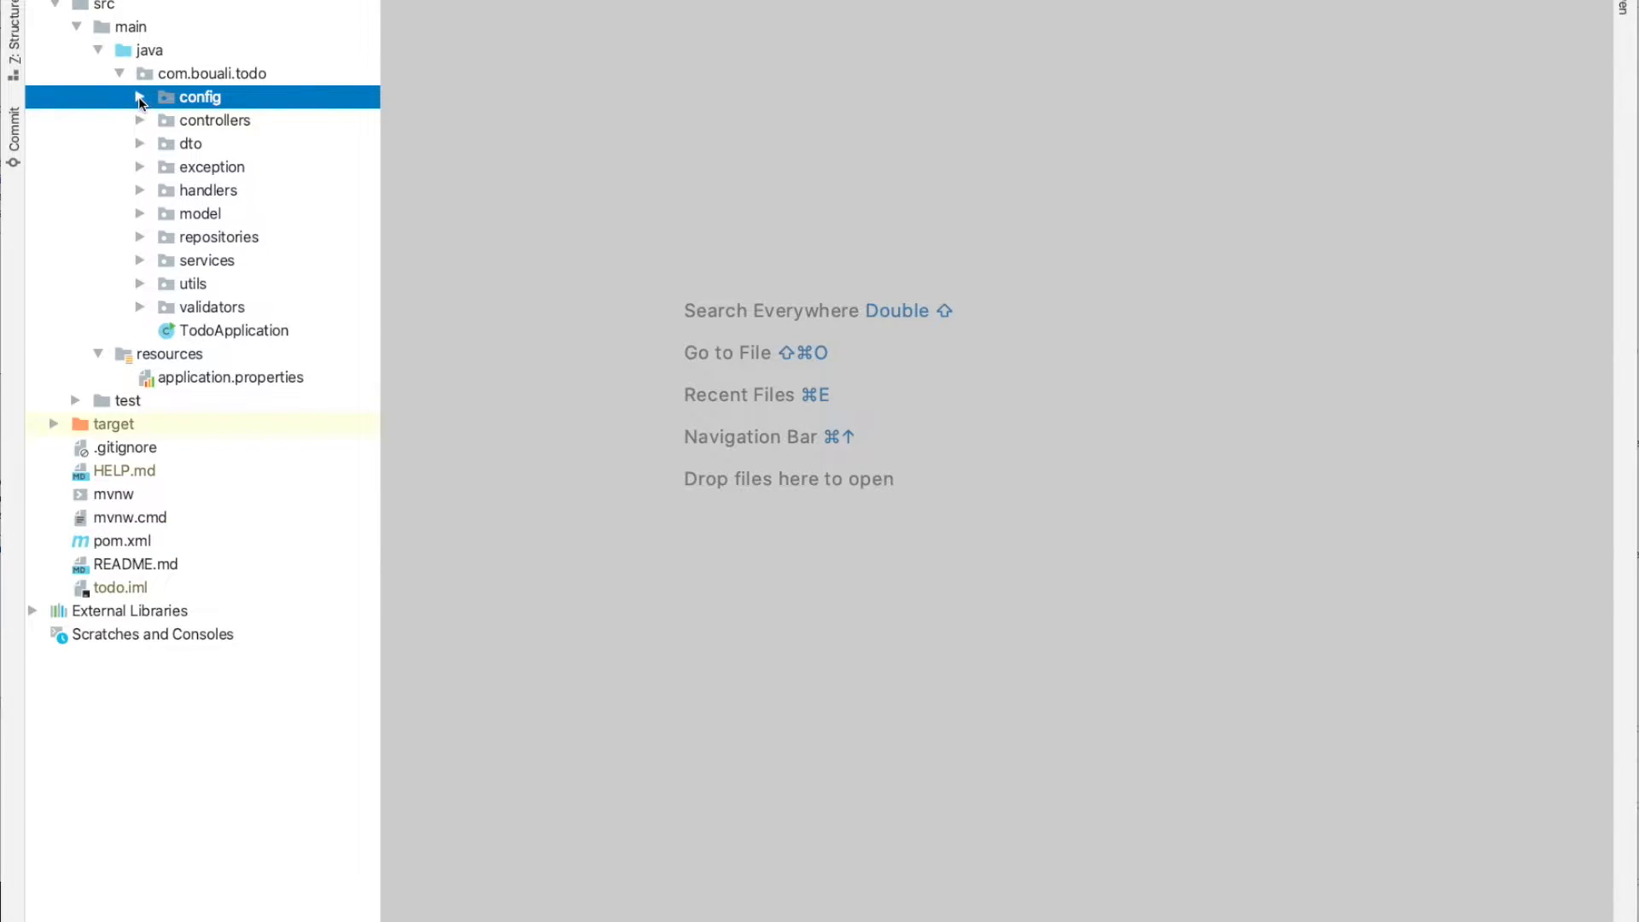
click(139, 96)
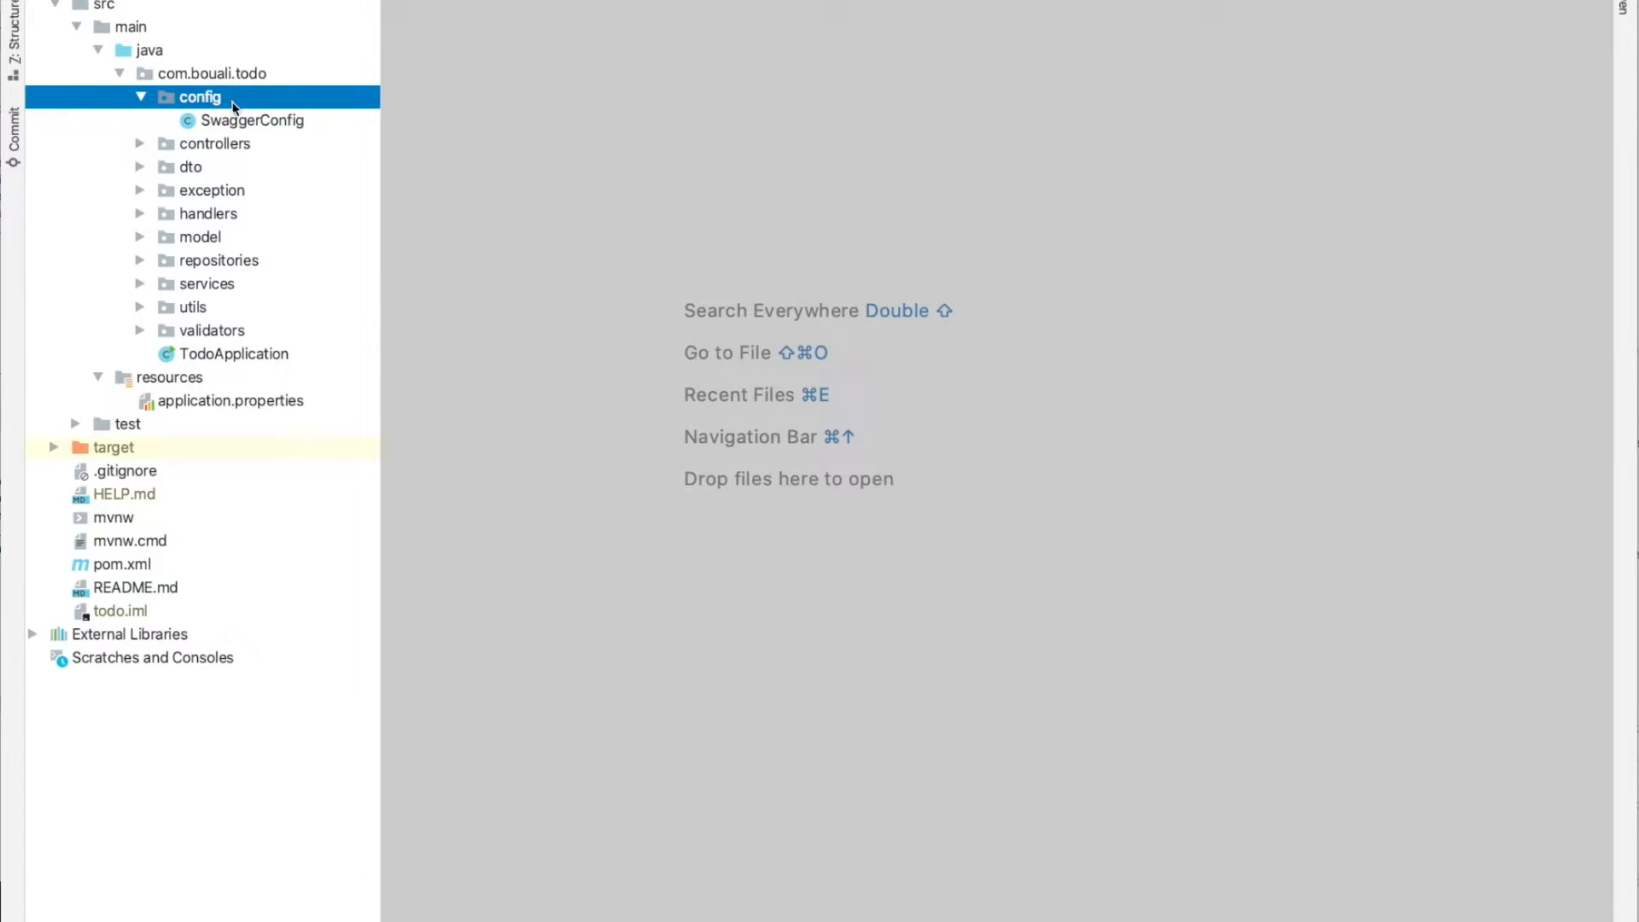
mouse_move(239, 128)
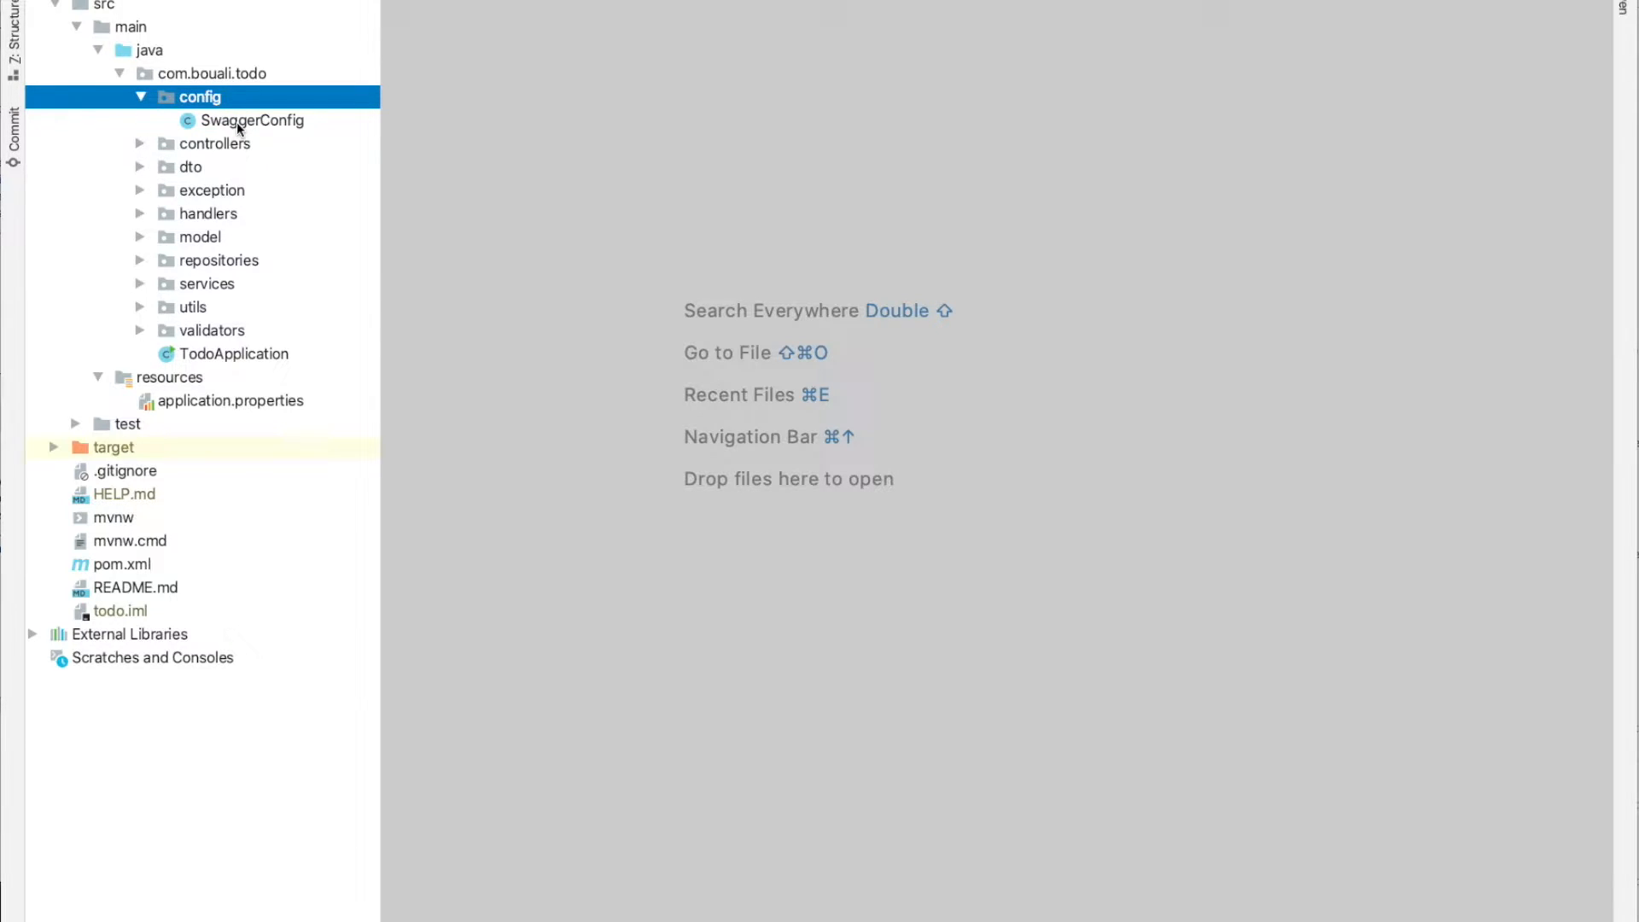
double_click(252, 119)
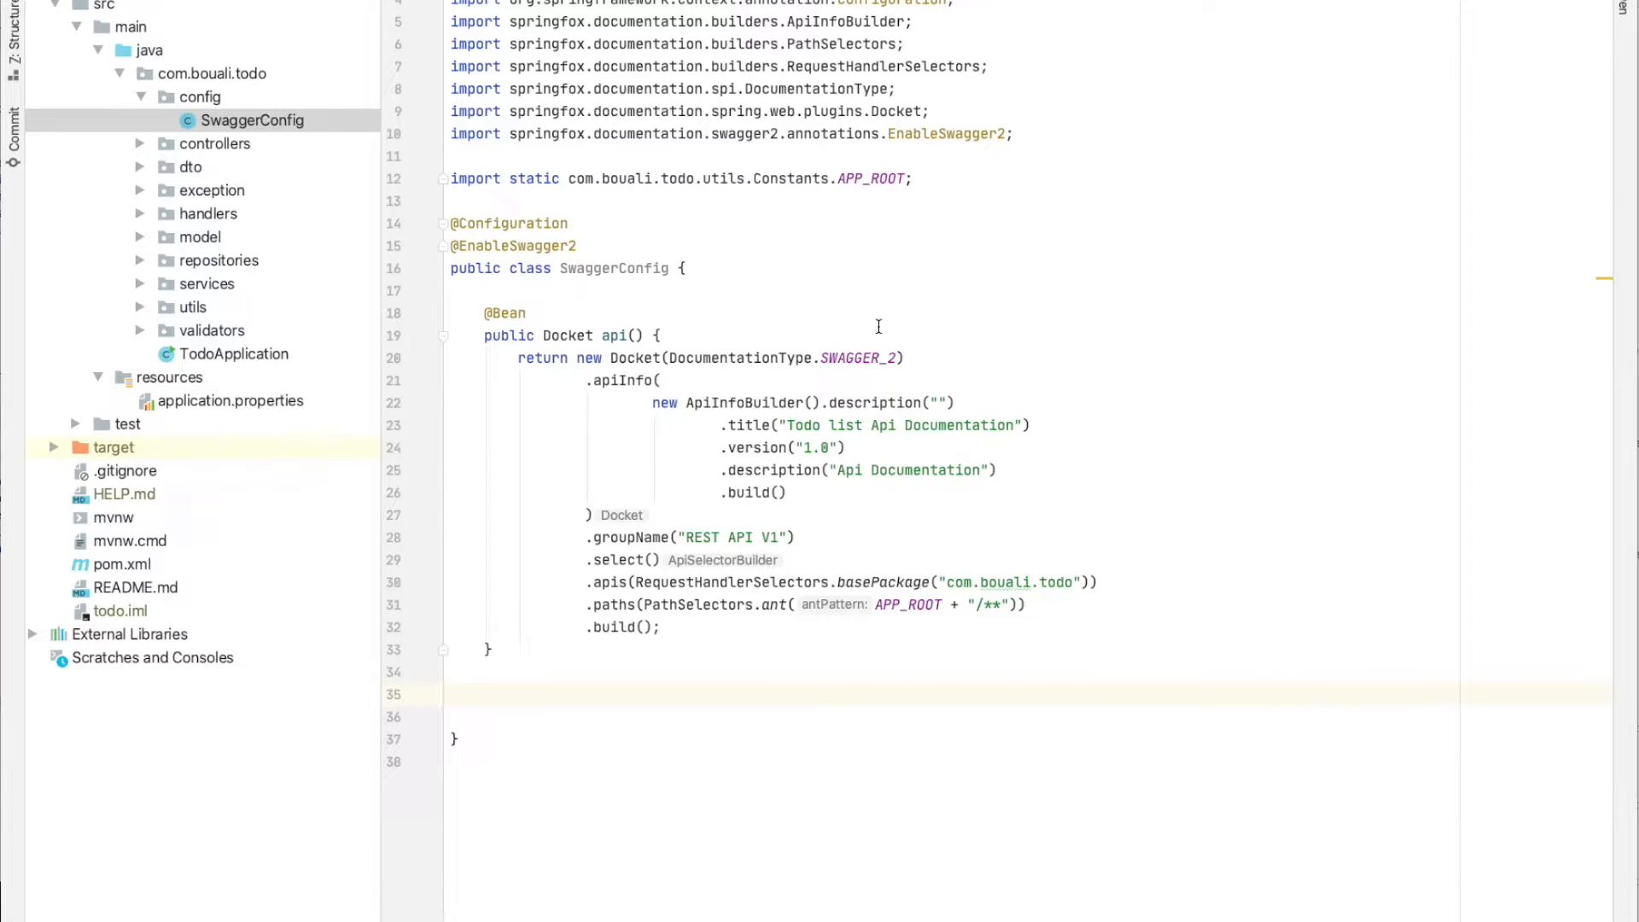
click(548, 222)
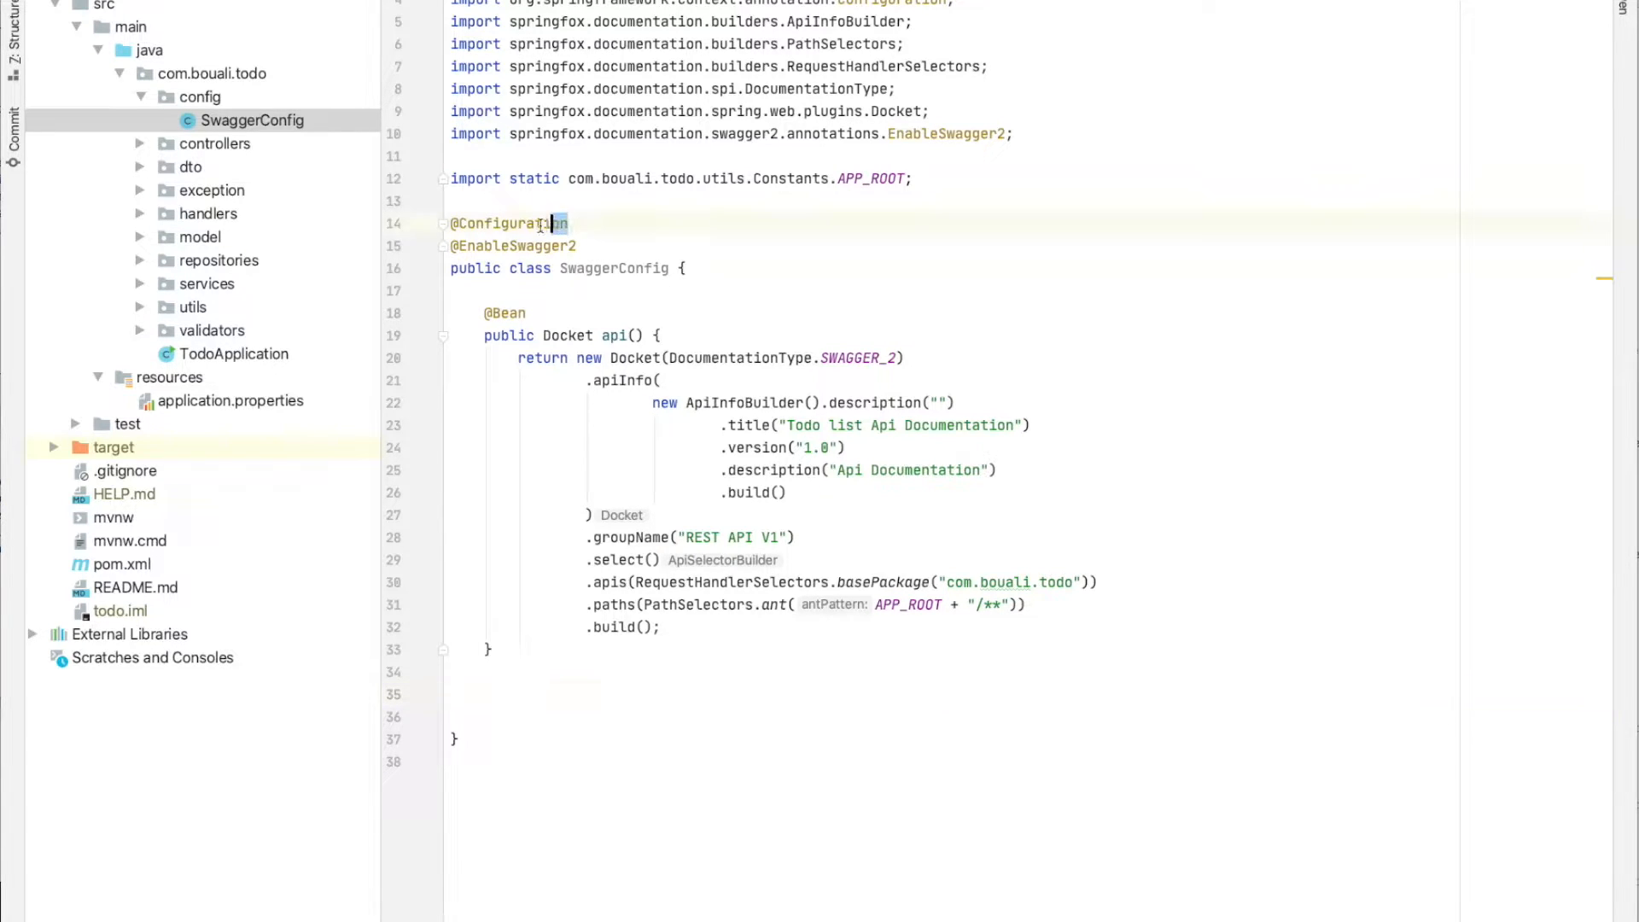
click(570, 224)
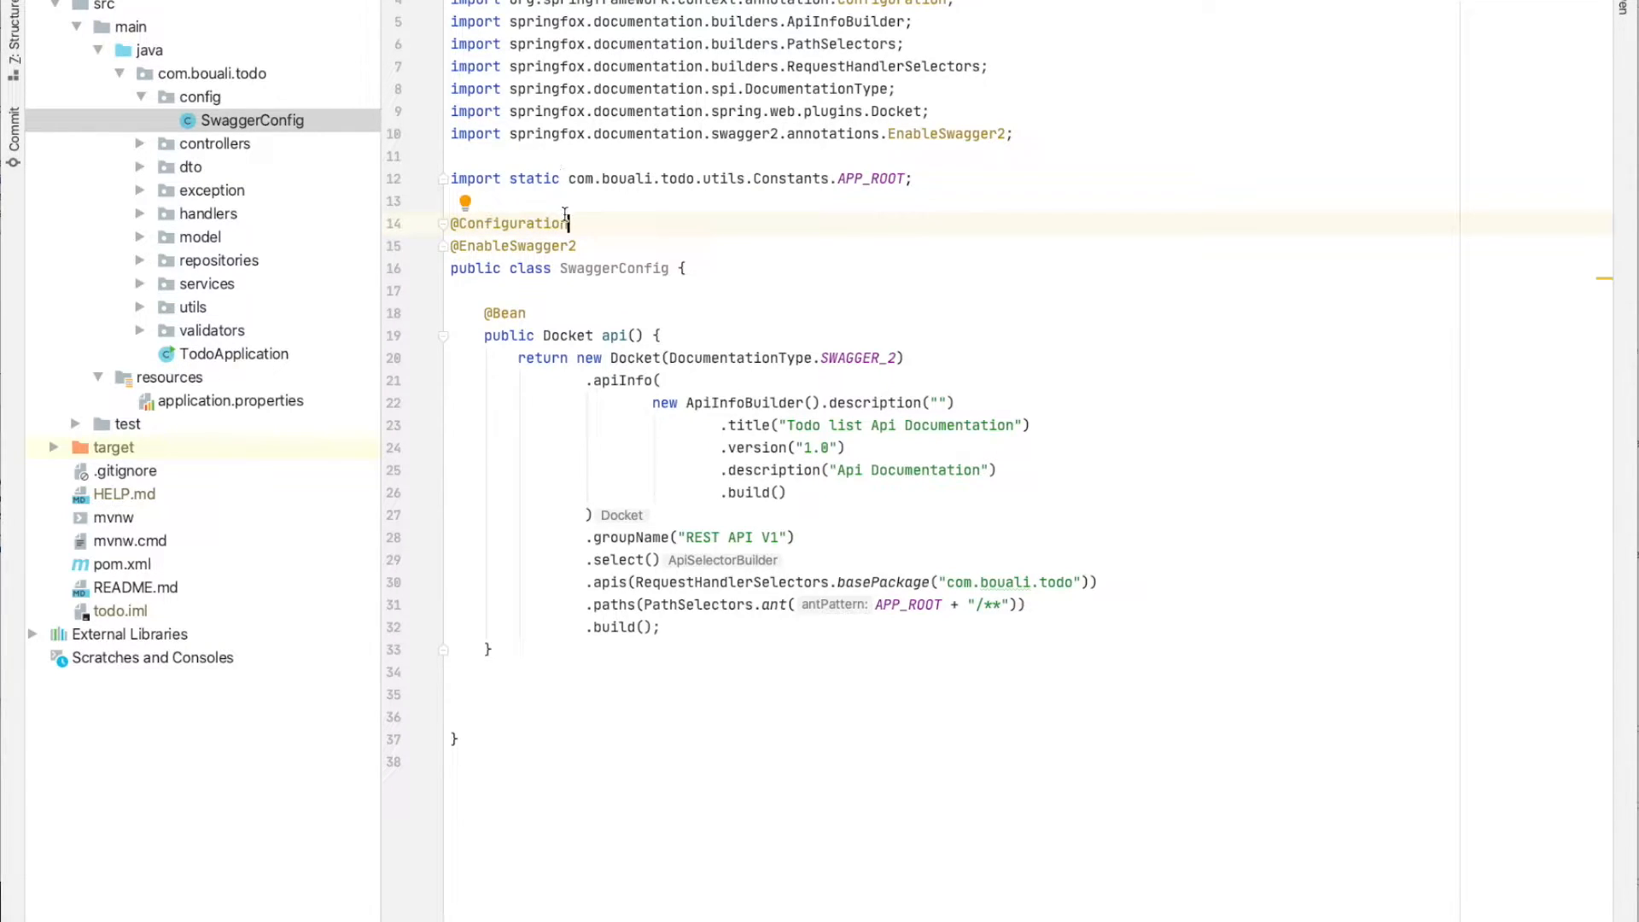
double_click(509, 222)
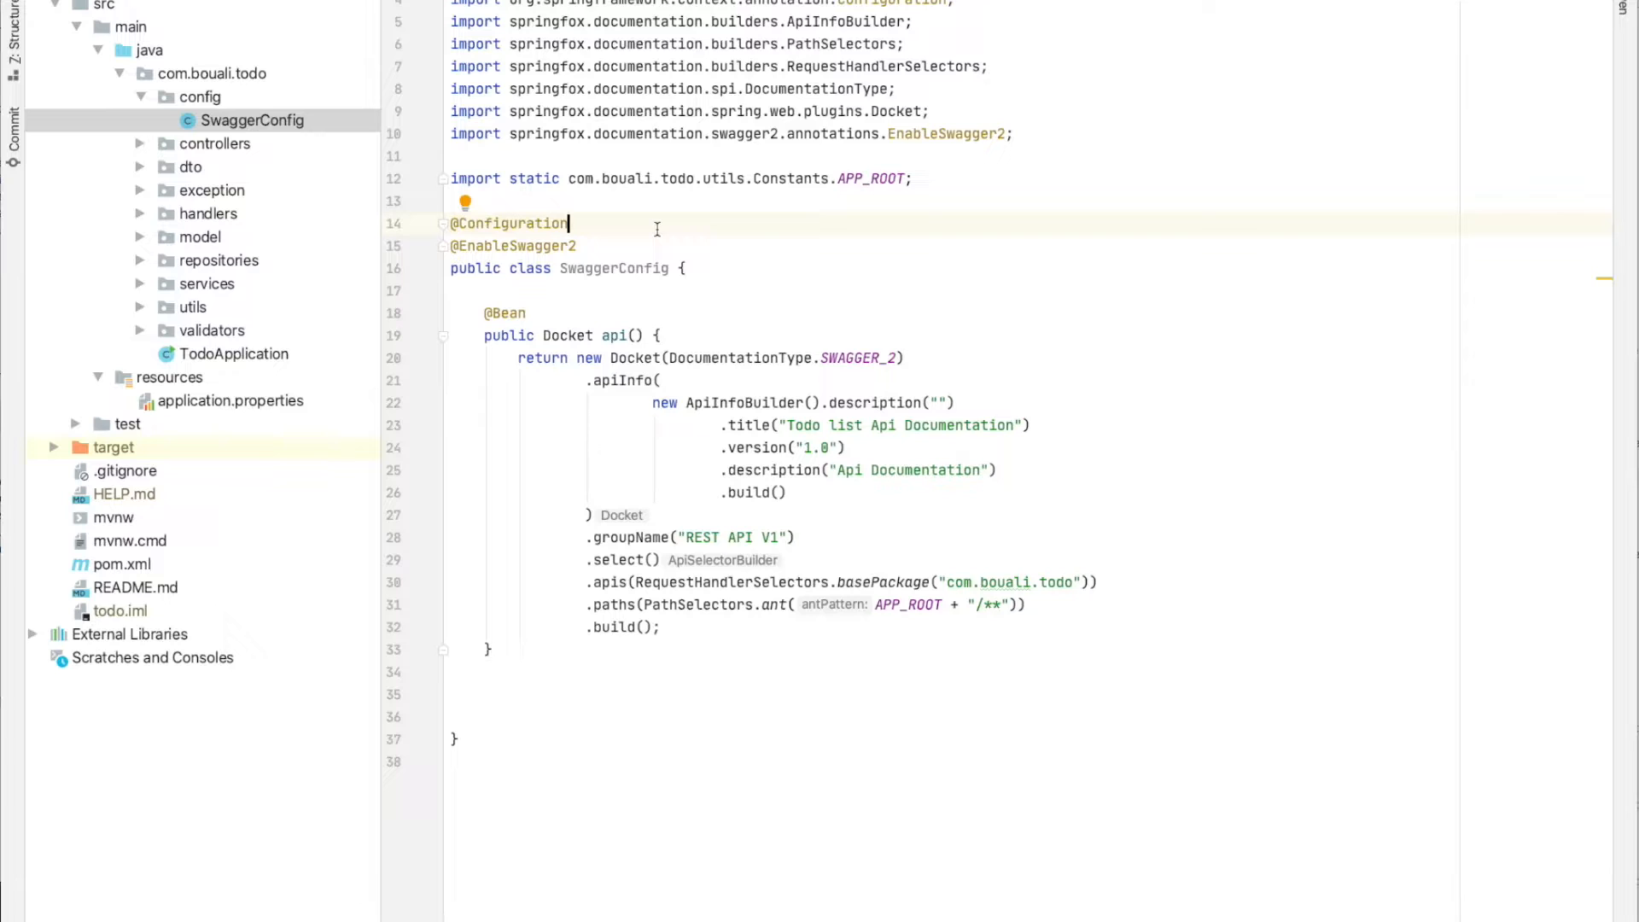
mouse_move(565, 310)
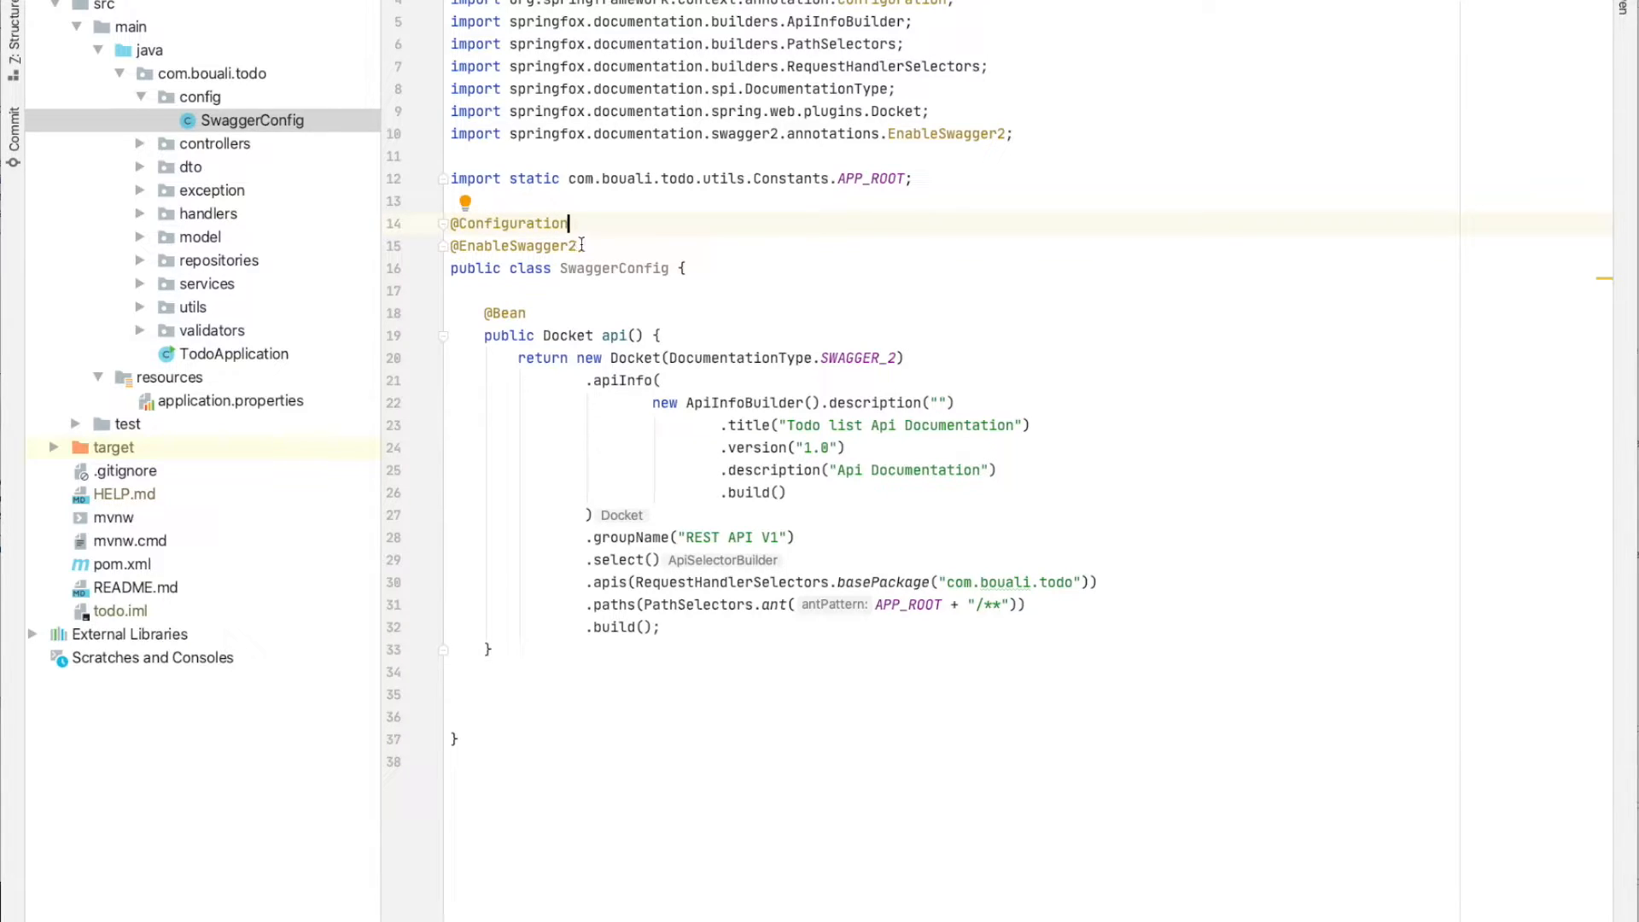
mouse_move(512, 246)
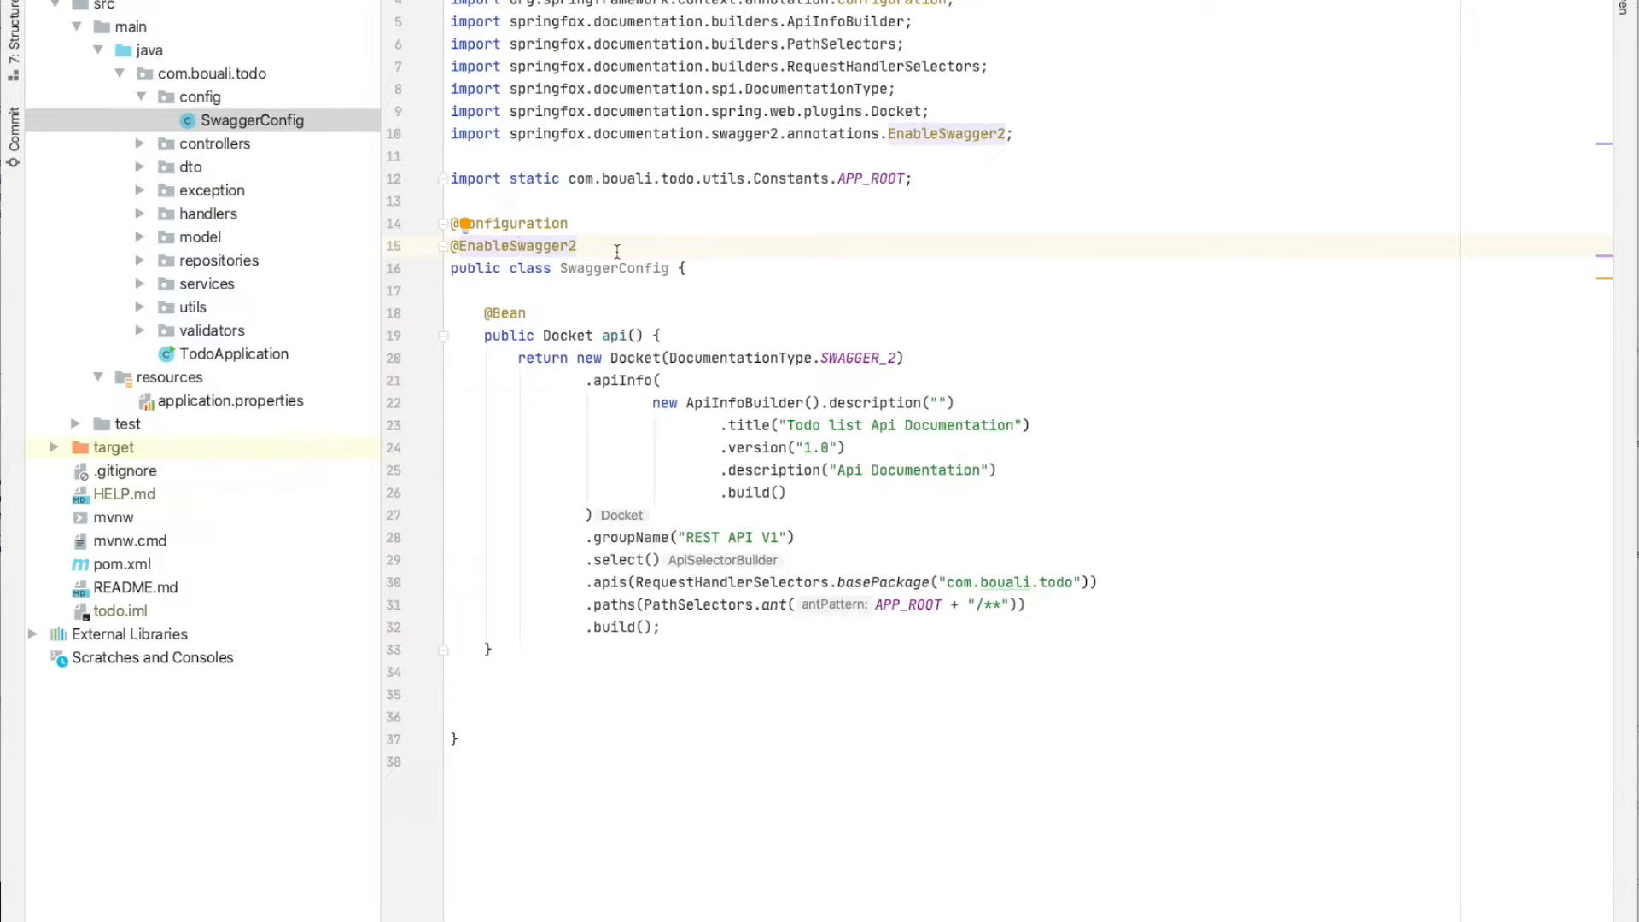
mouse_move(649, 273)
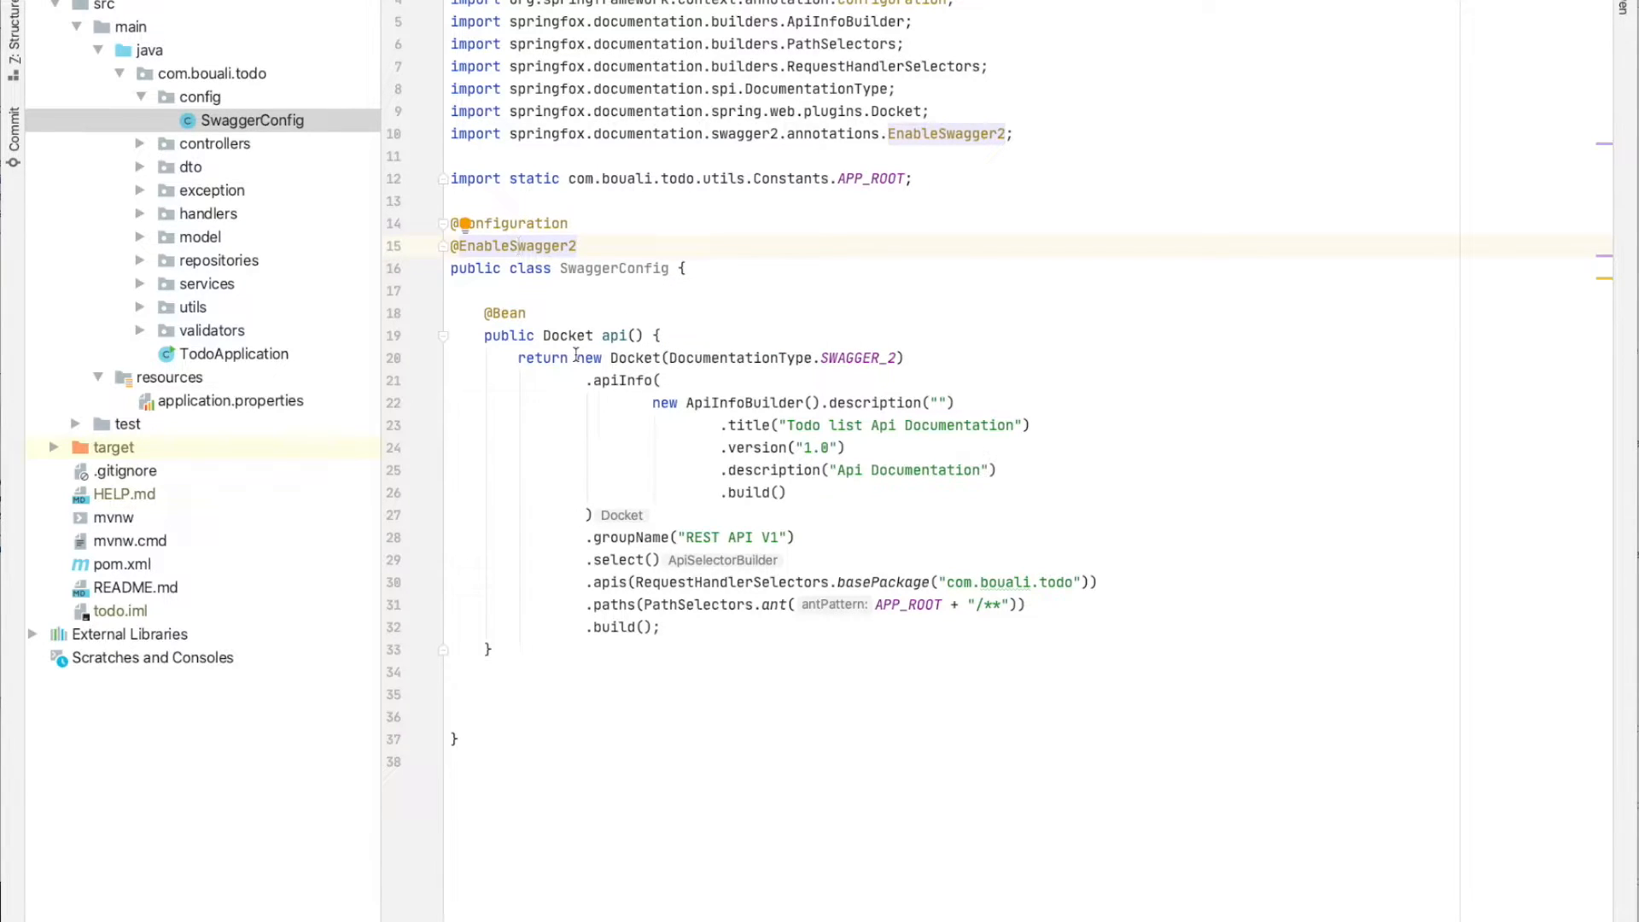
click(531, 312)
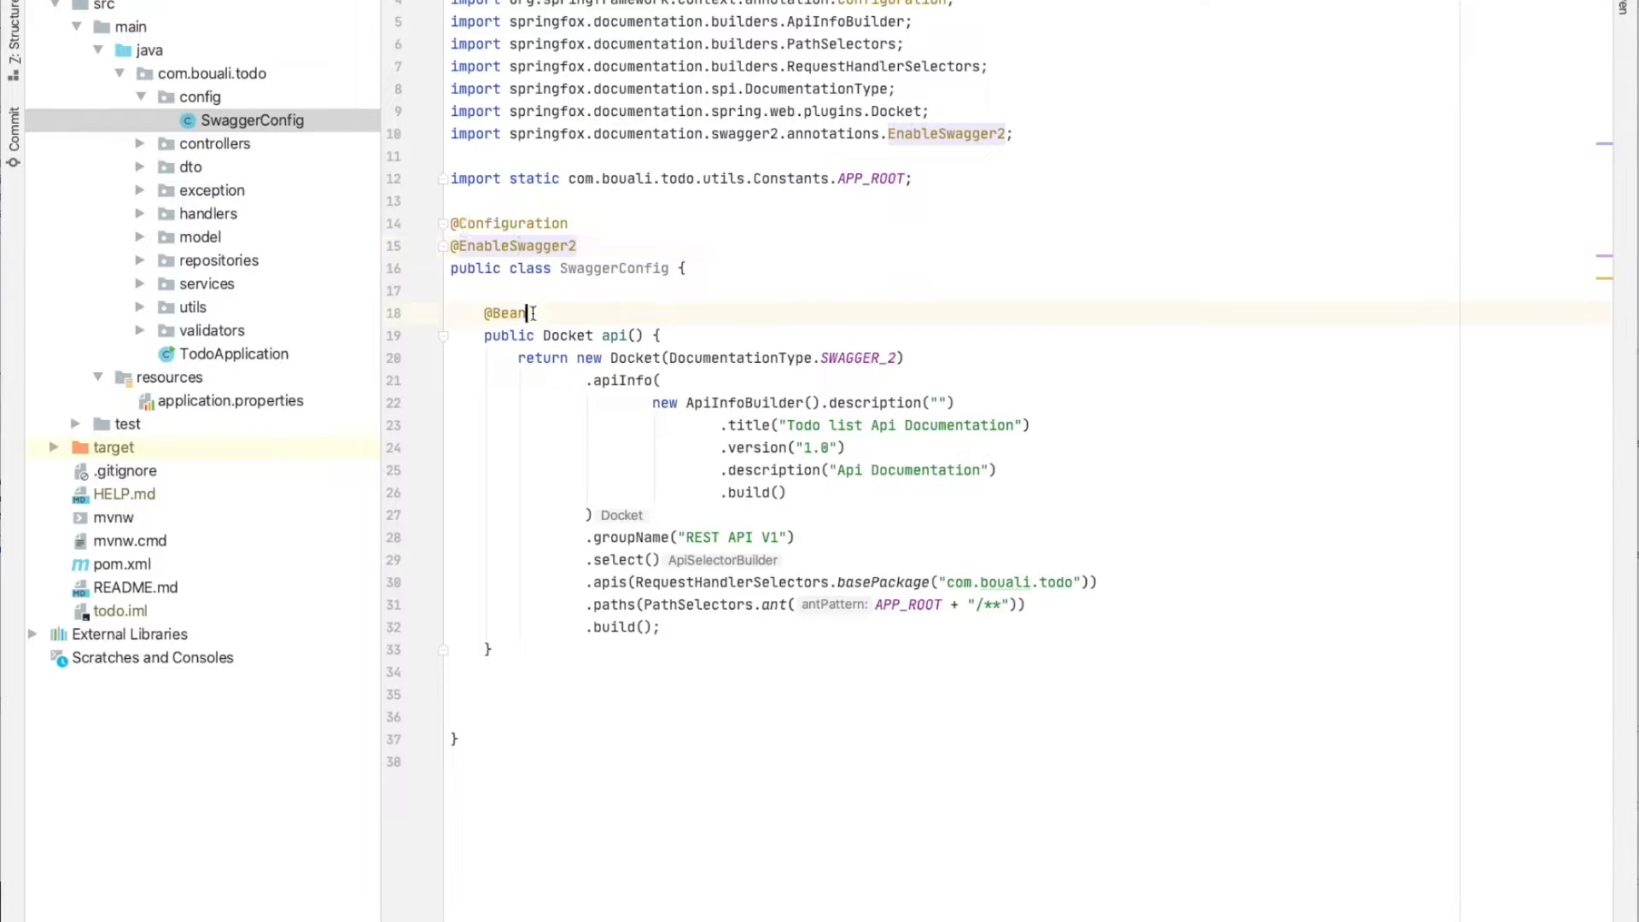
click(538, 336)
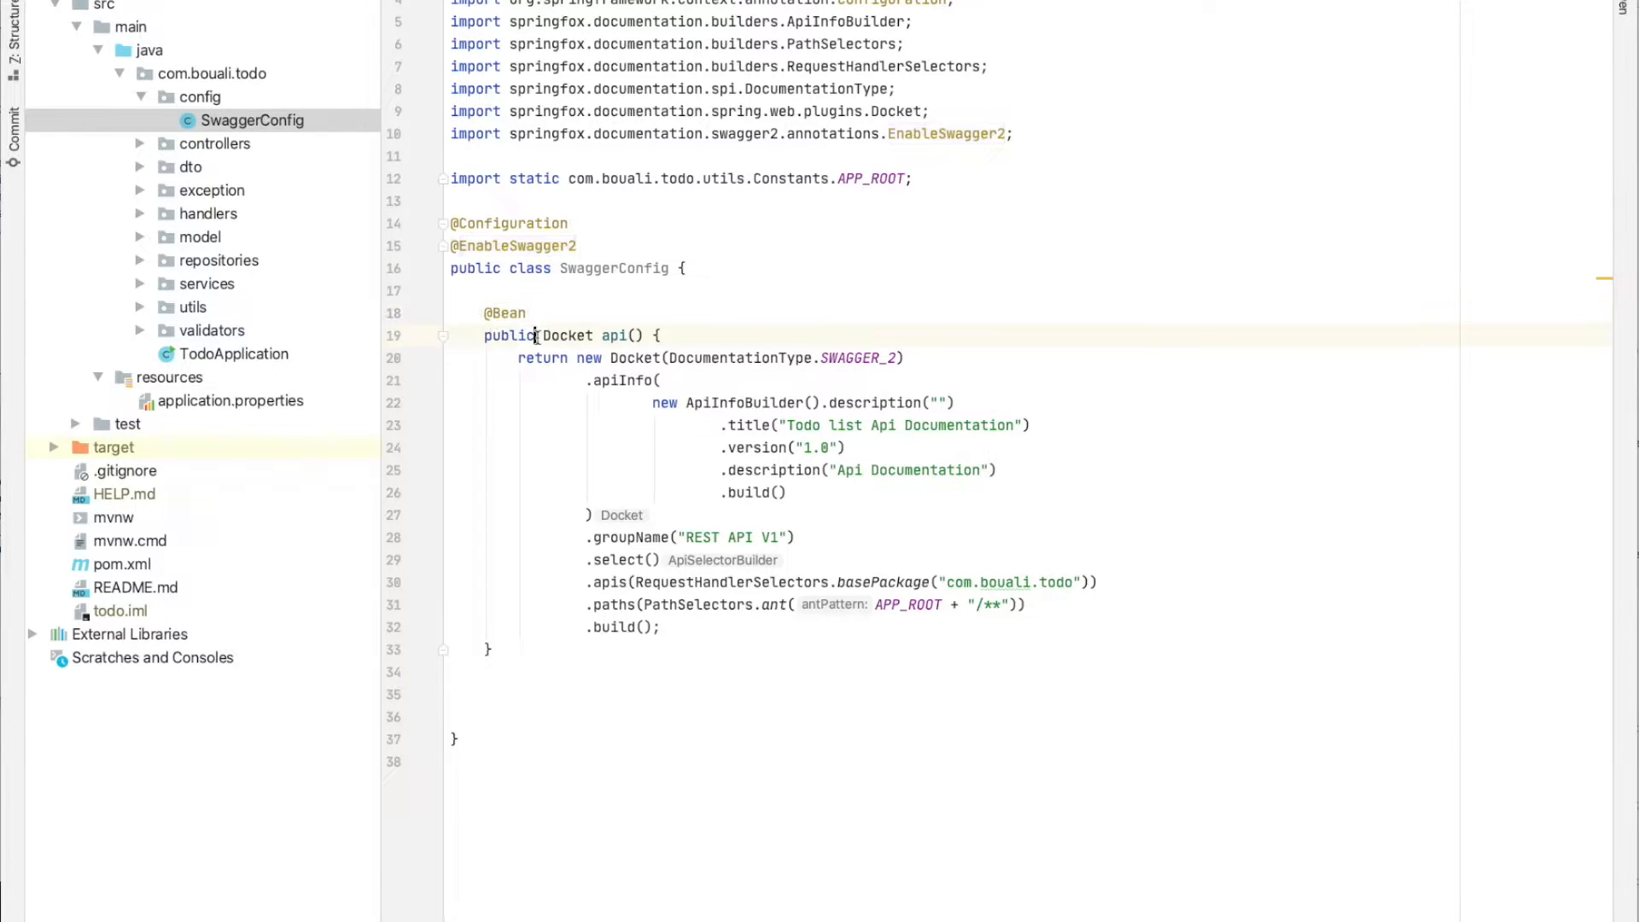
click(468, 333)
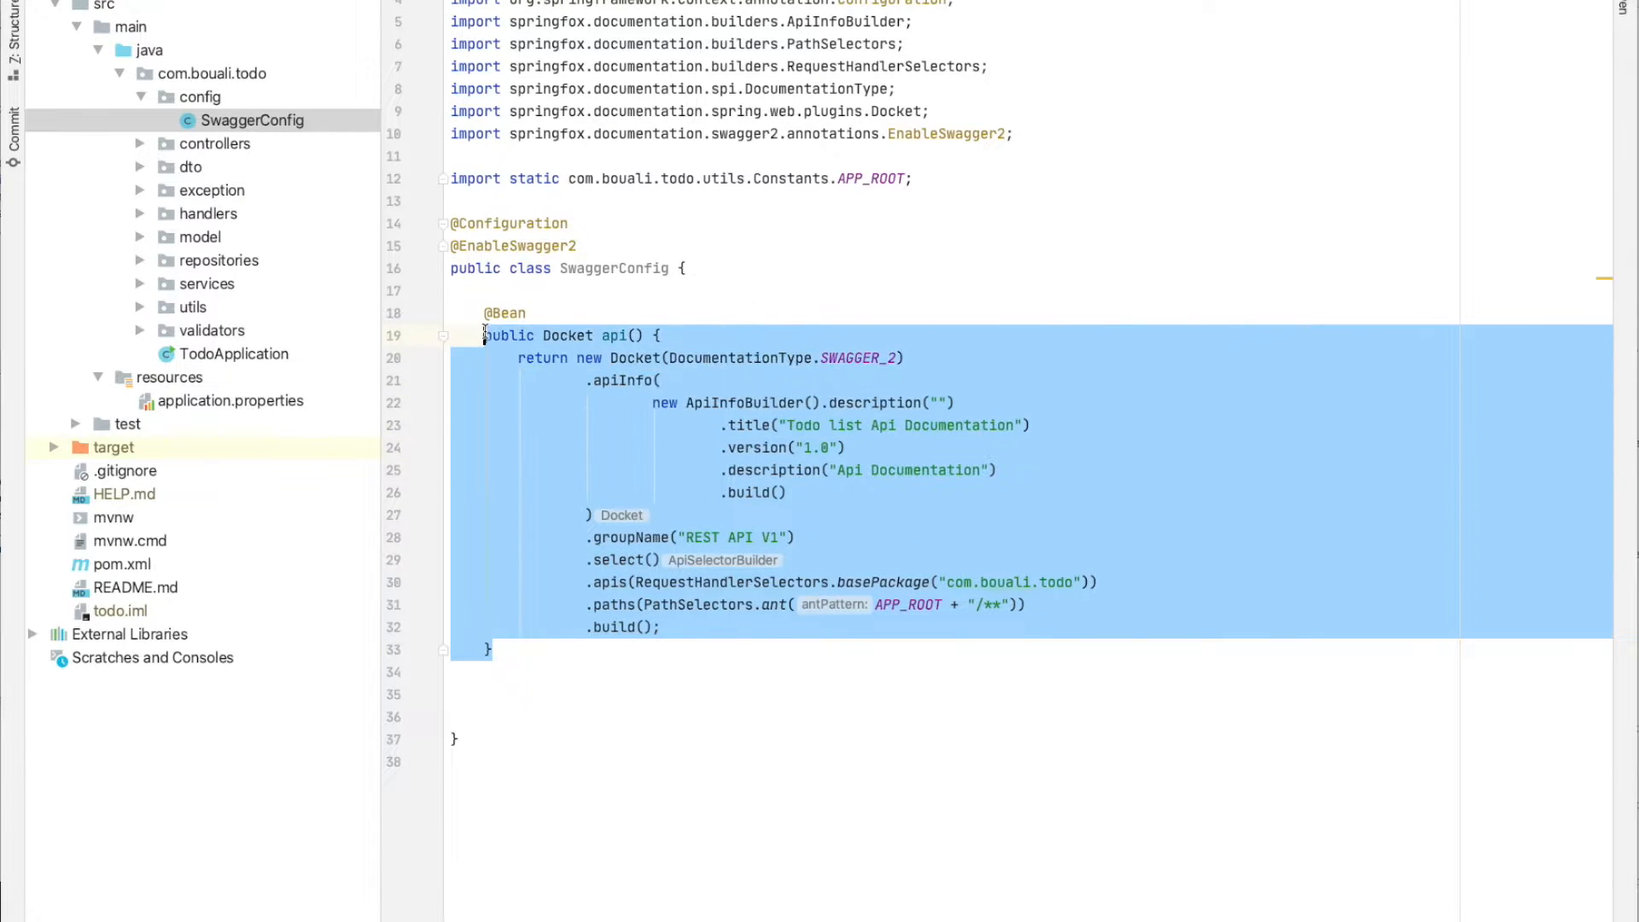
mouse_move(566, 337)
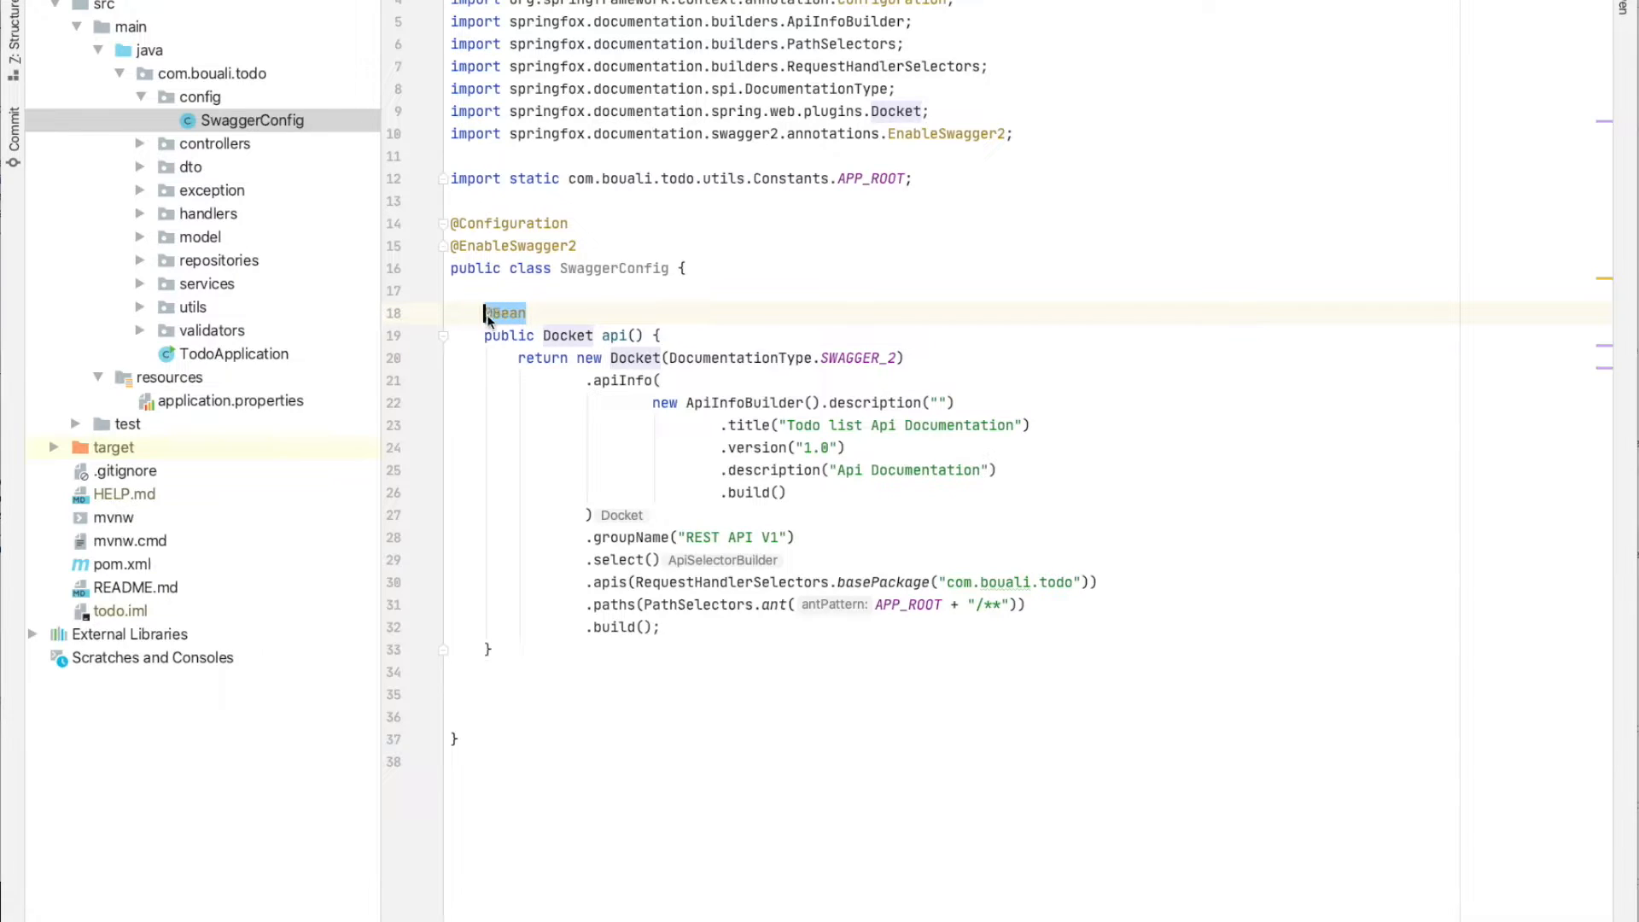
click(581, 312)
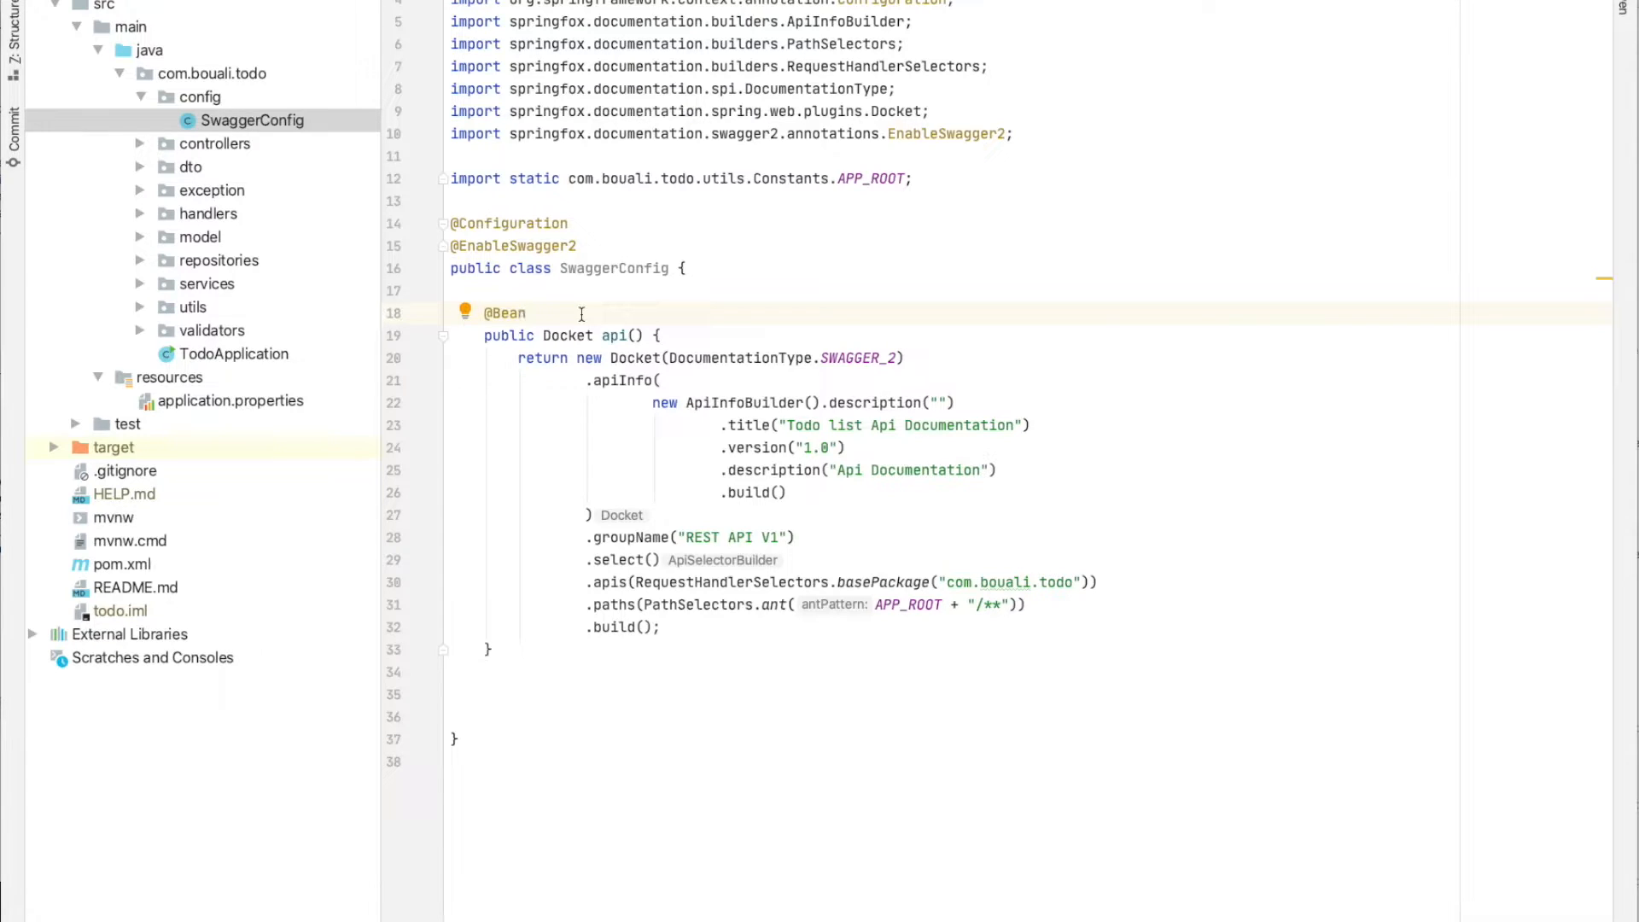
click(561, 337)
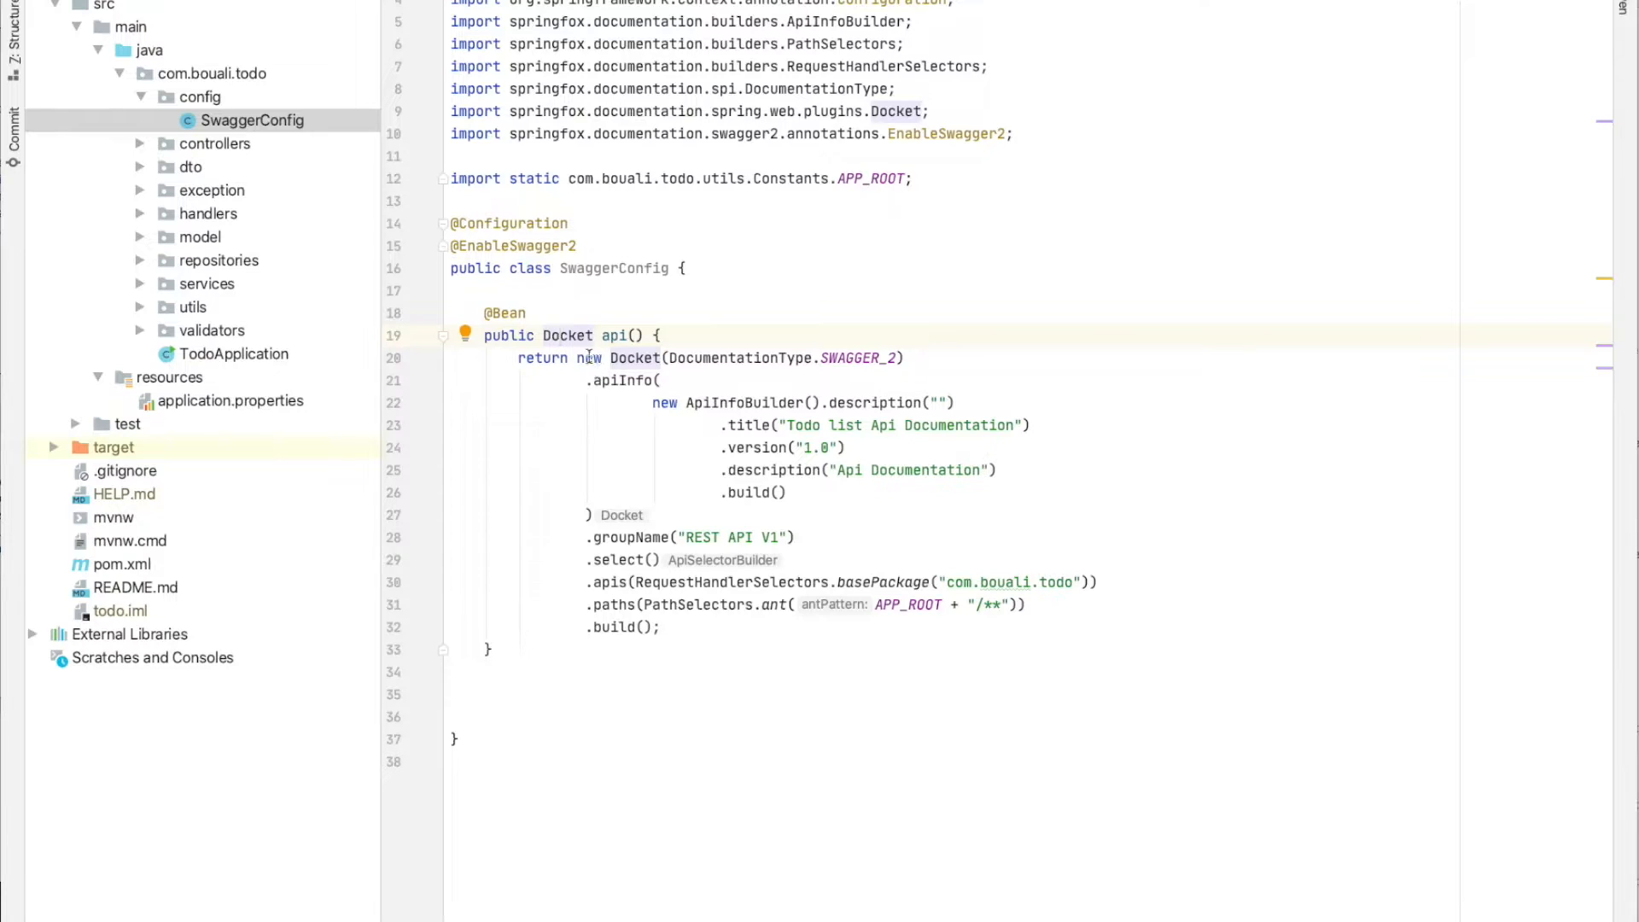
mouse_move(781, 434)
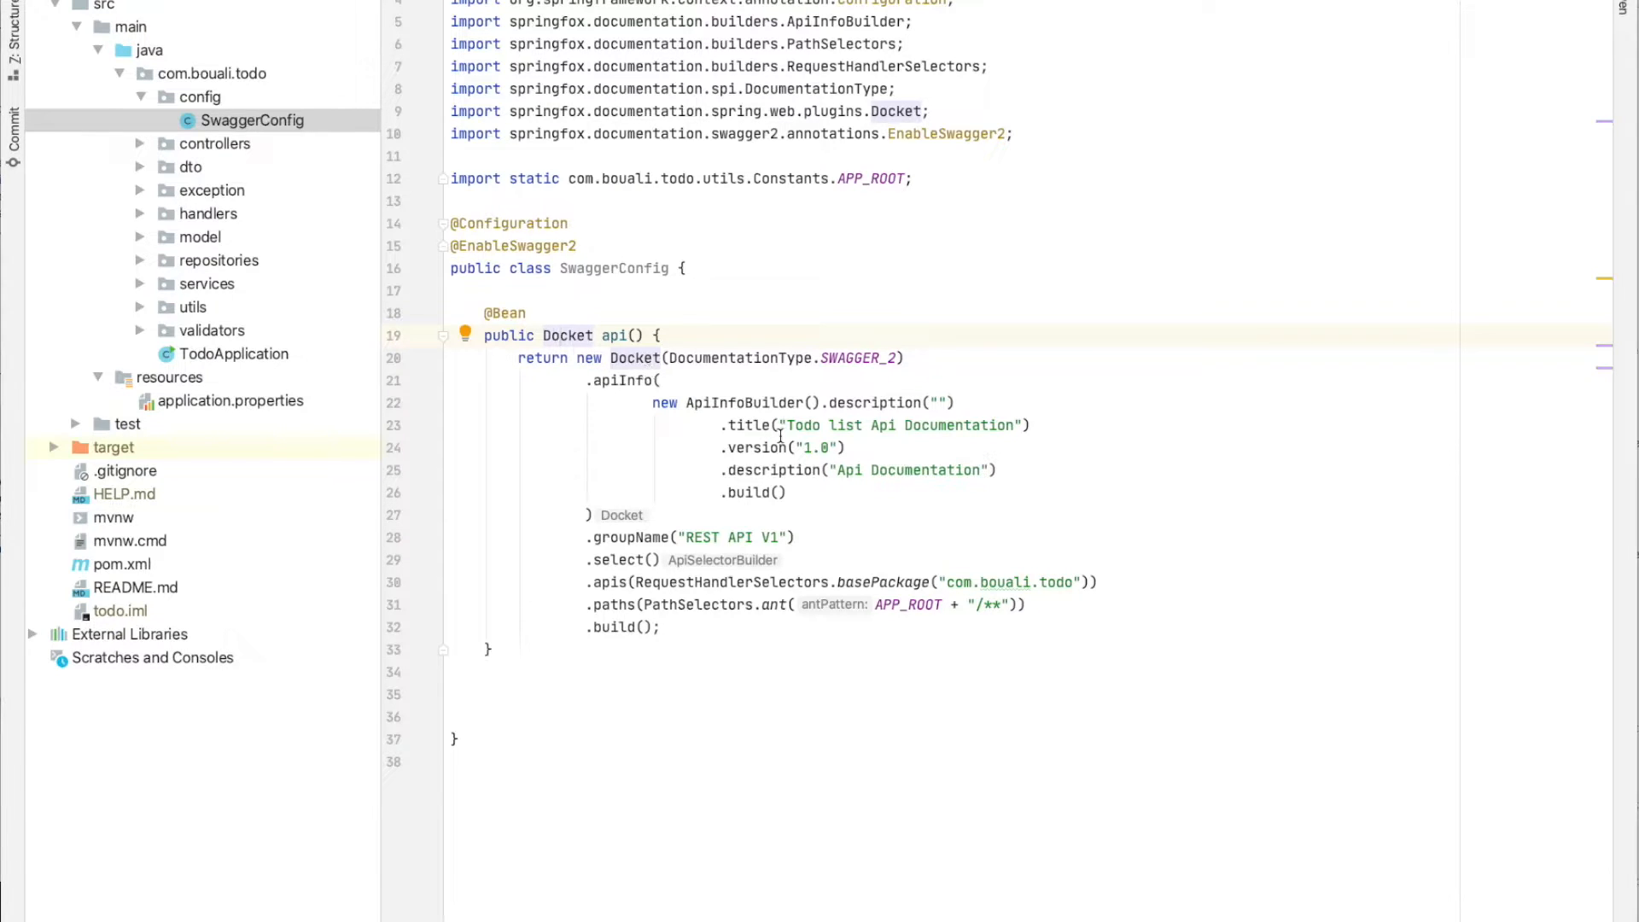
mouse_move(1077, 446)
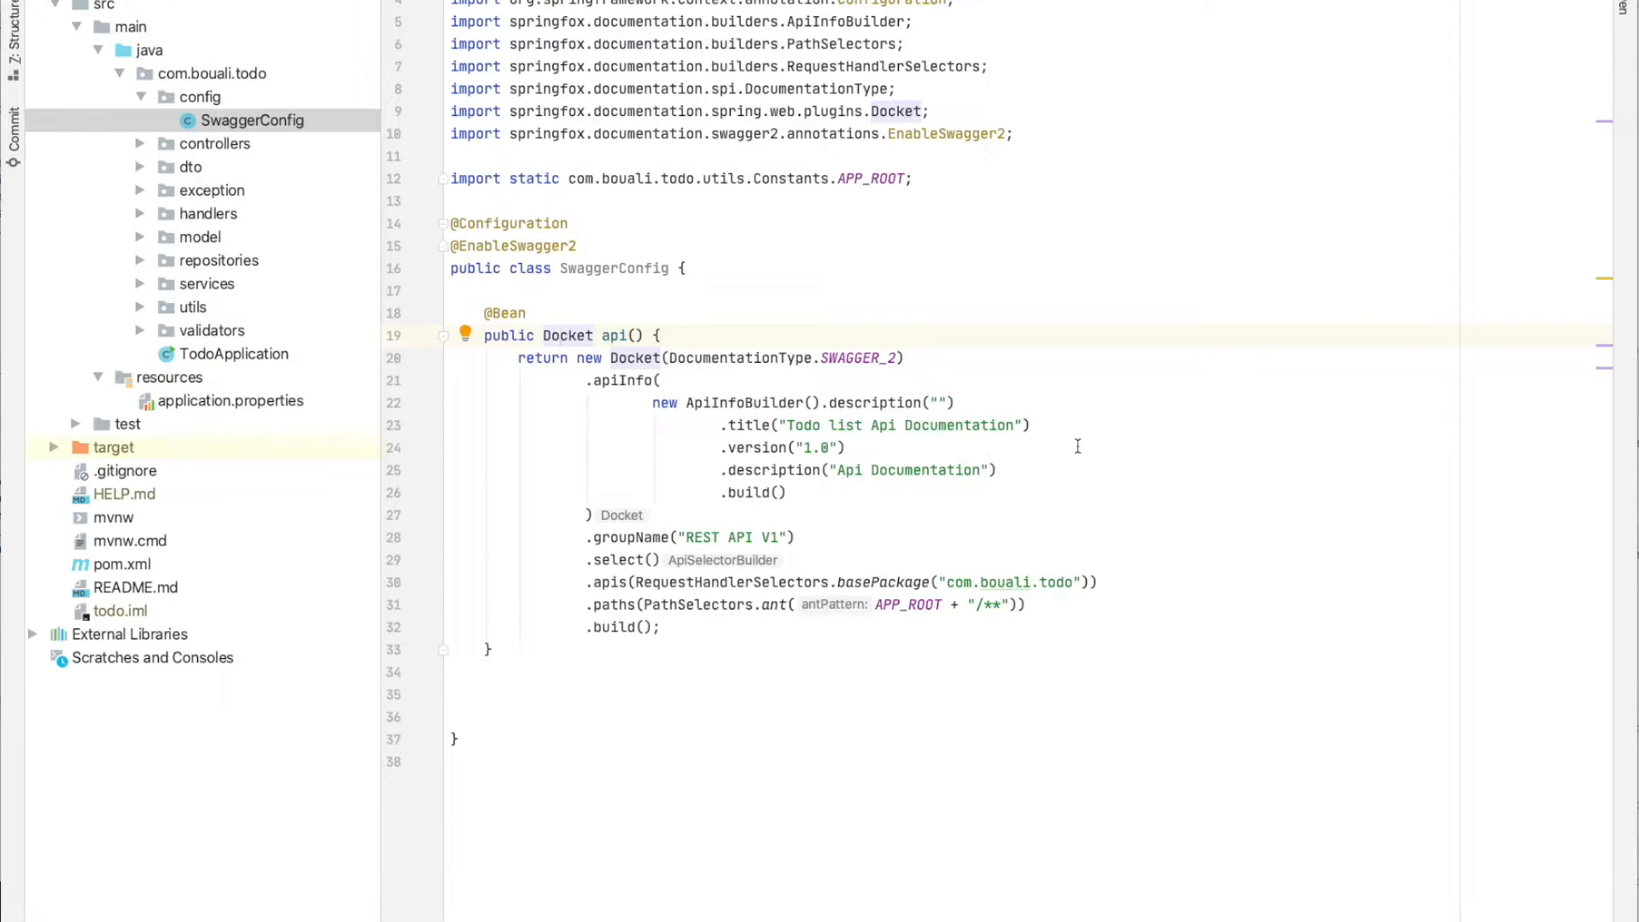
click(574, 357)
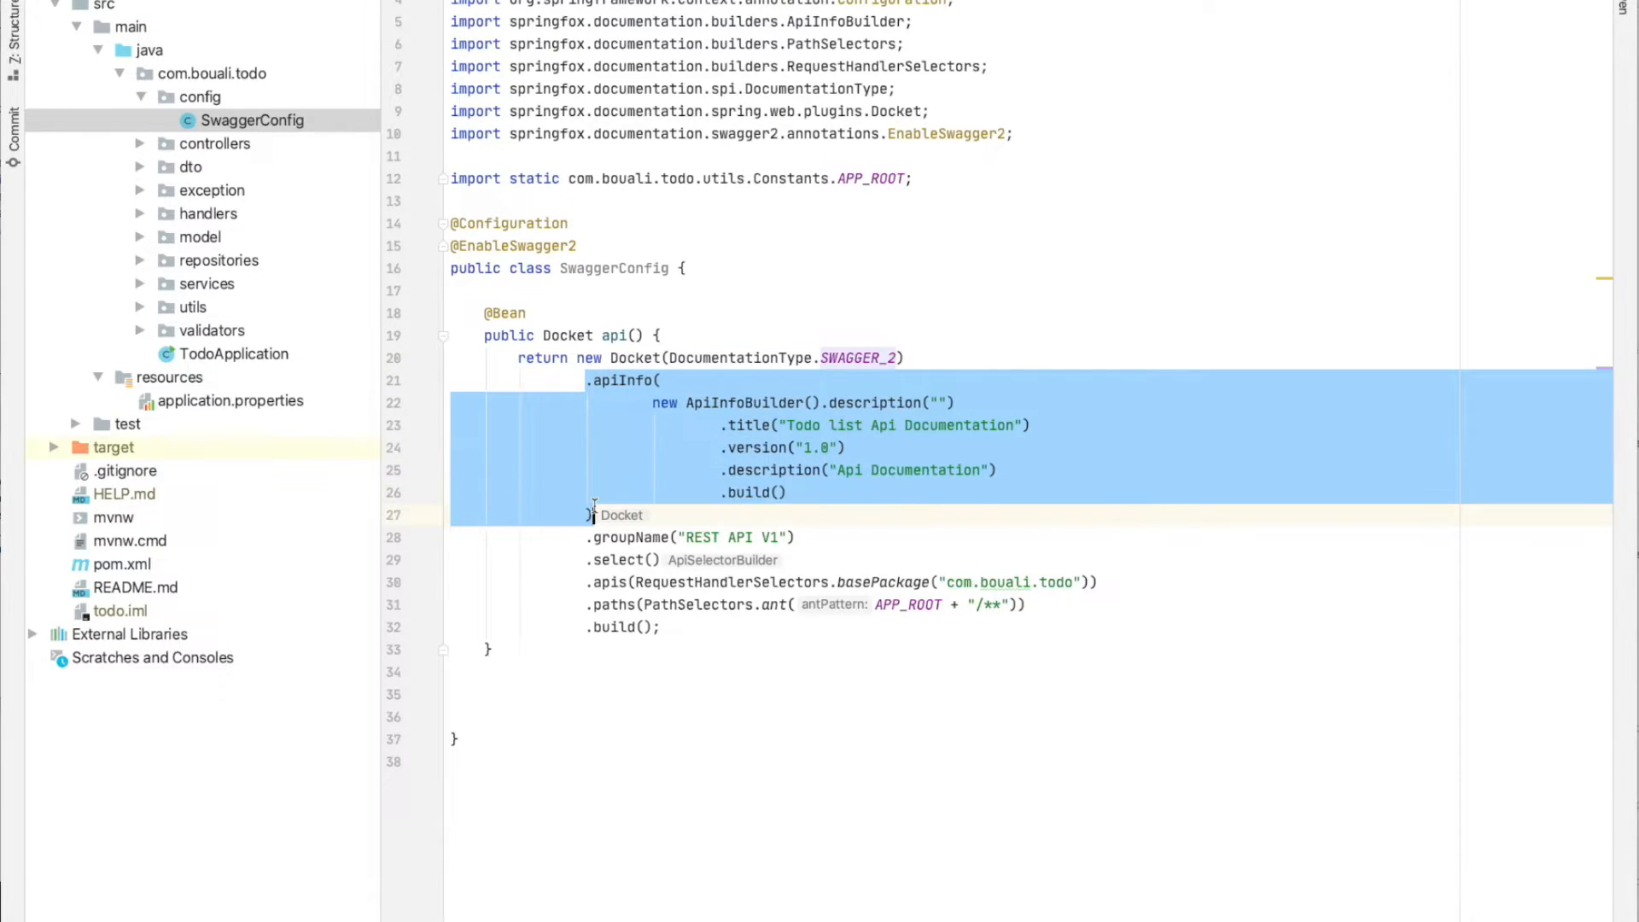
click(663, 379)
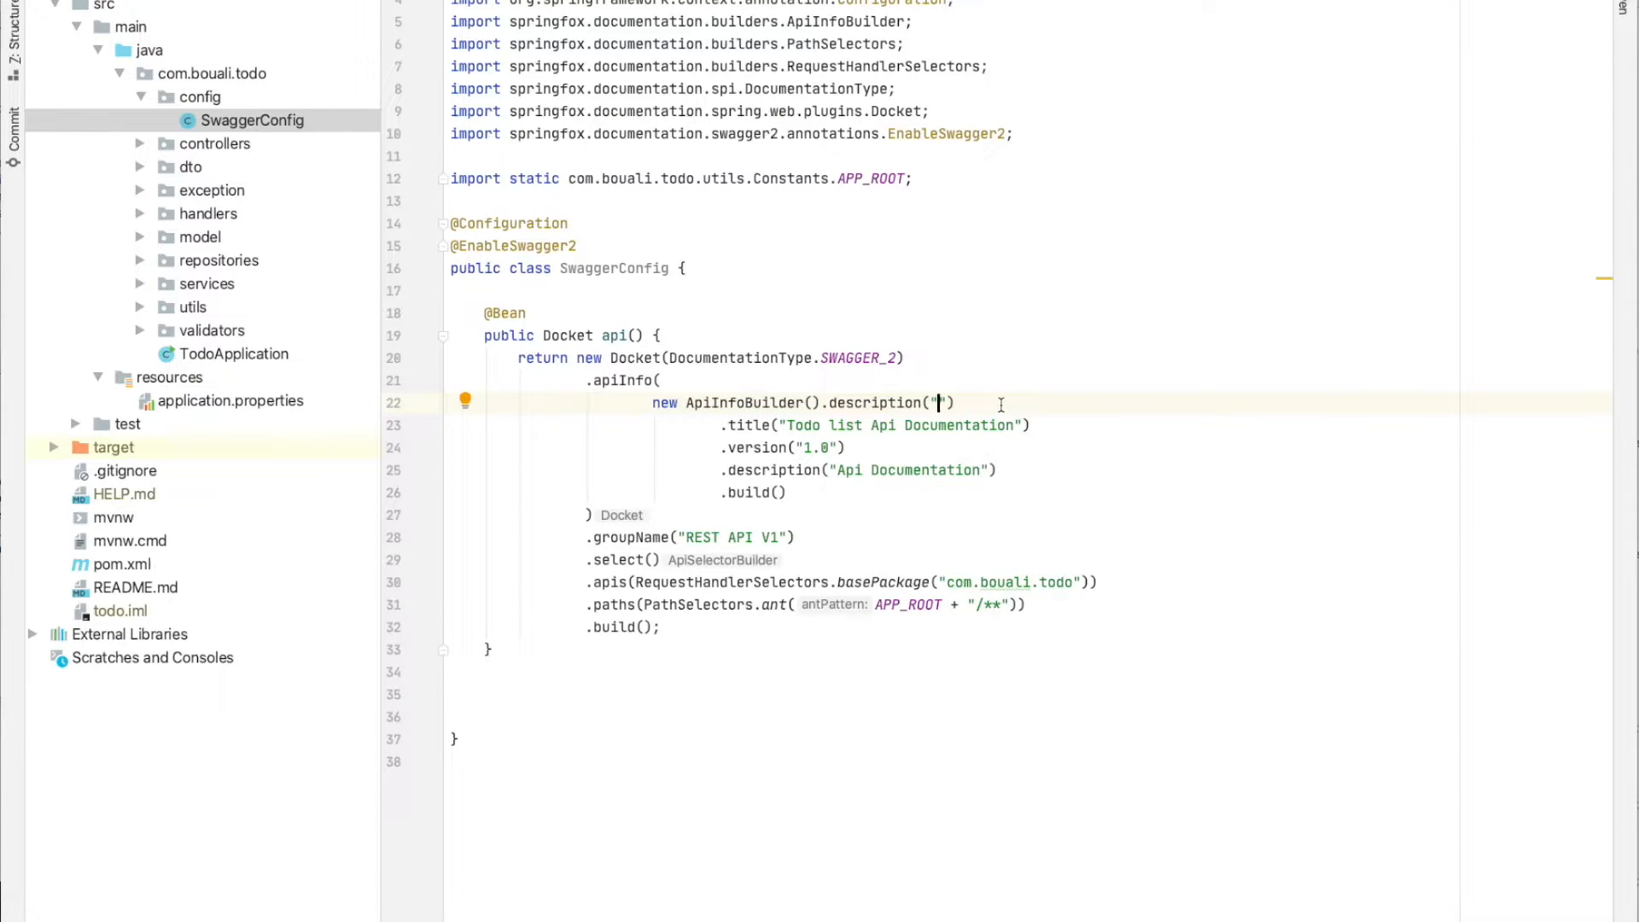
mouse_move(734, 425)
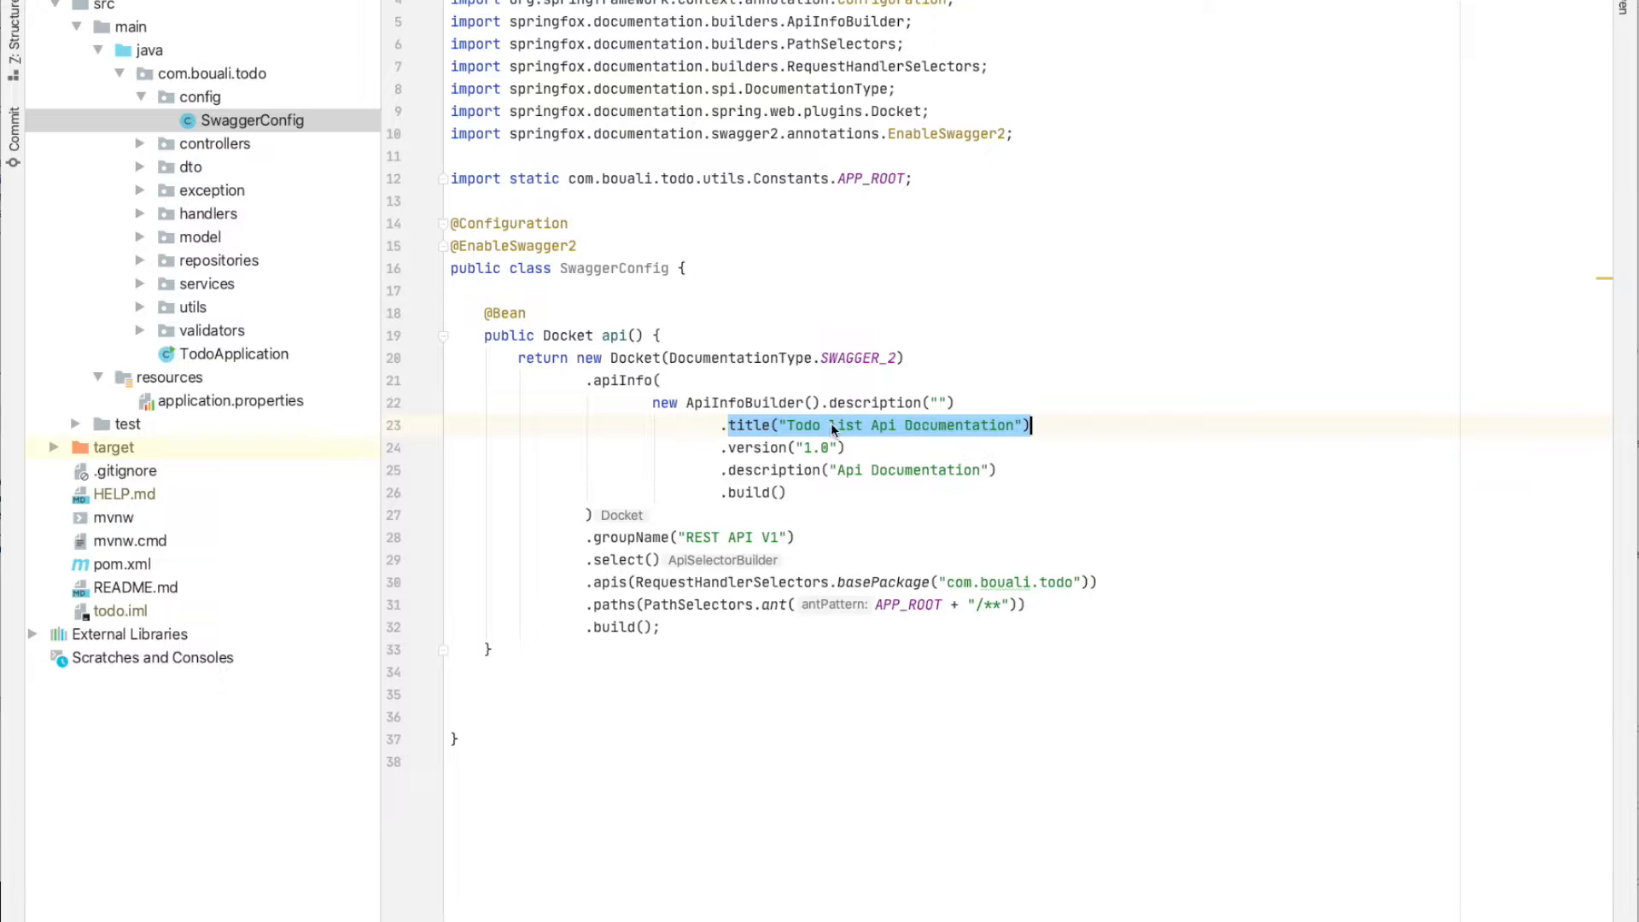
click(825, 447)
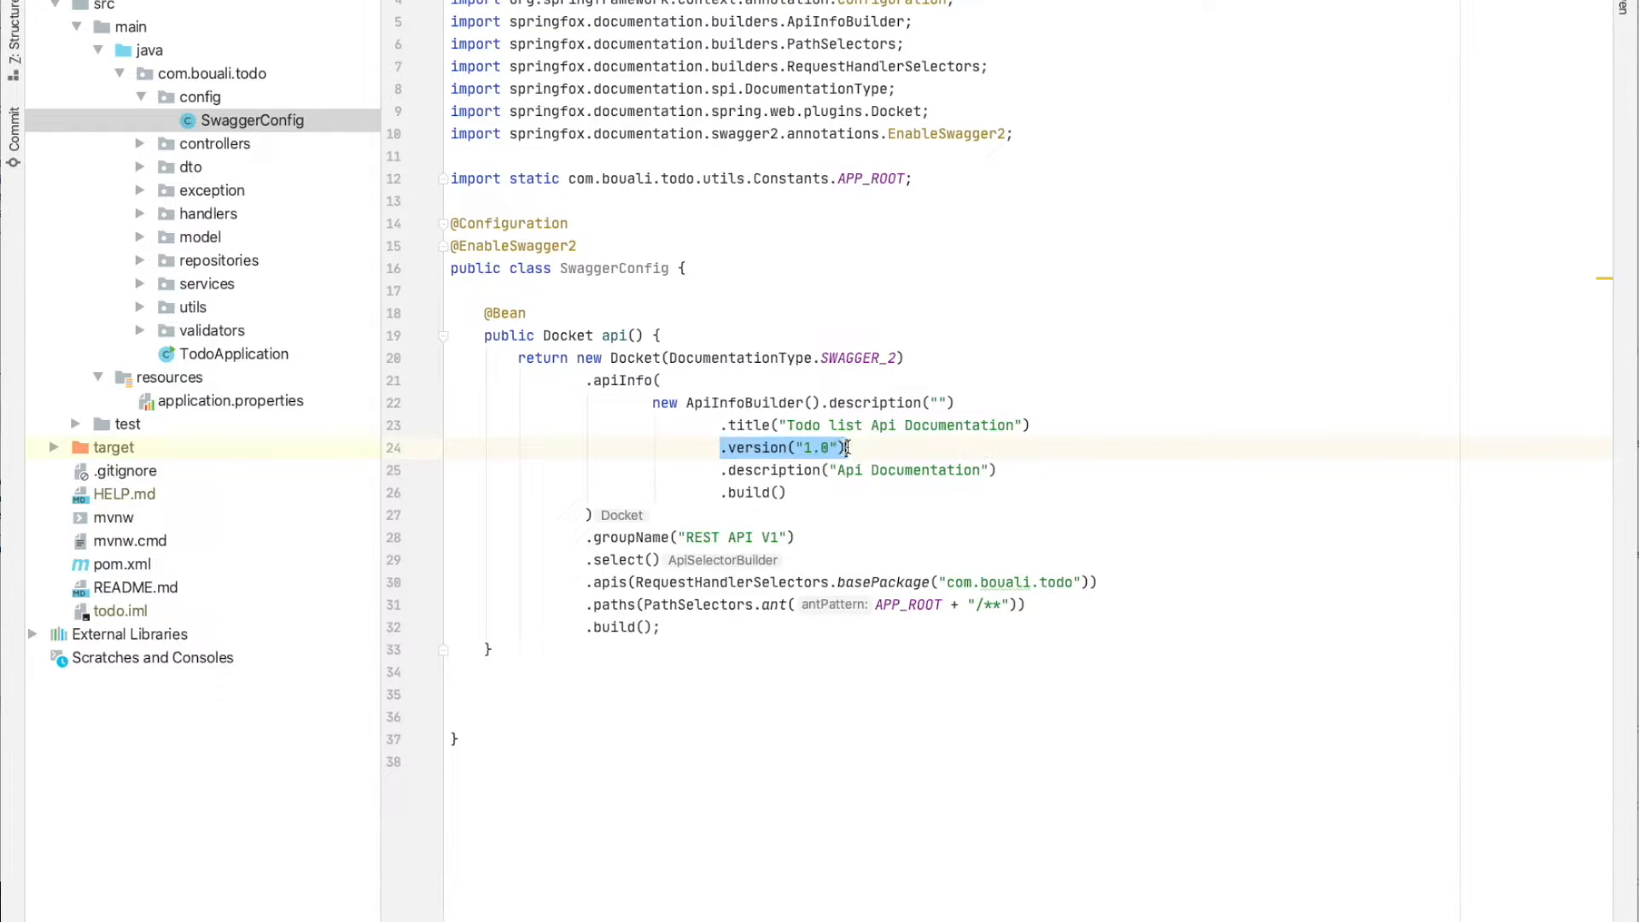
click(852, 448)
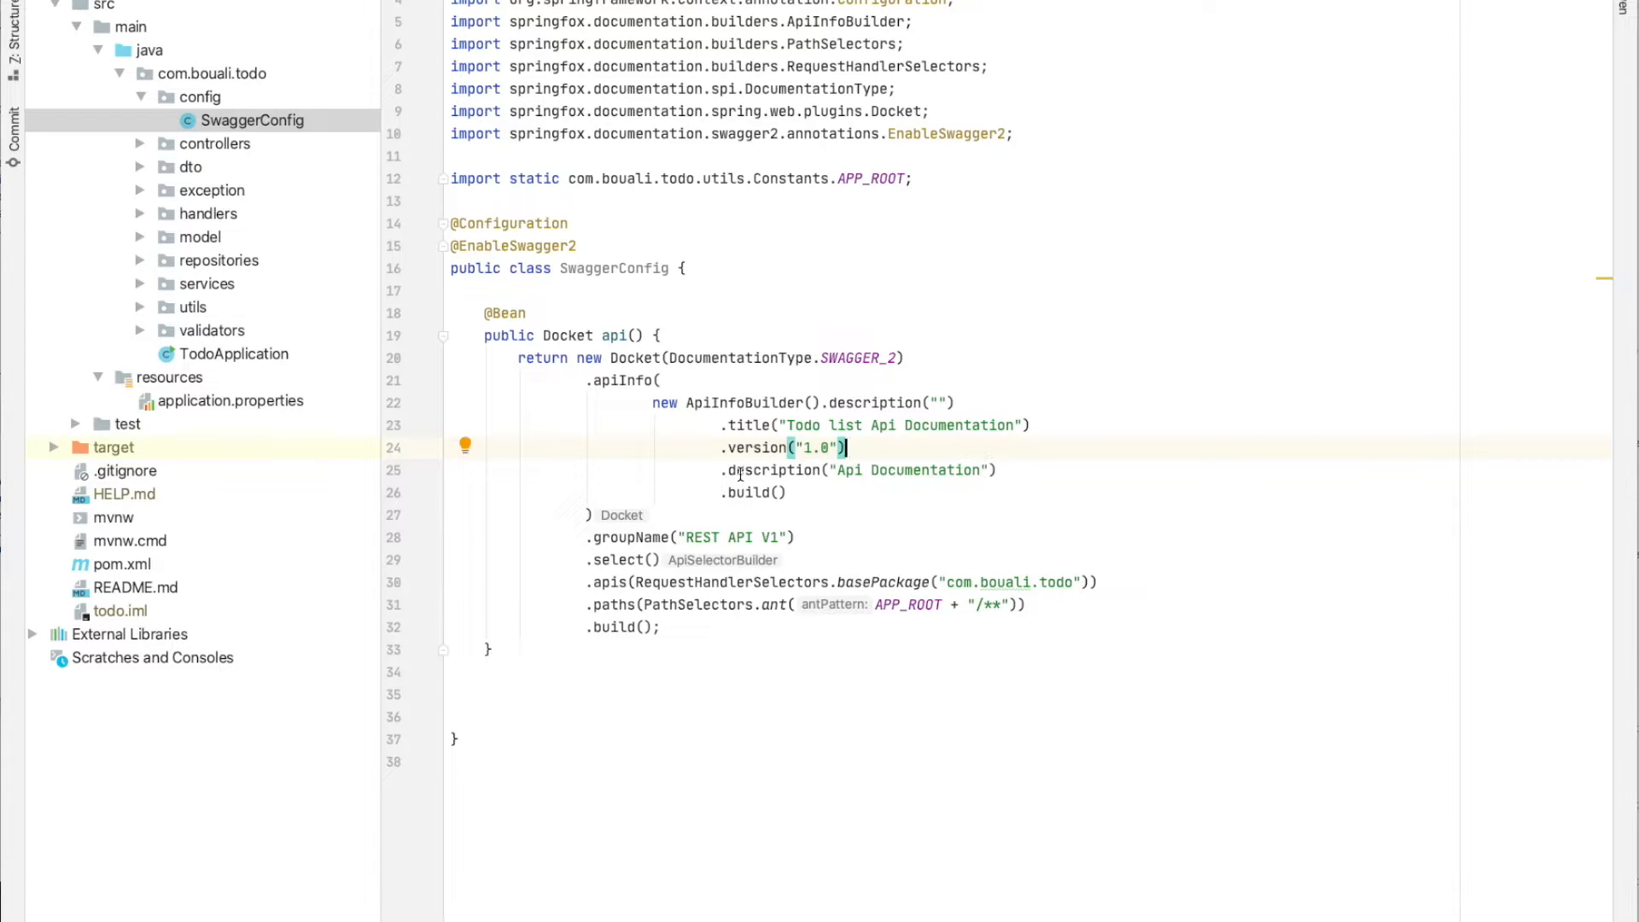
click(1009, 472)
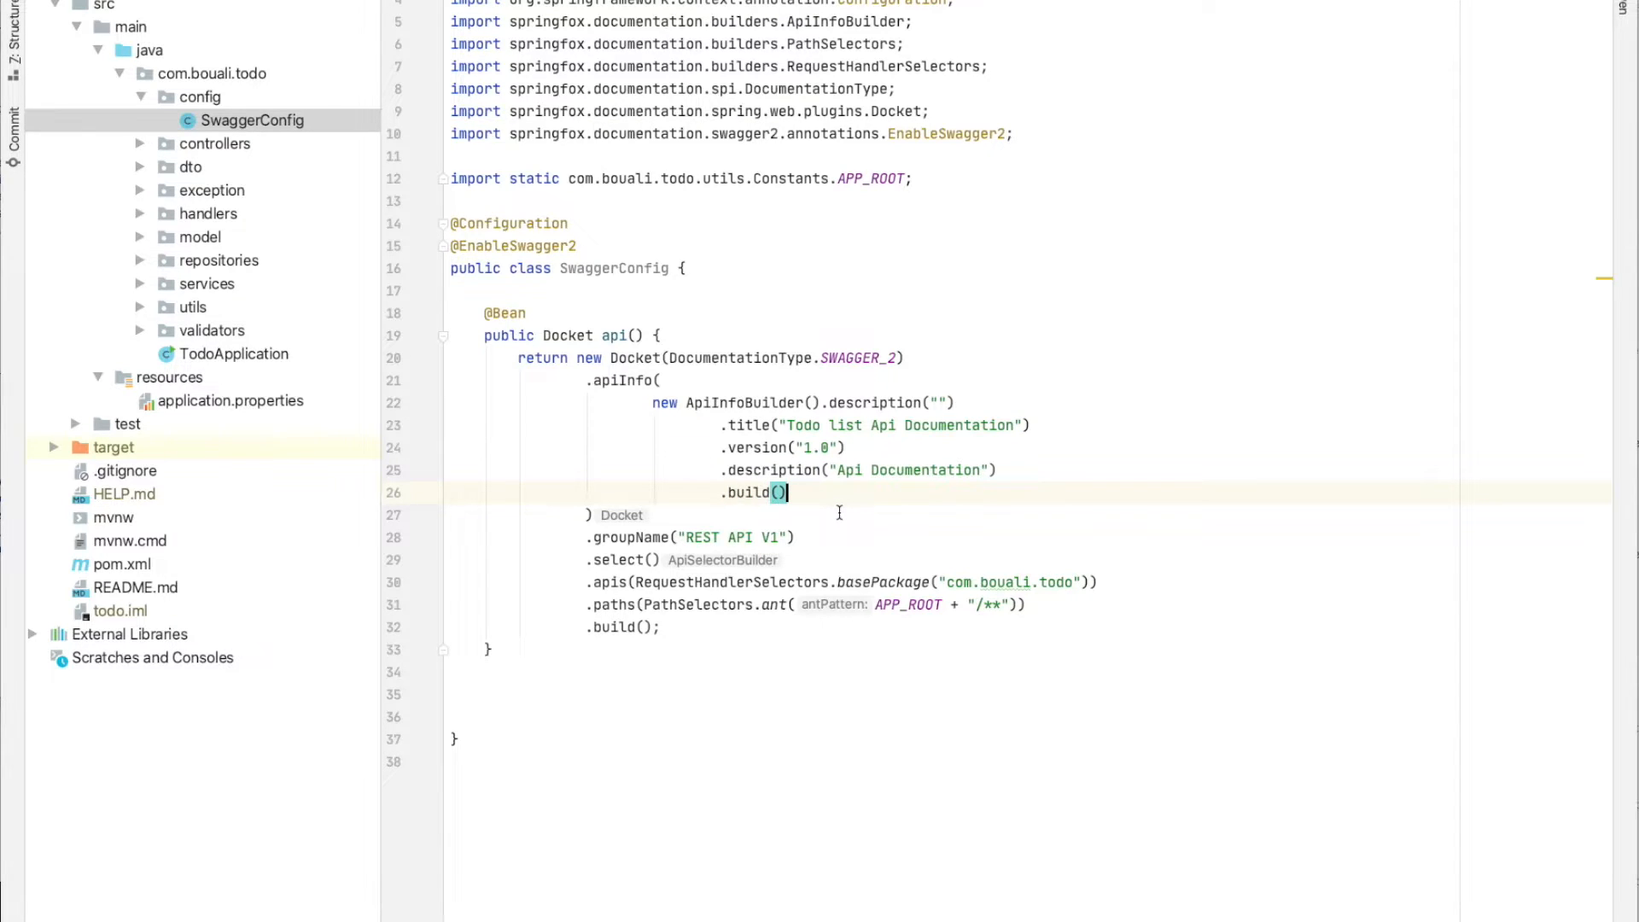
click(584, 537)
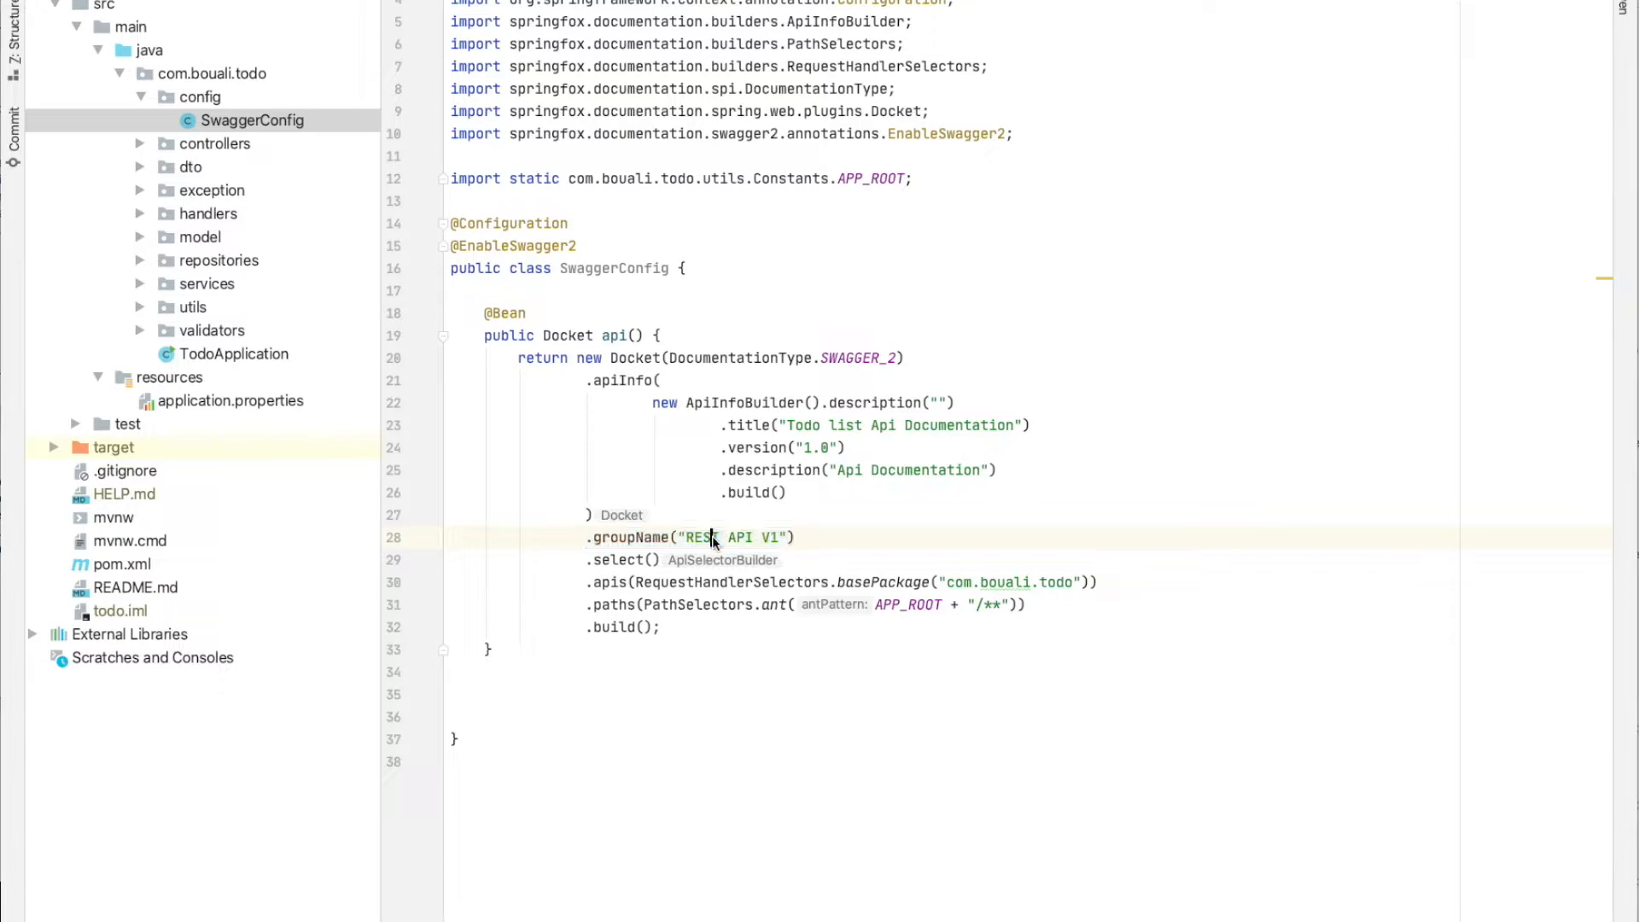
double_click(732, 538)
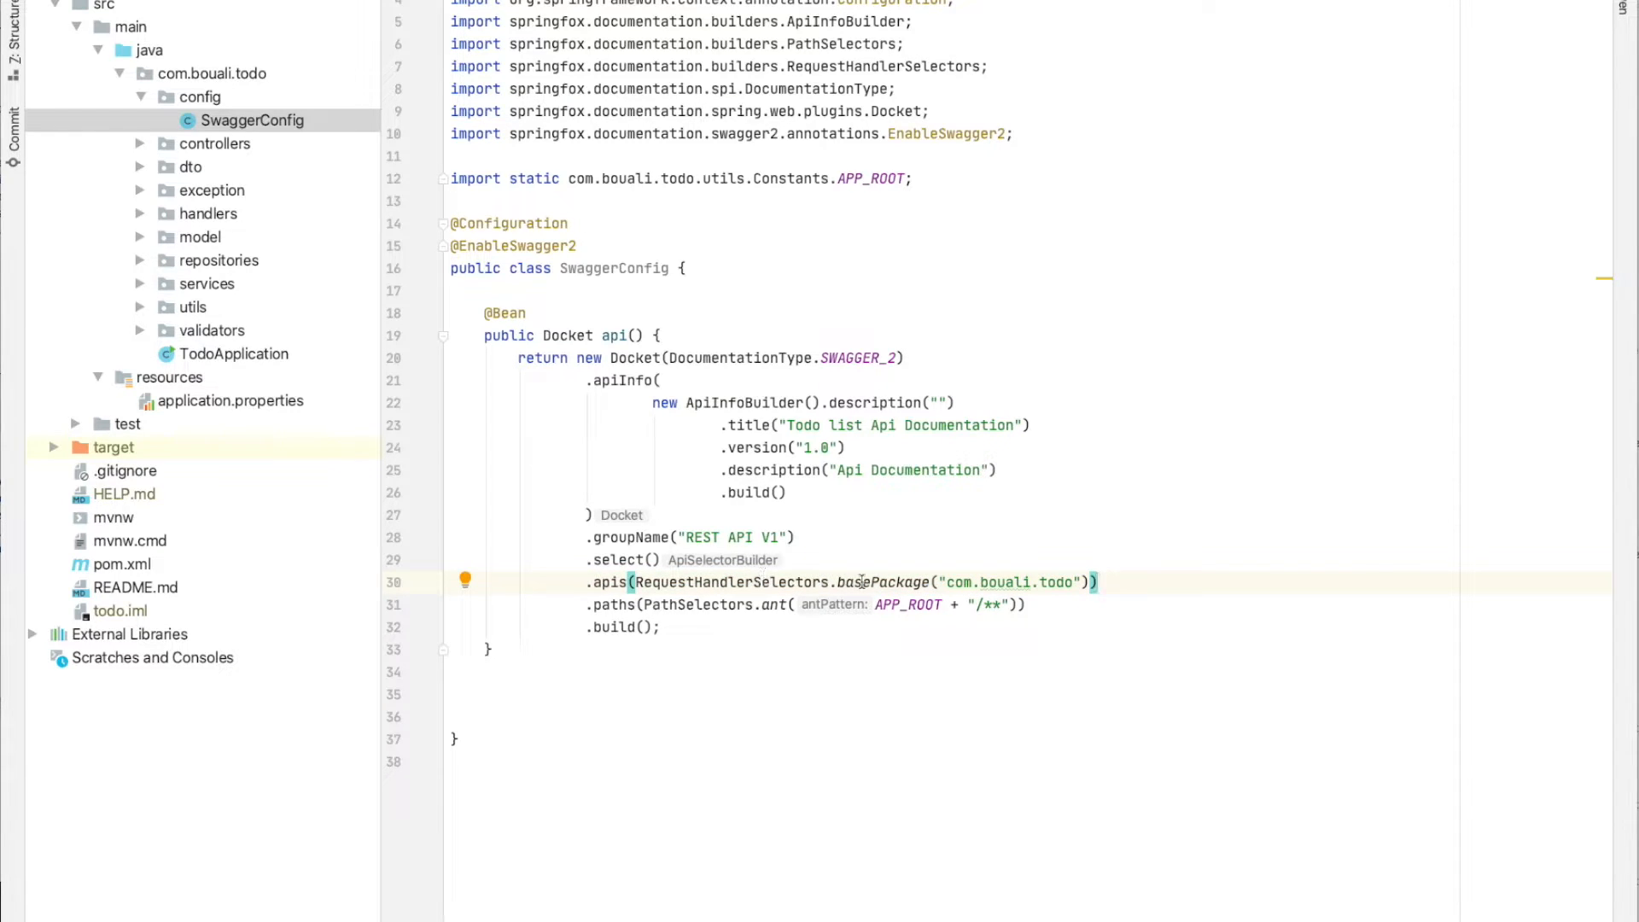
Highlight the com.bouali.todo base package and expand controllers to list its classes
double_click(990, 582)
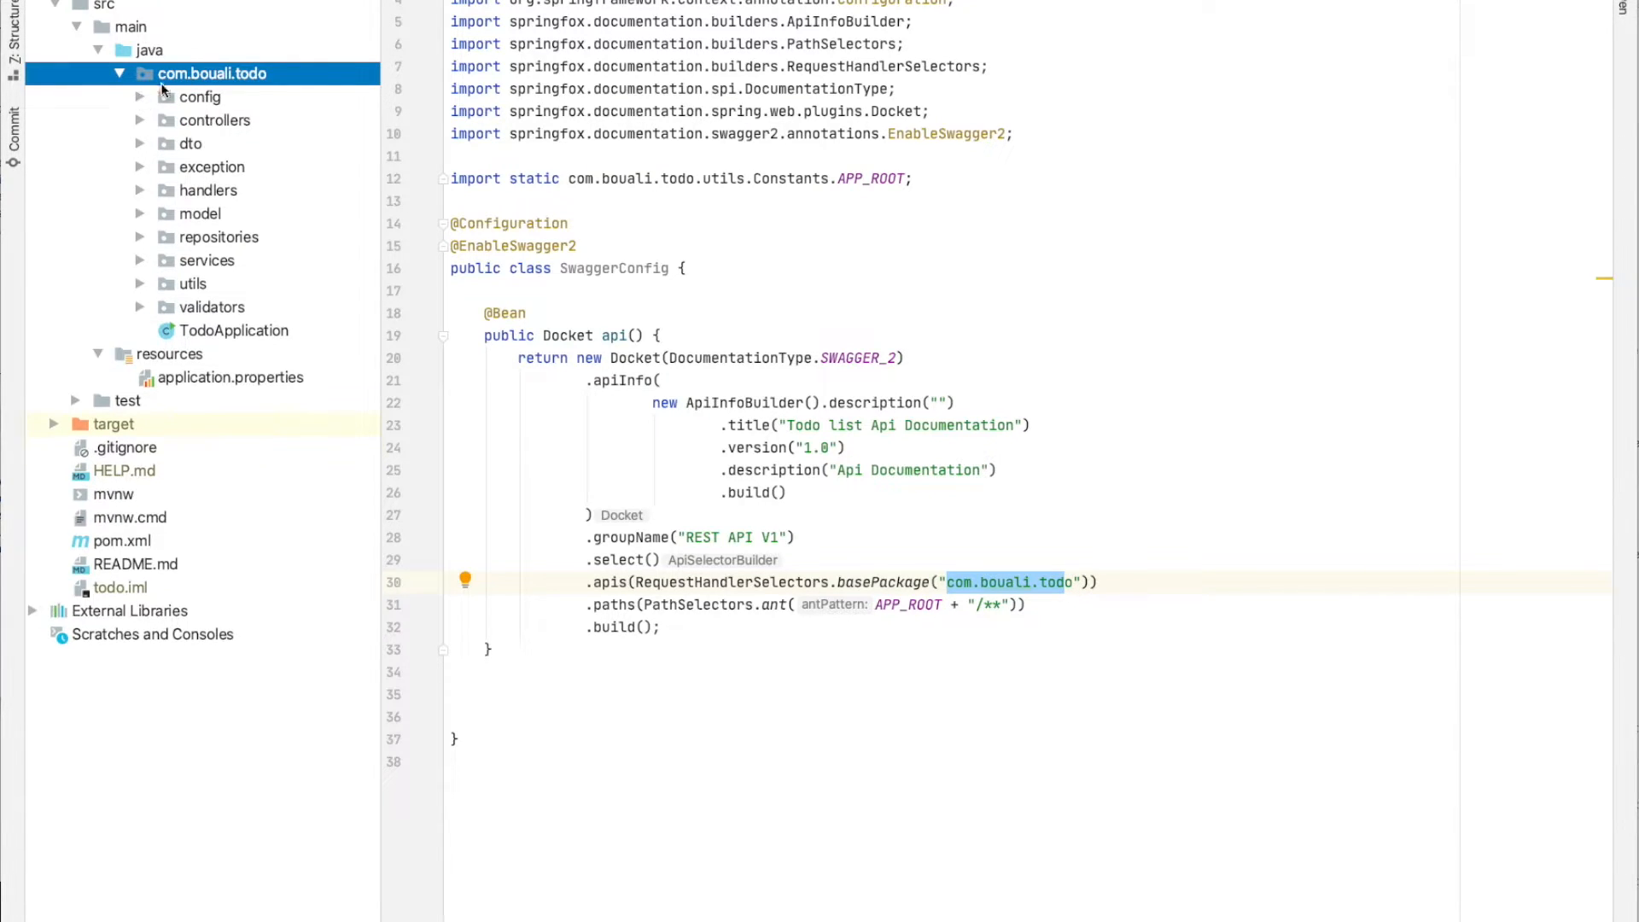
mouse_move(132, 148)
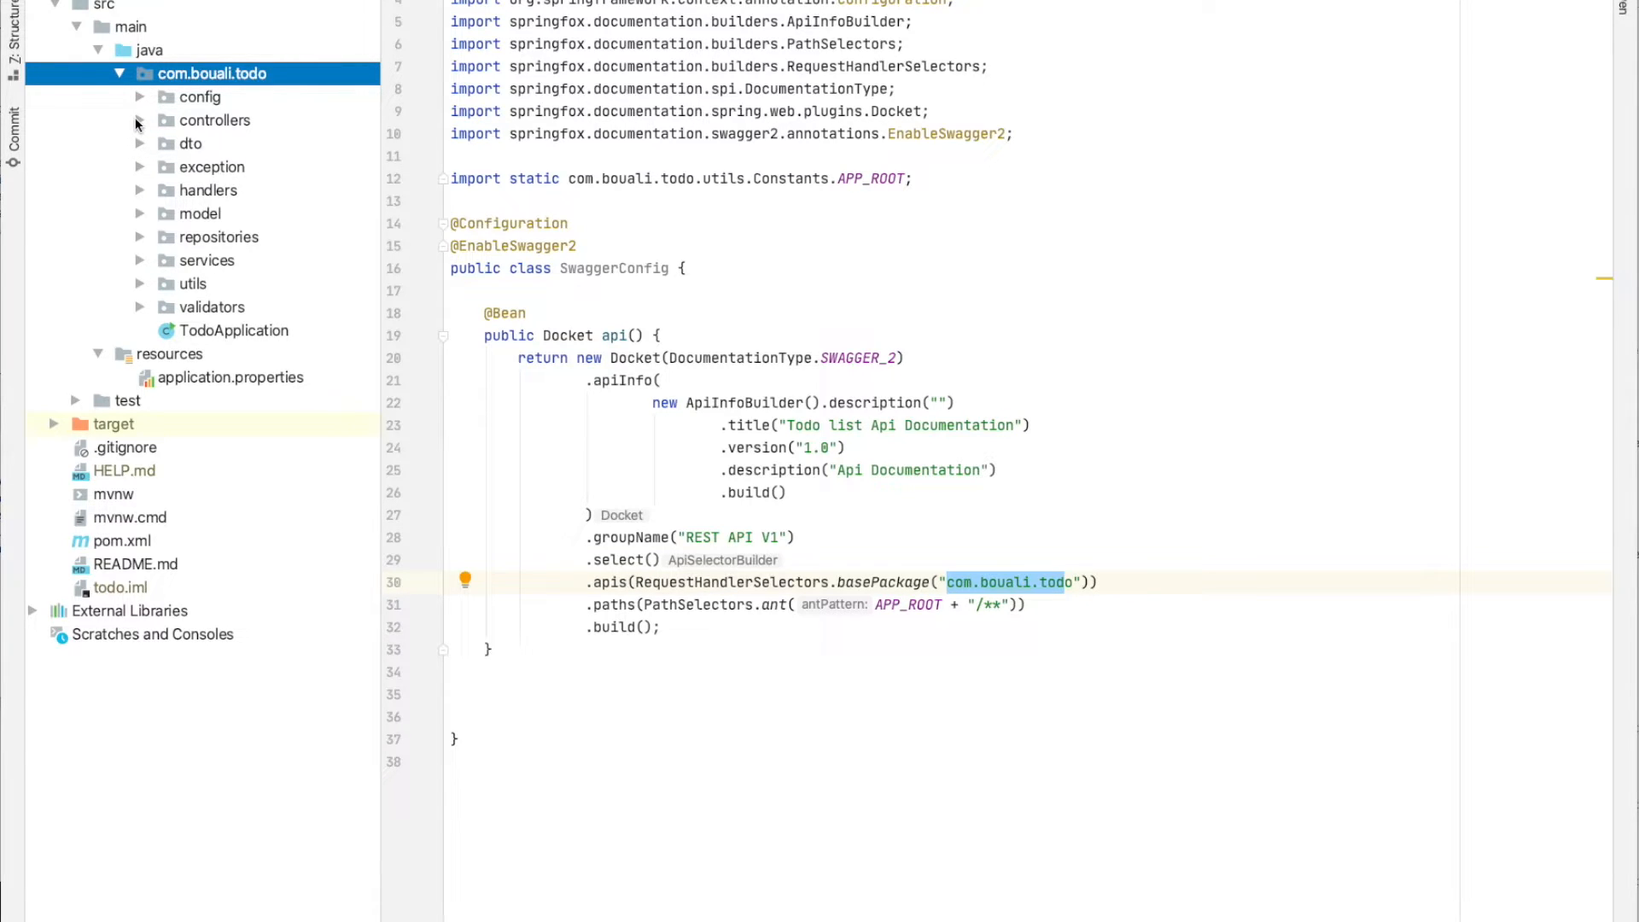
click(140, 119)
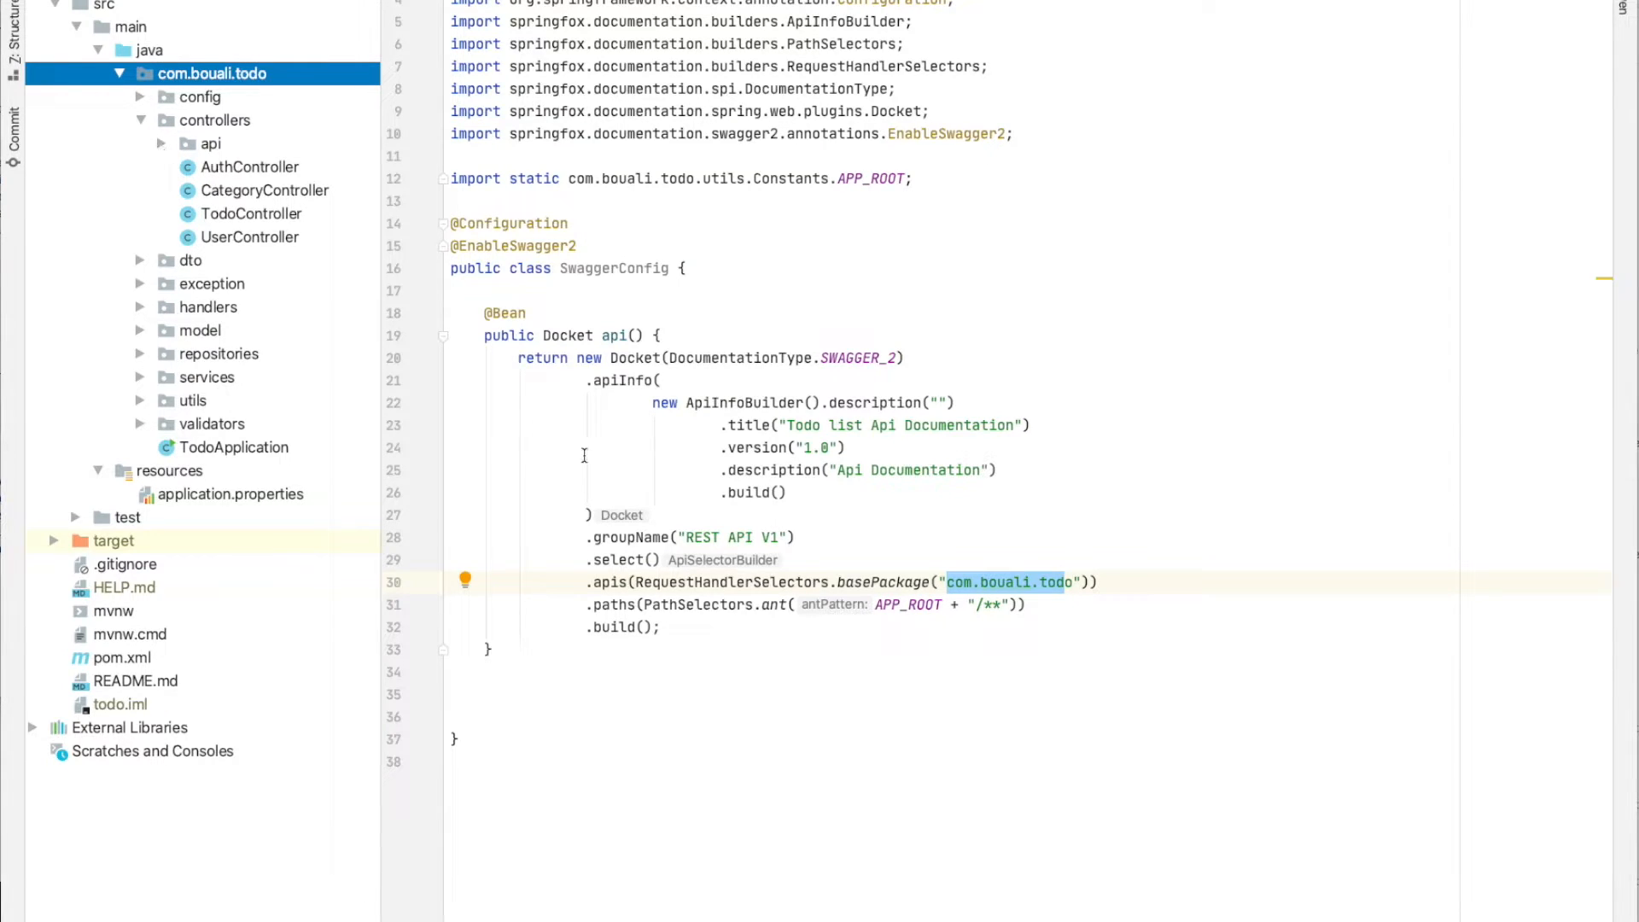
mouse_move(728, 570)
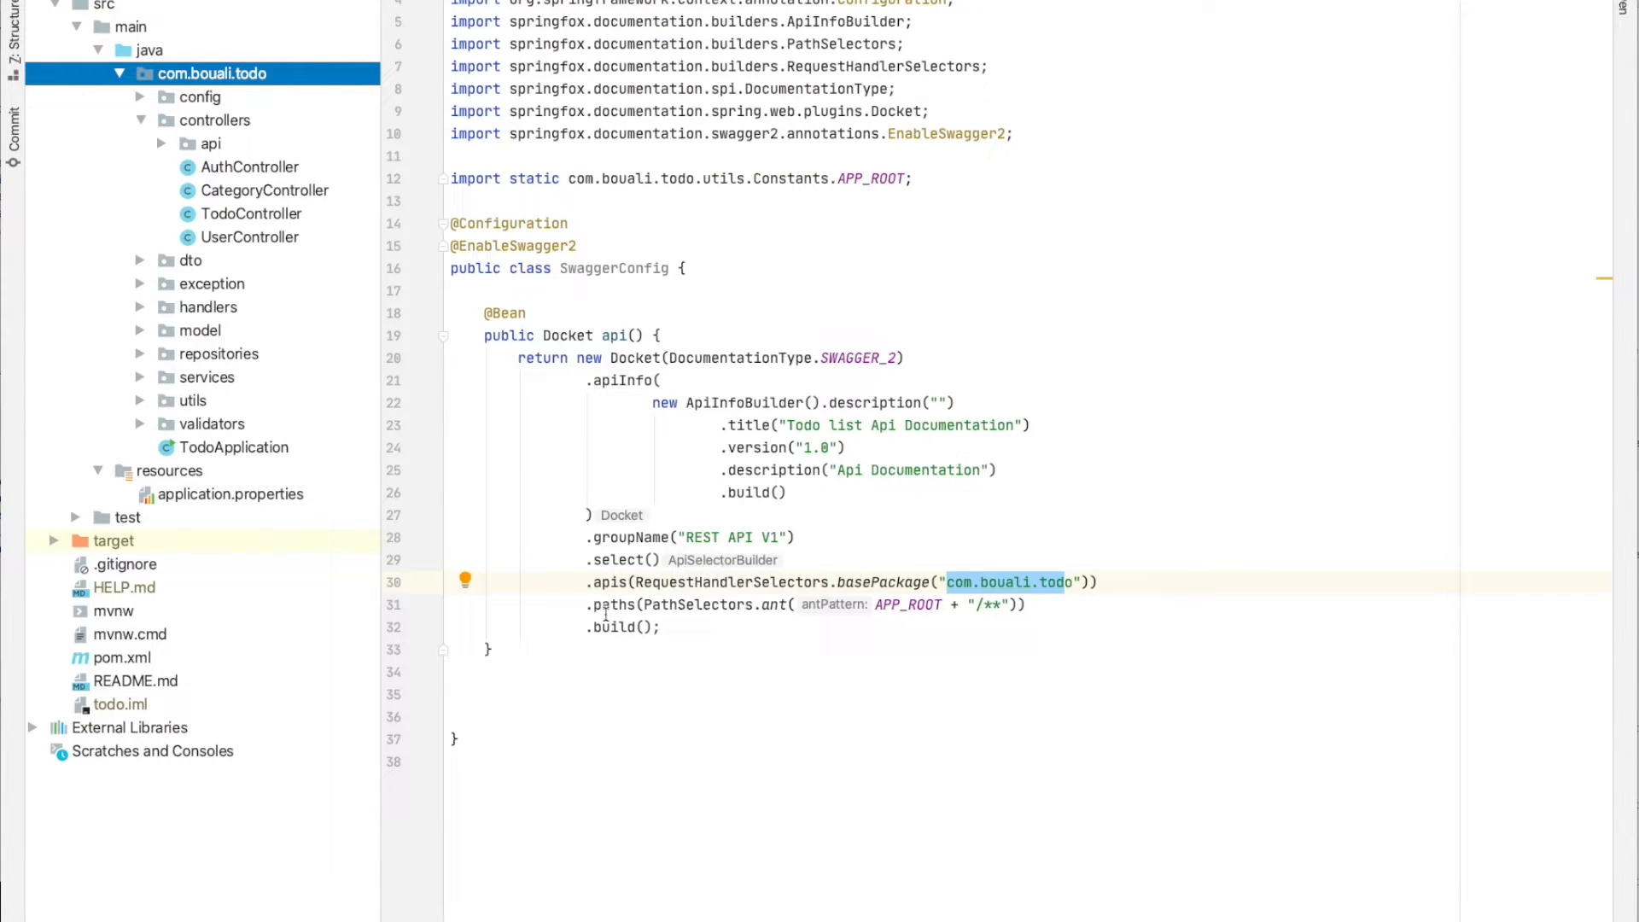
click(1024, 604)
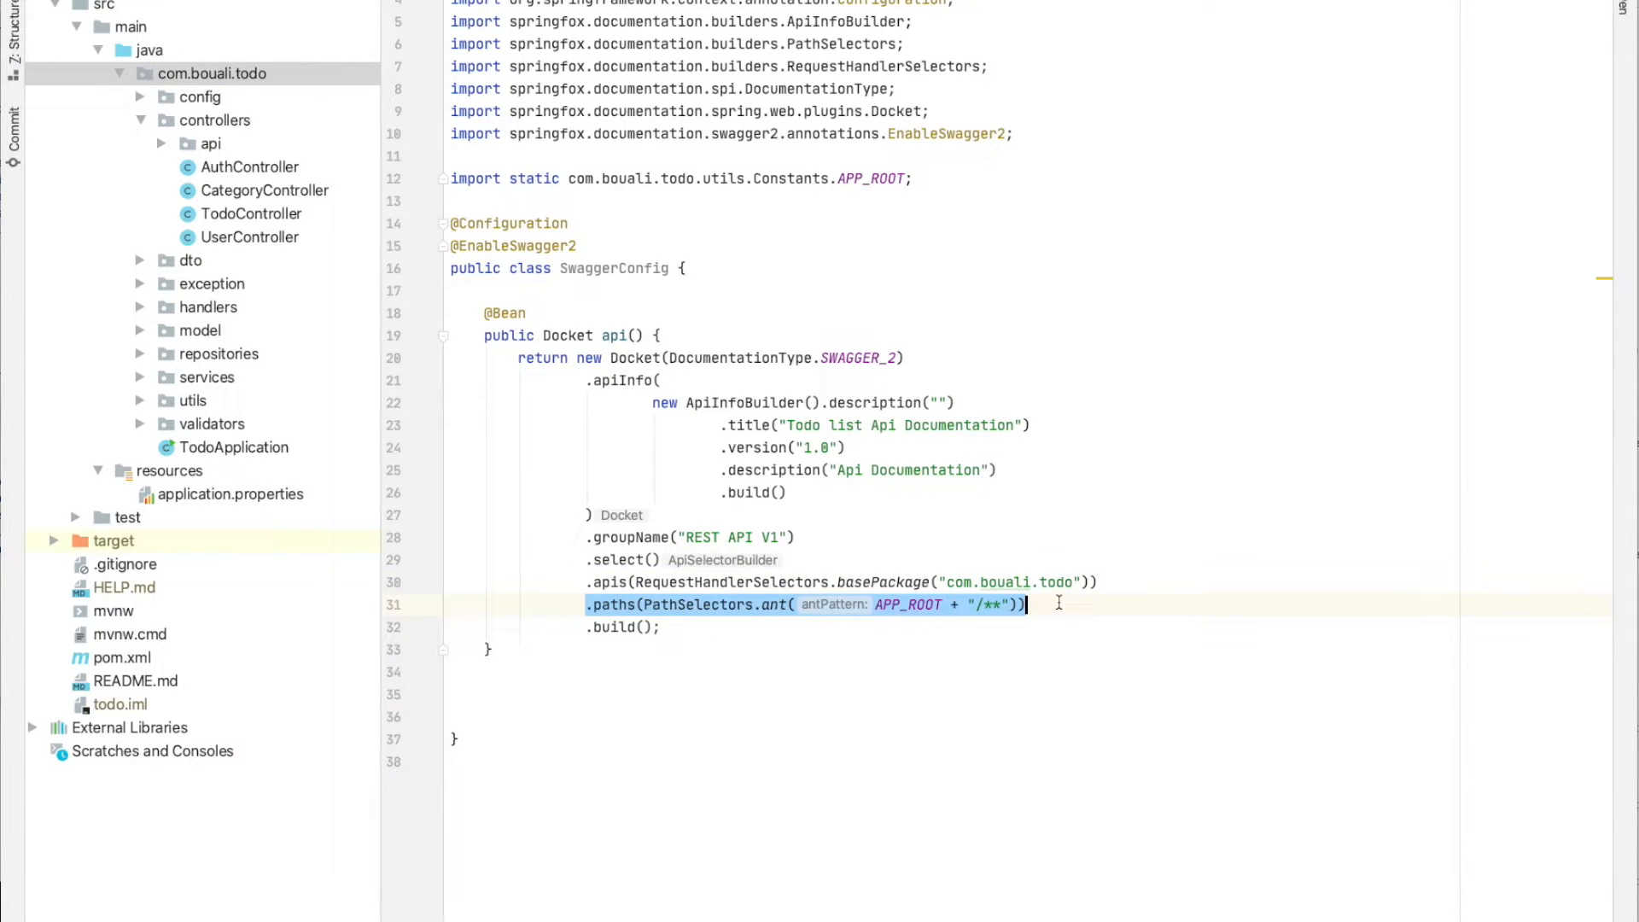
mouse_move(907, 604)
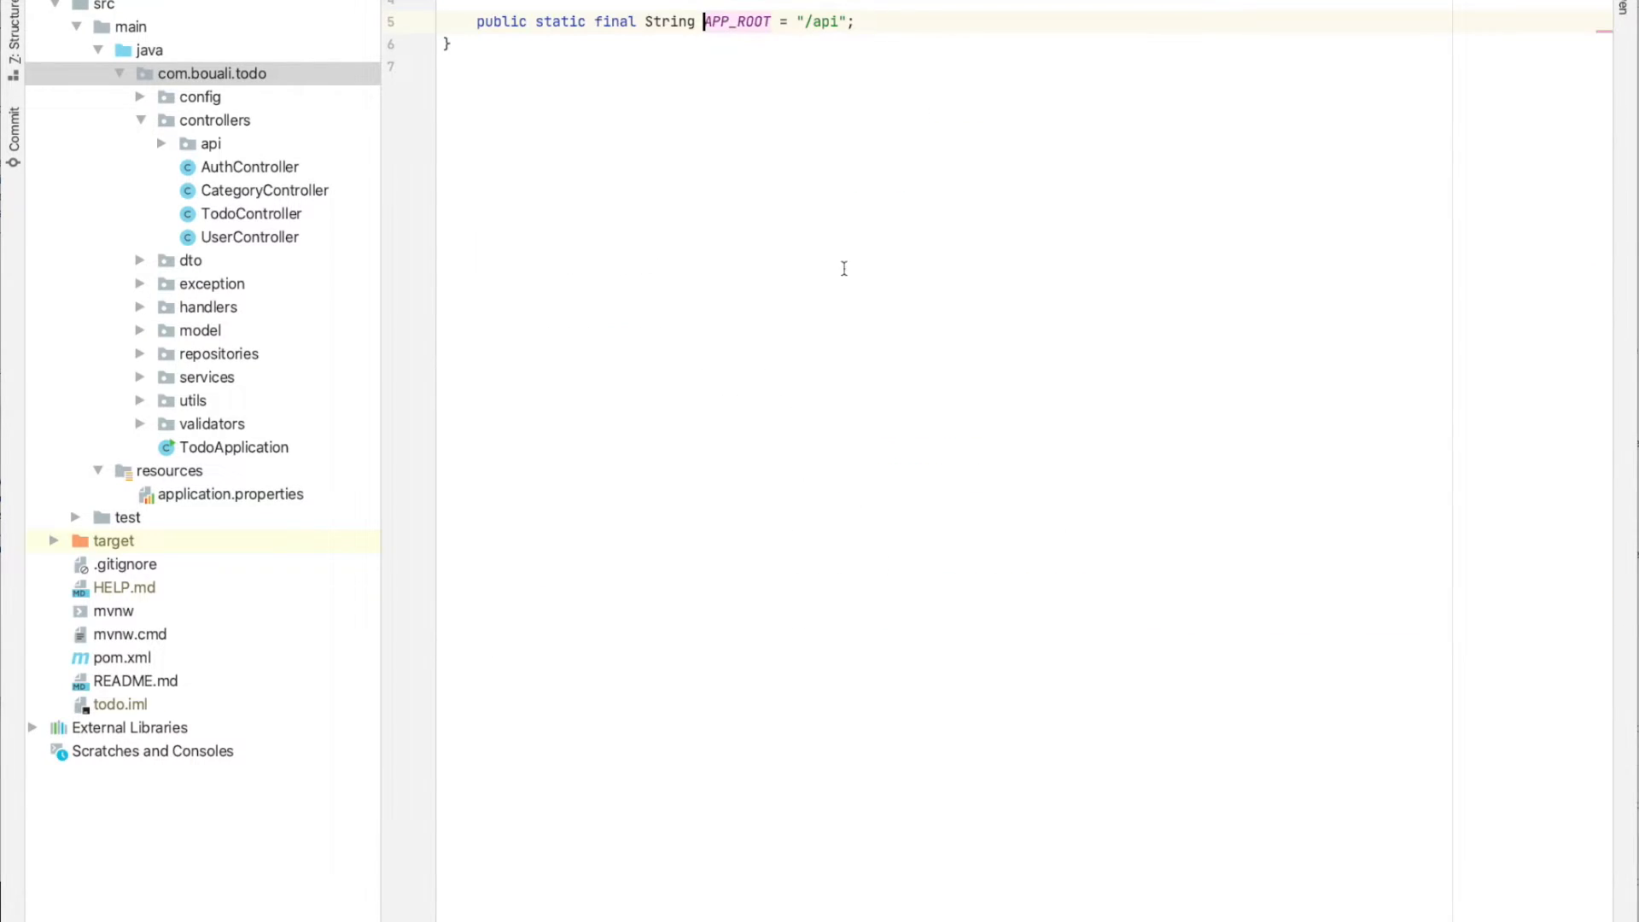
double_click(821, 21)
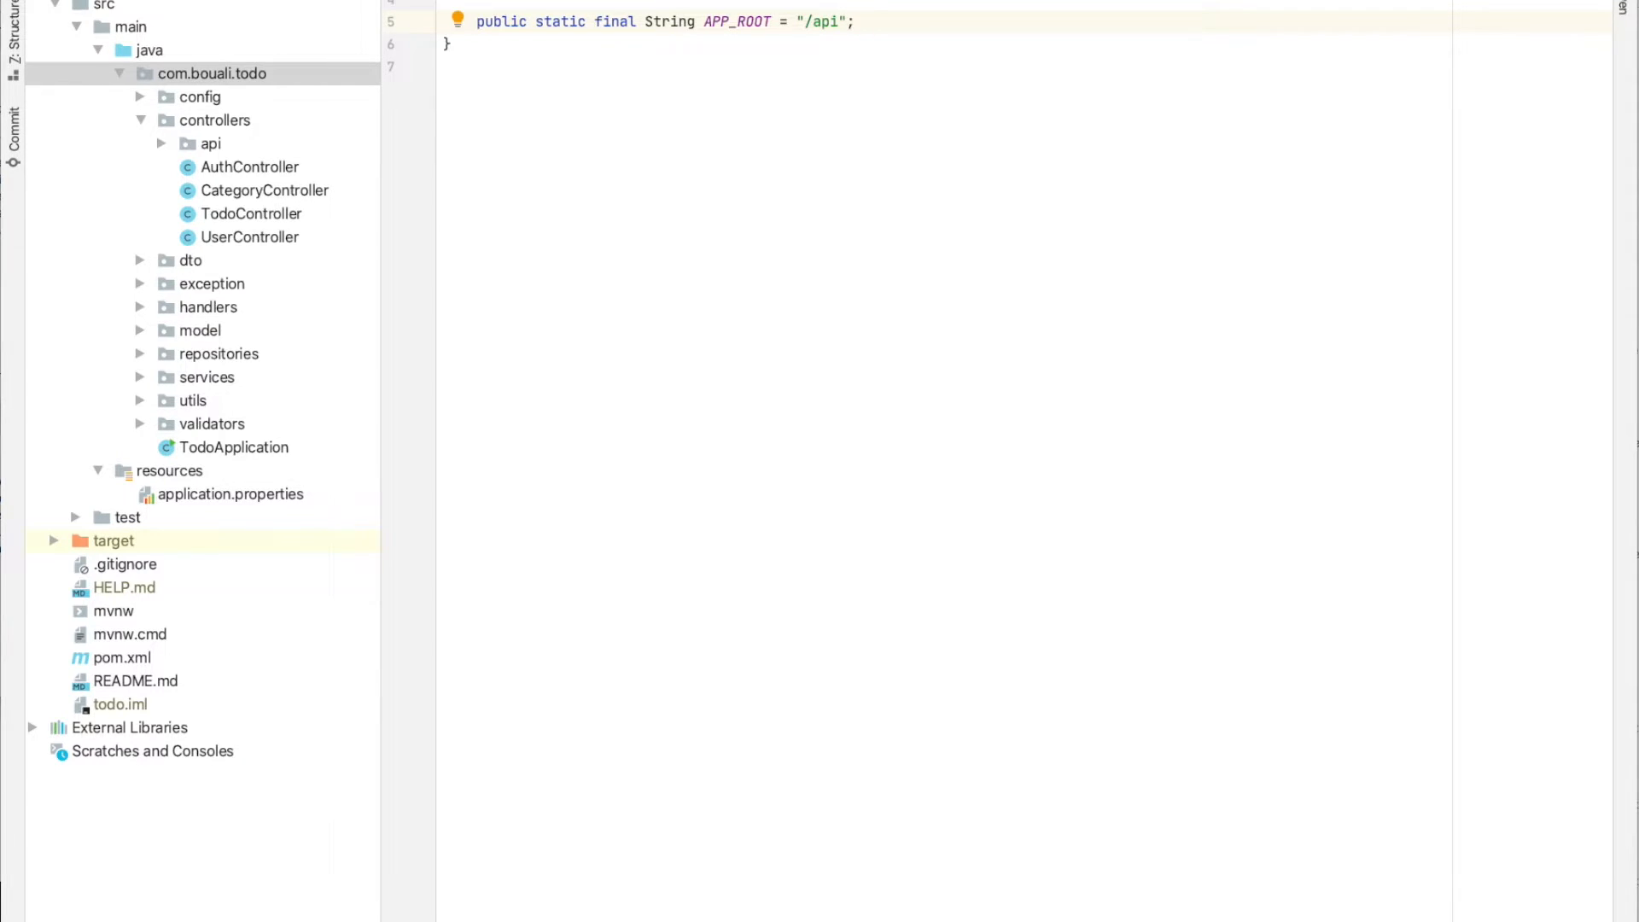
double_click(818, 20)
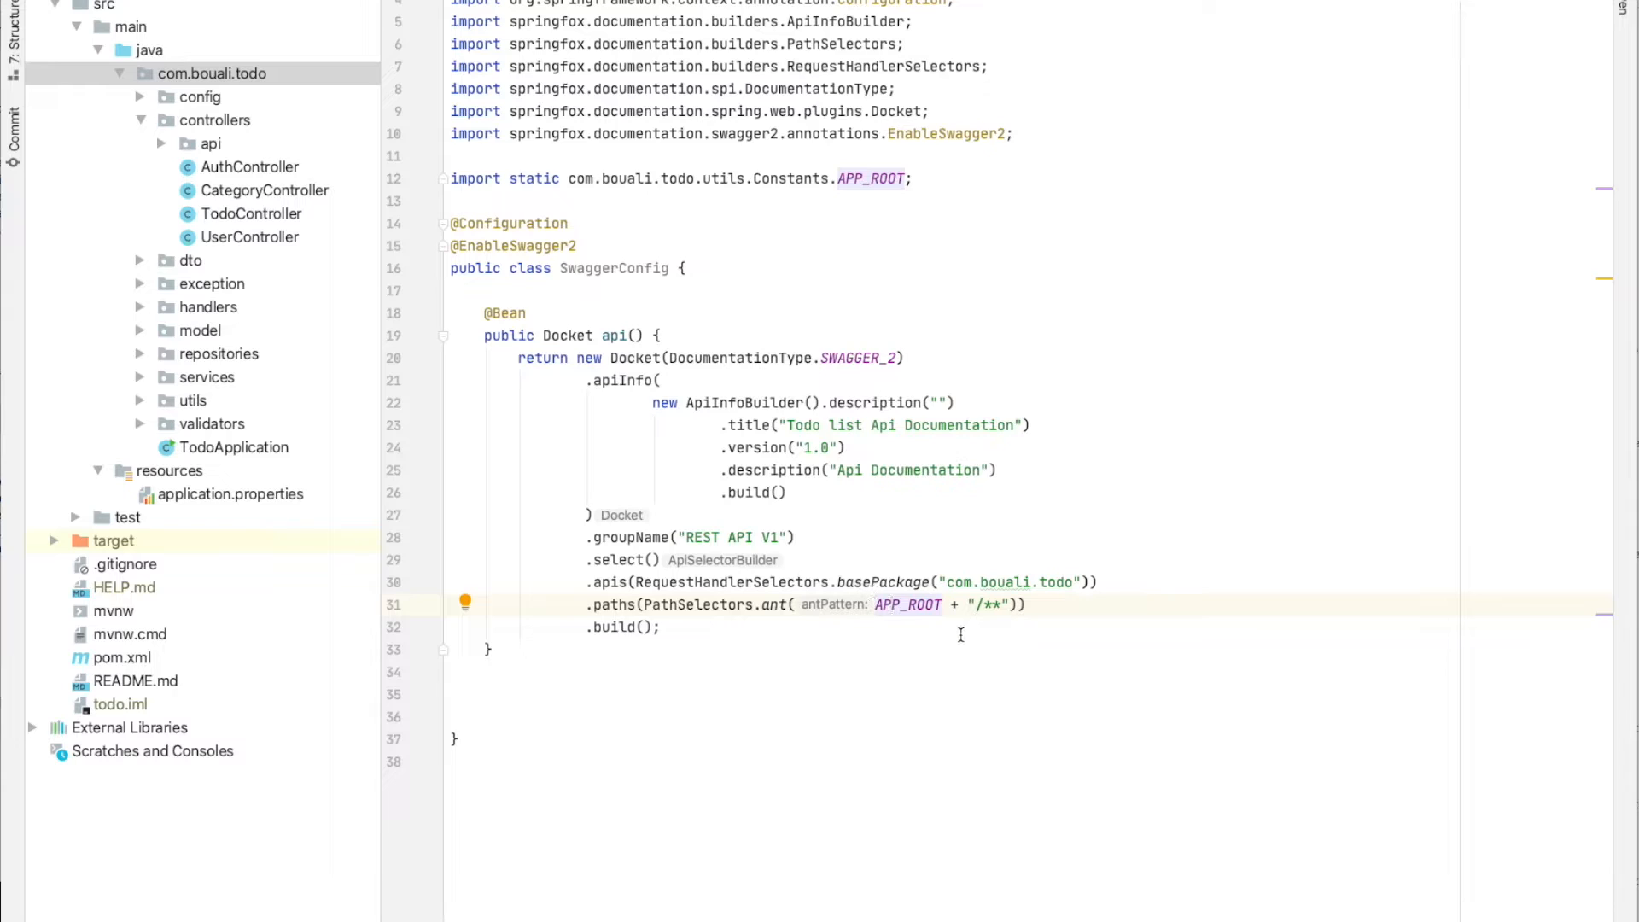
mouse_move(948, 558)
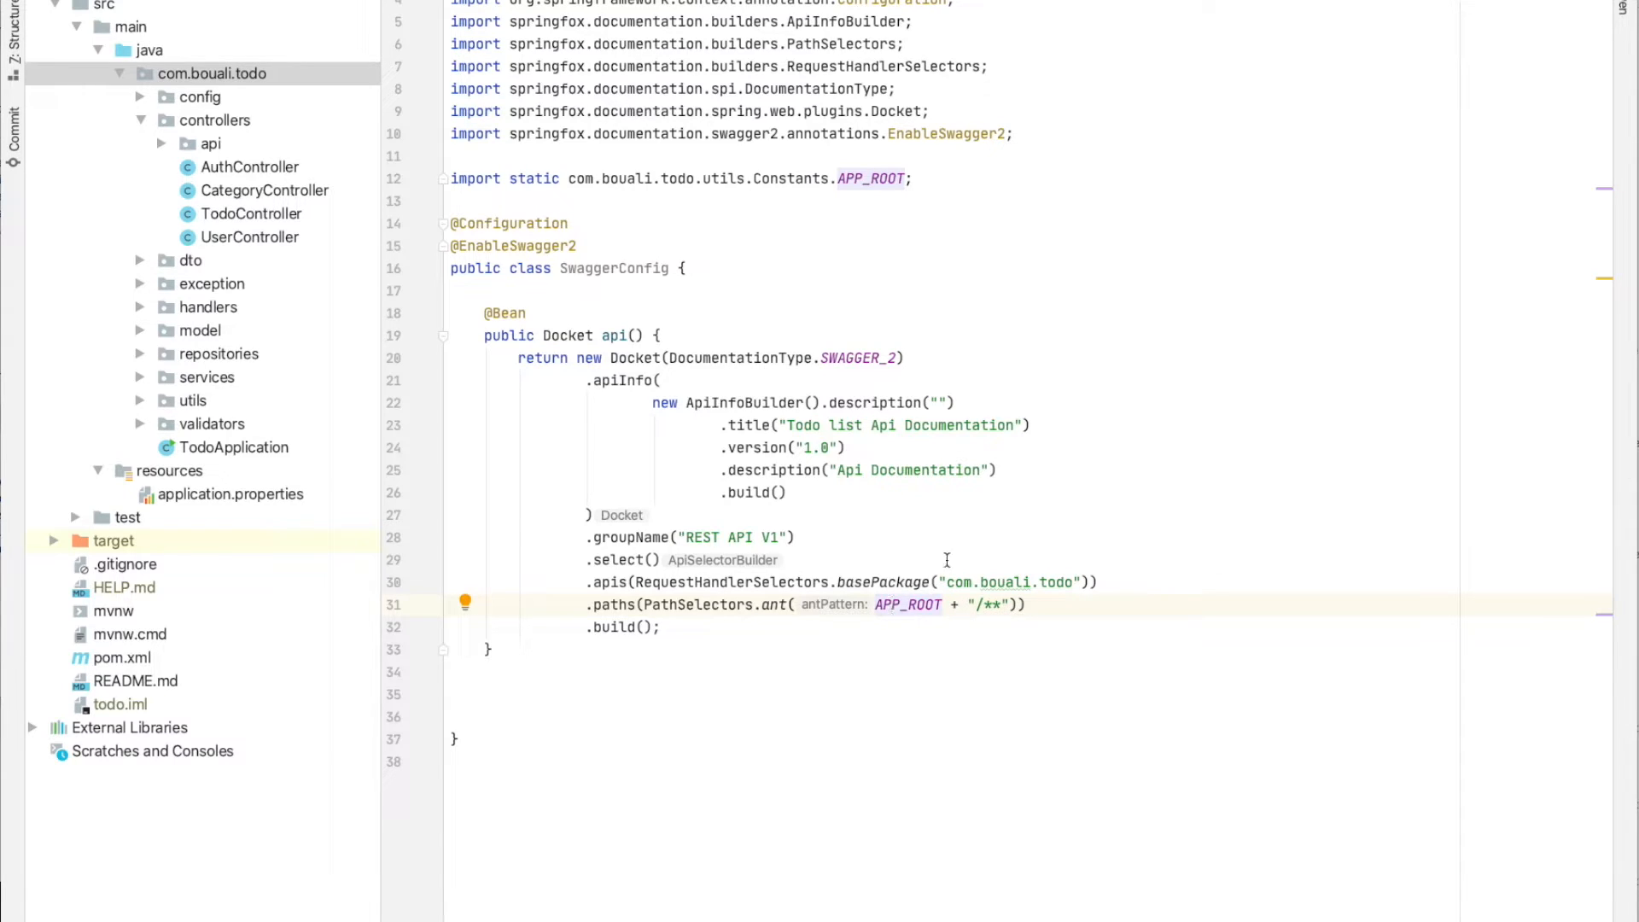
mouse_move(935, 515)
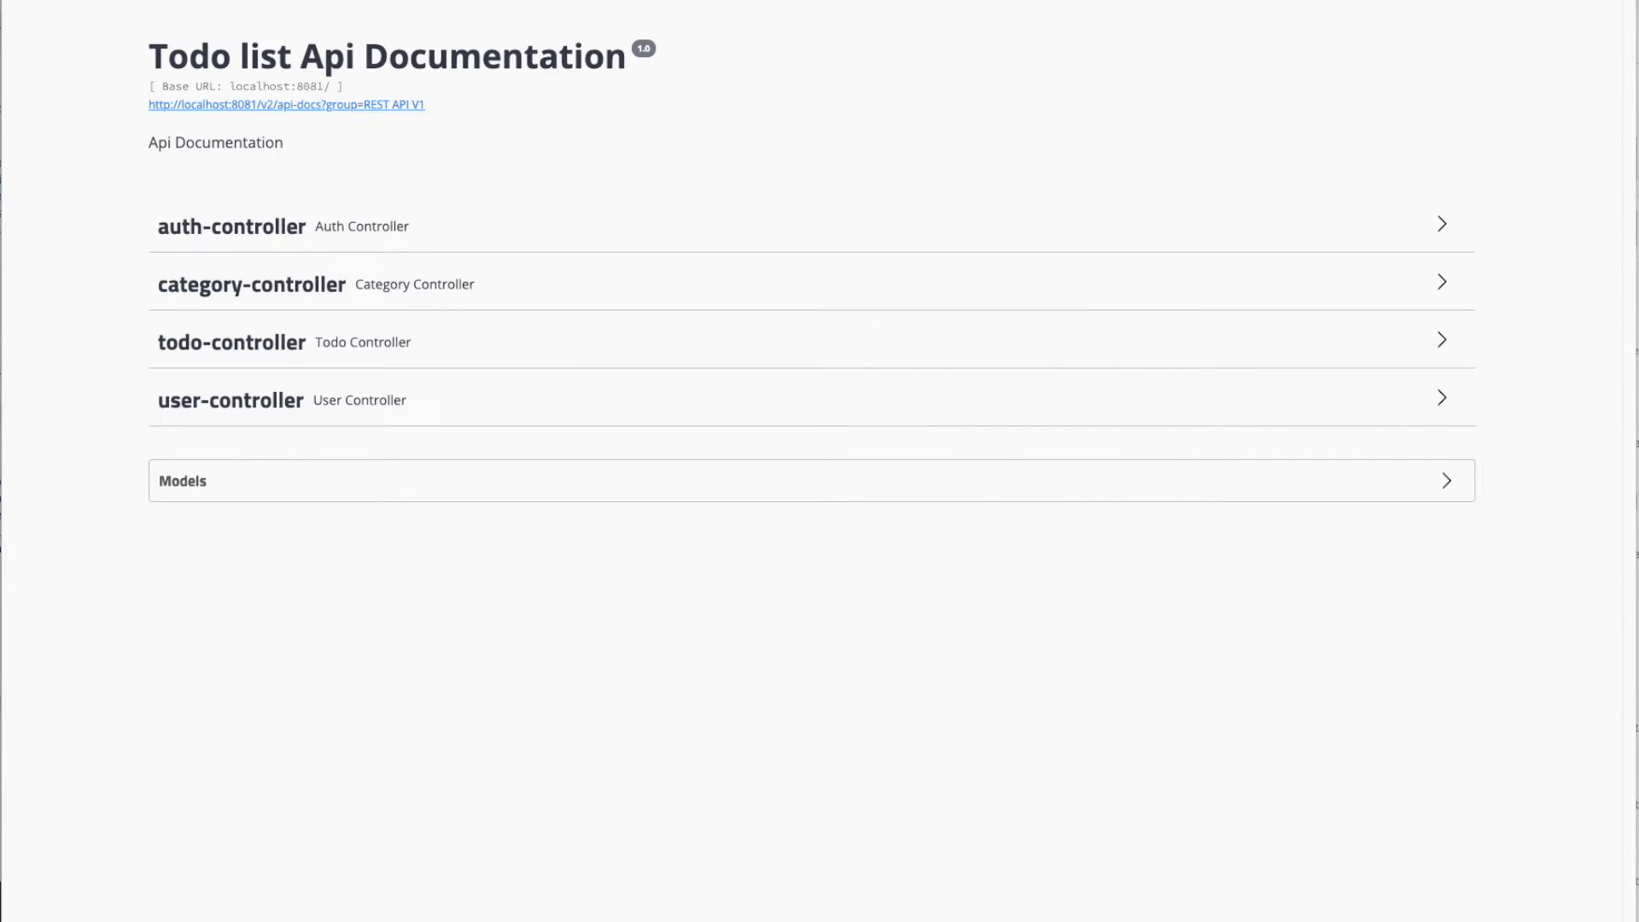
mouse_move(432, 126)
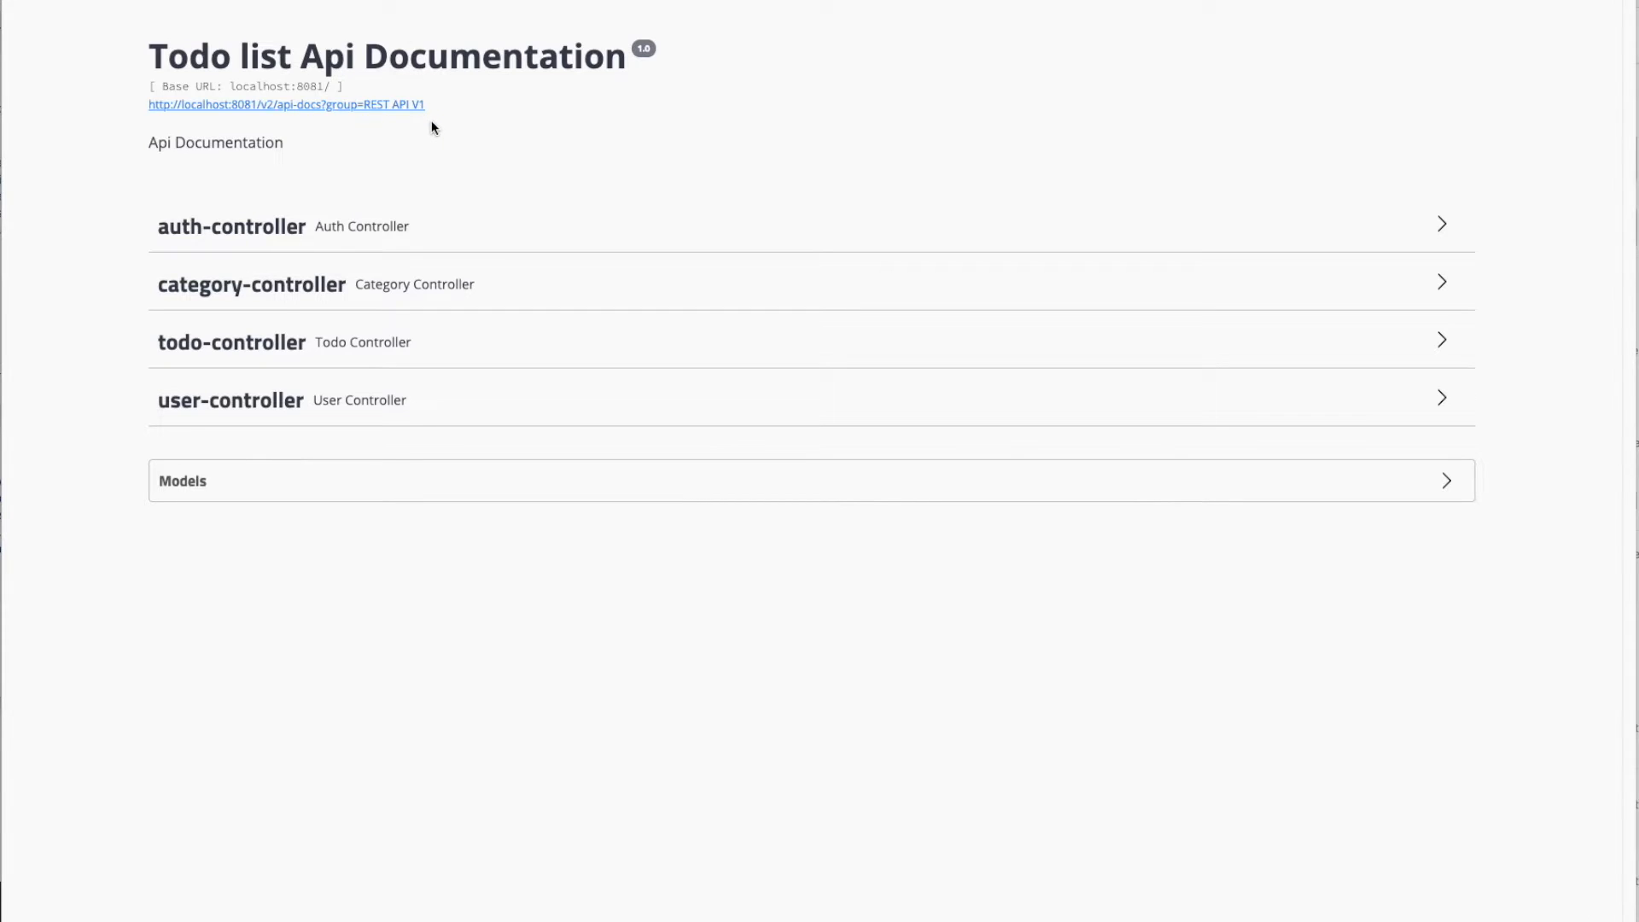
mouse_move(863, 155)
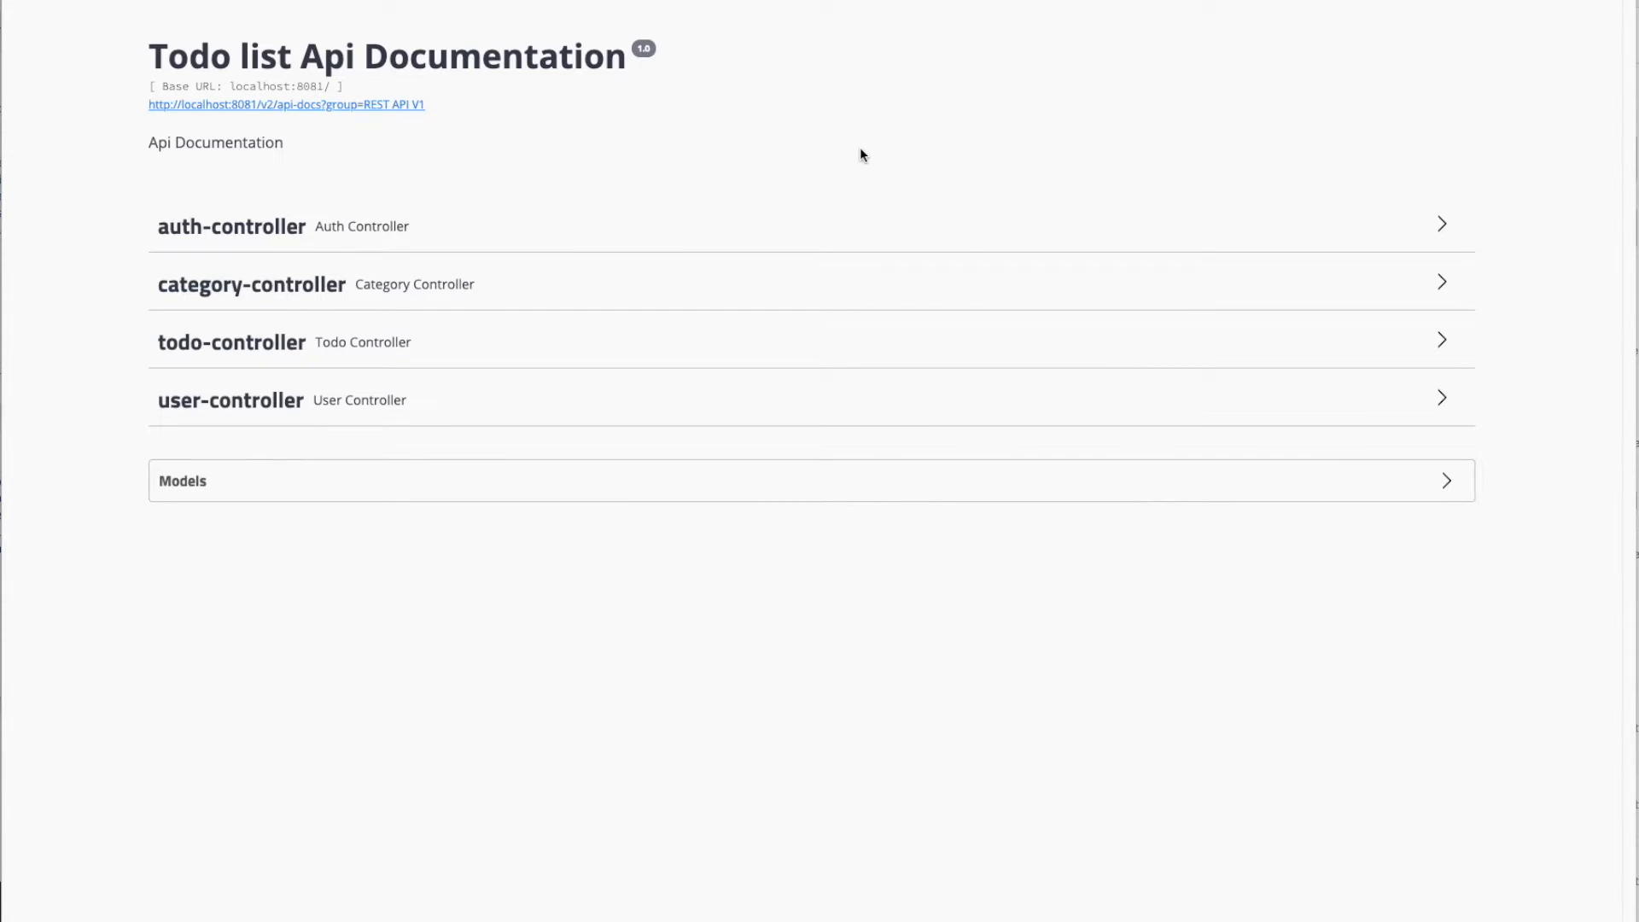
mouse_move(846, 148)
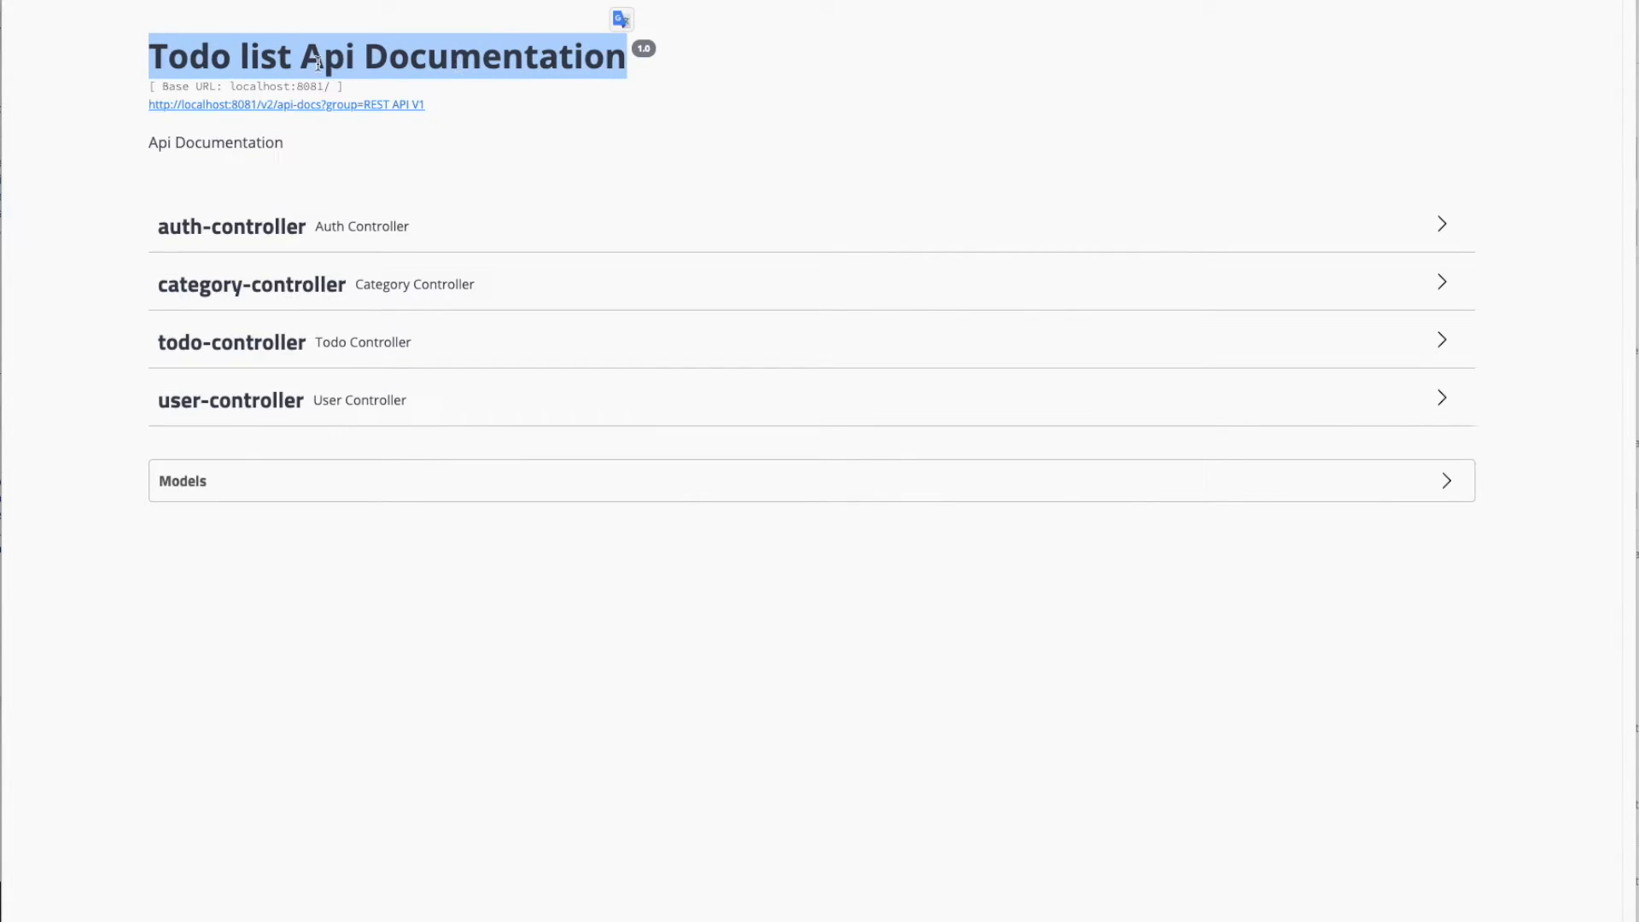
mouse_move(381, 126)
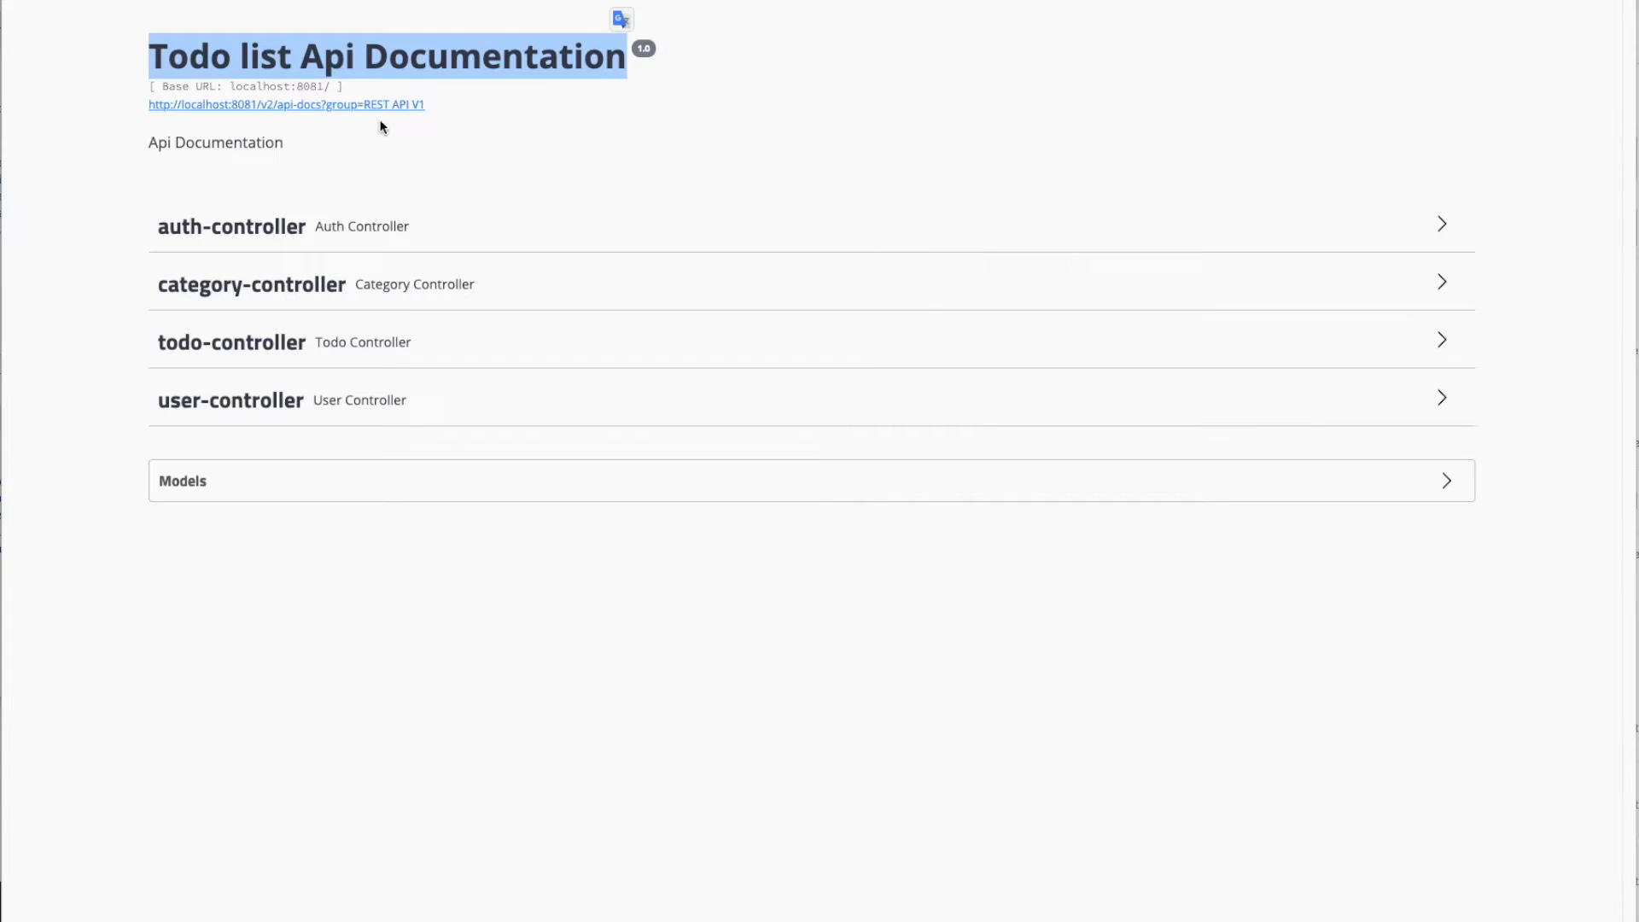
mouse_move(270, 85)
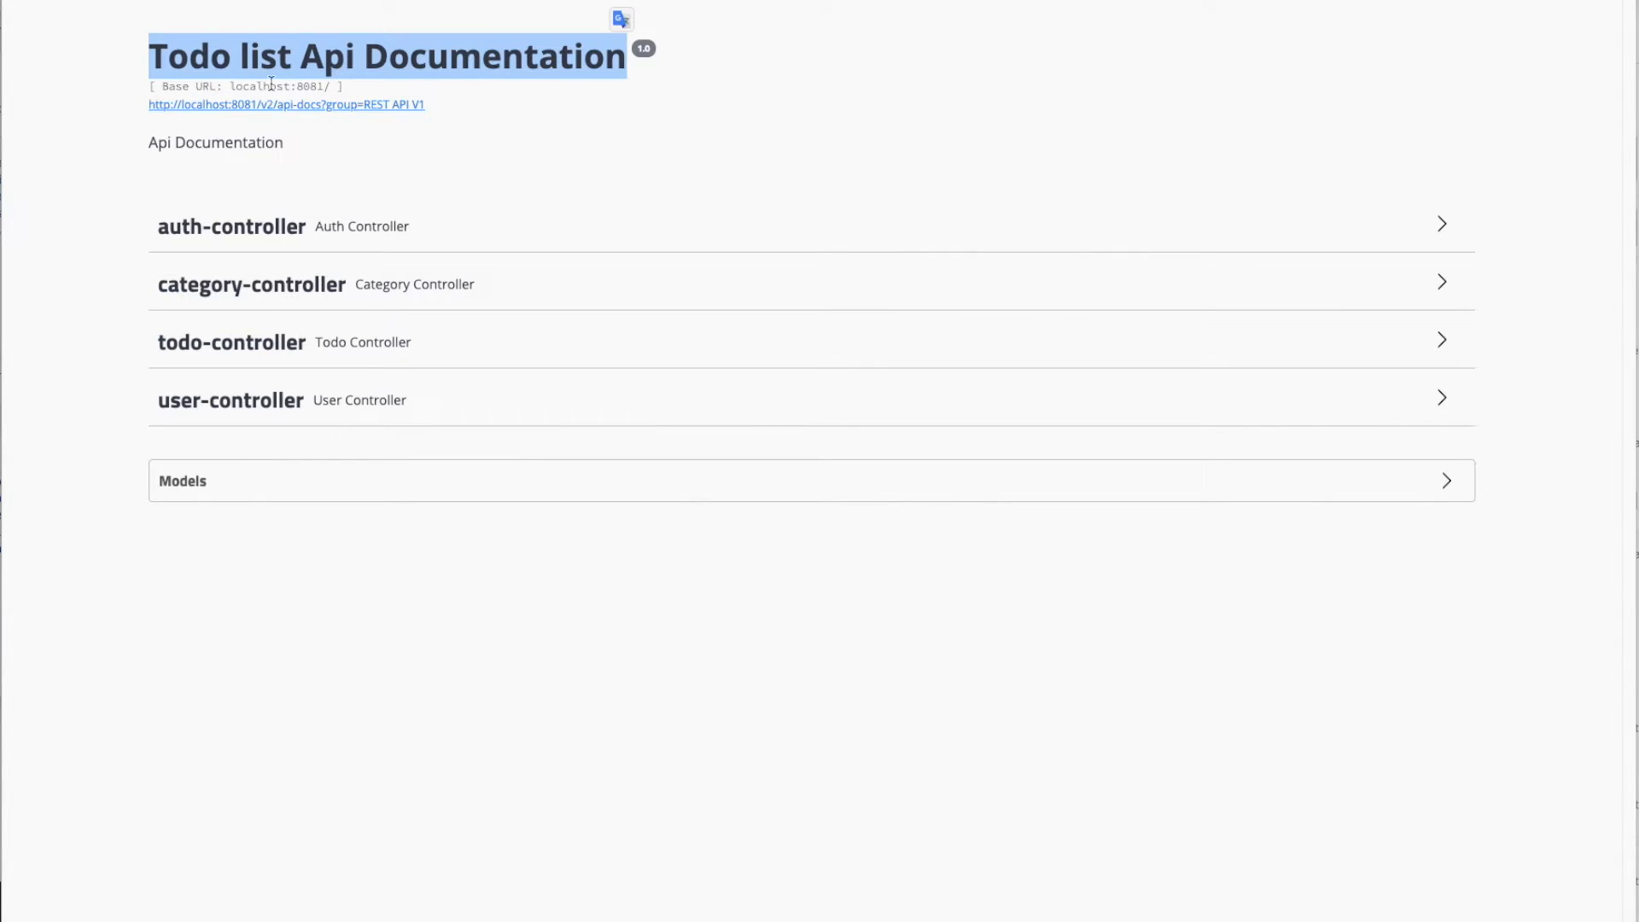
Highlight the base URL localhost:8081 in the Todo list Api Documentation header
double_click(278, 86)
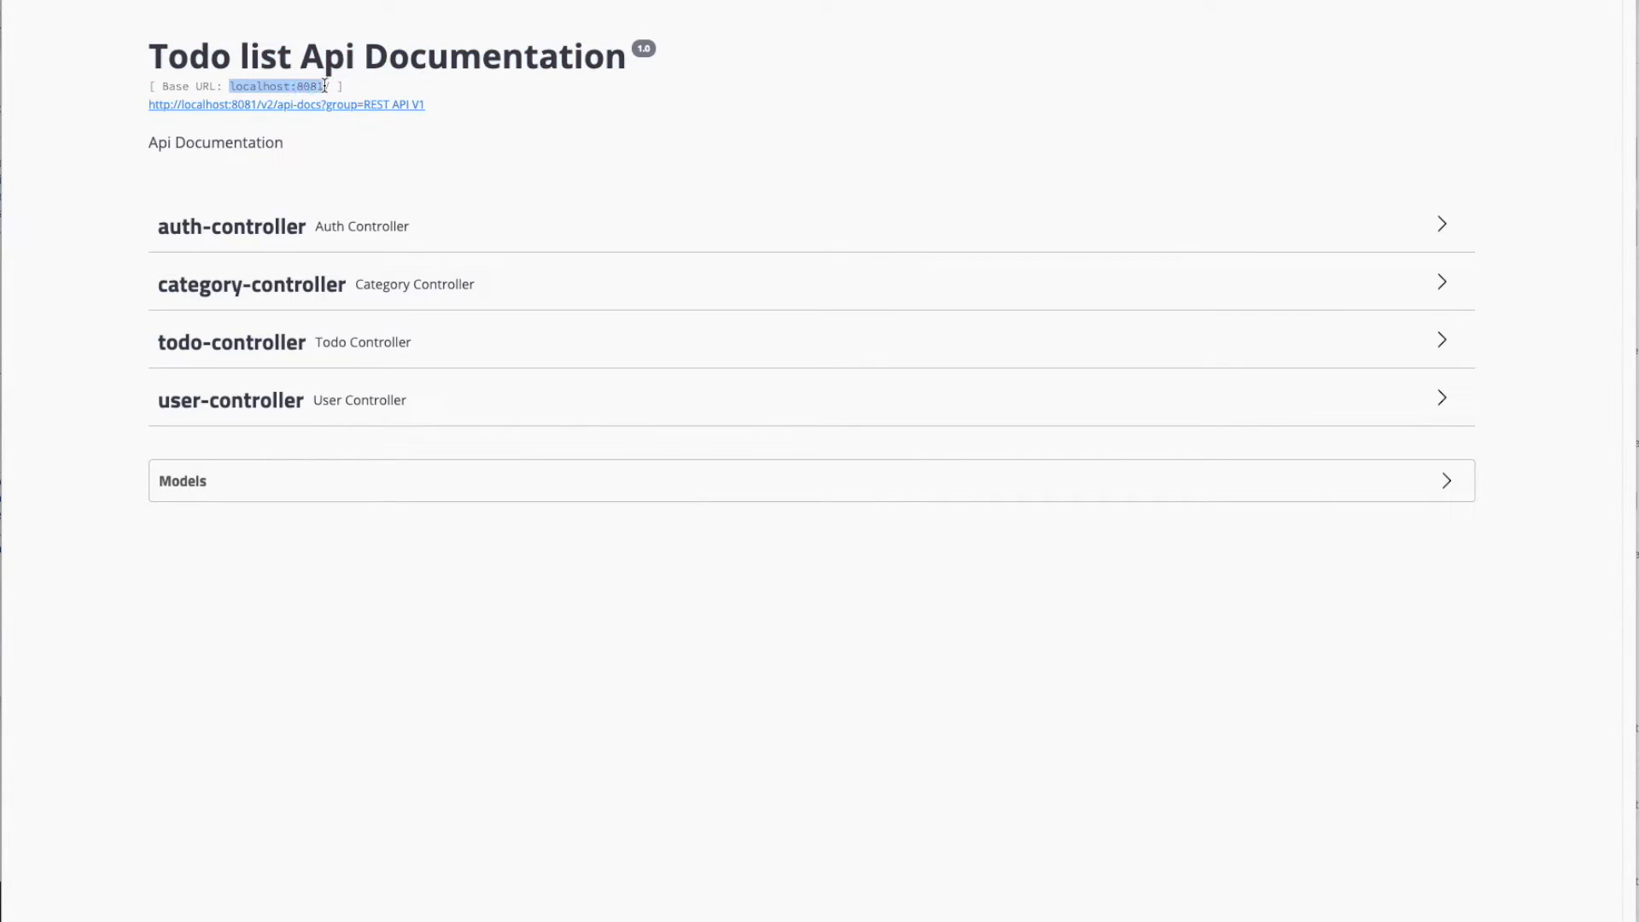
mouse_move(479, 109)
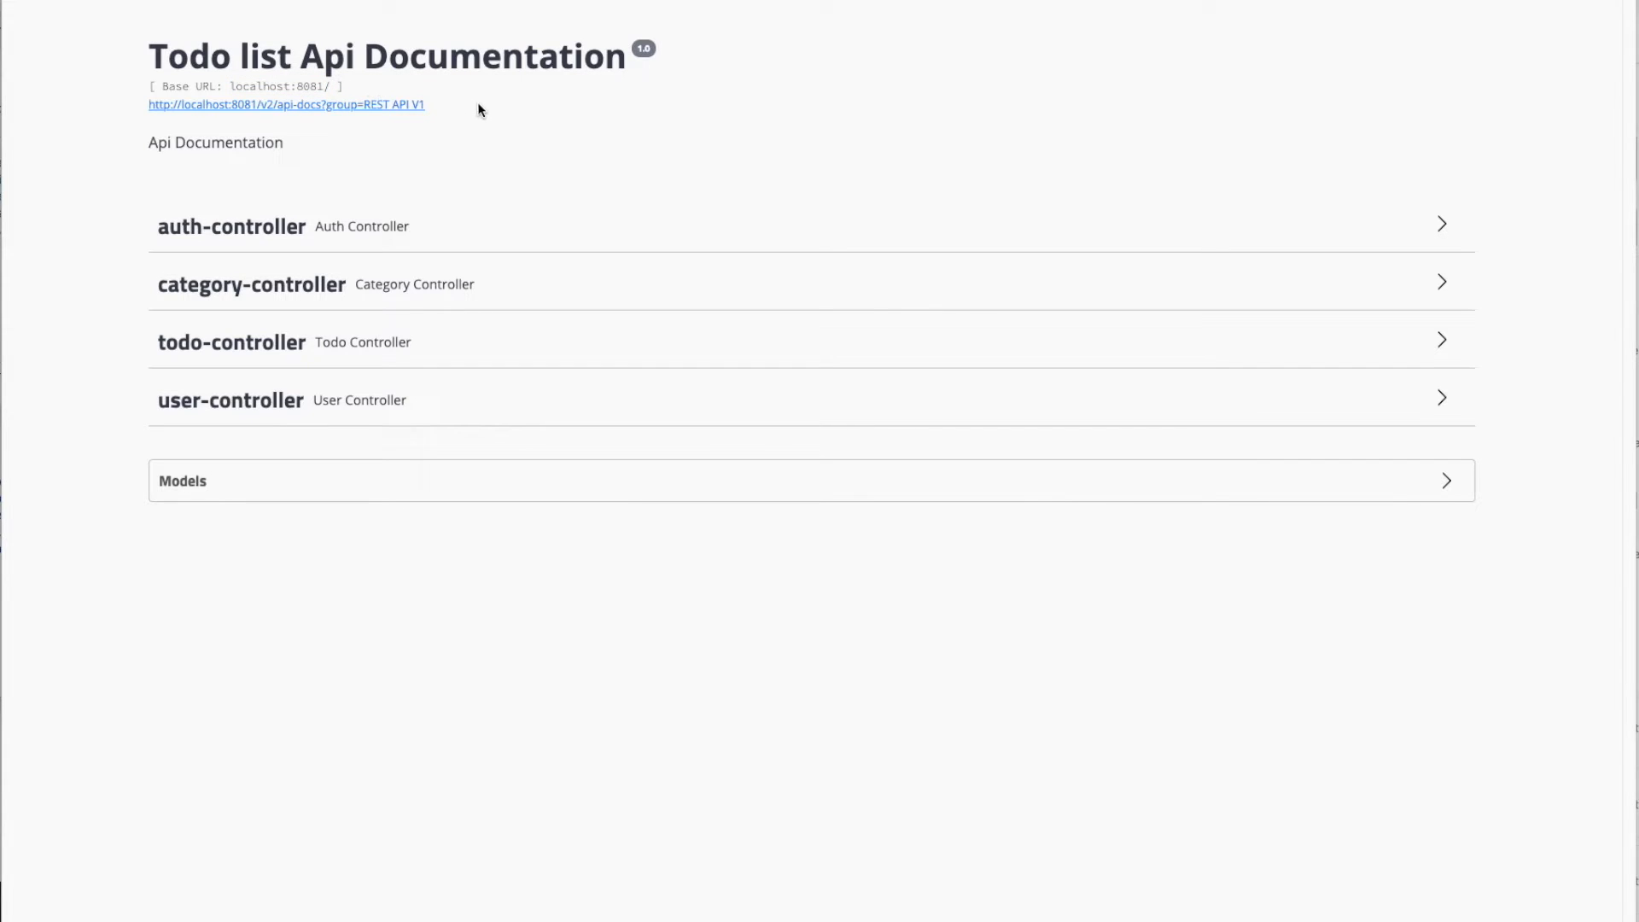
mouse_move(980, 34)
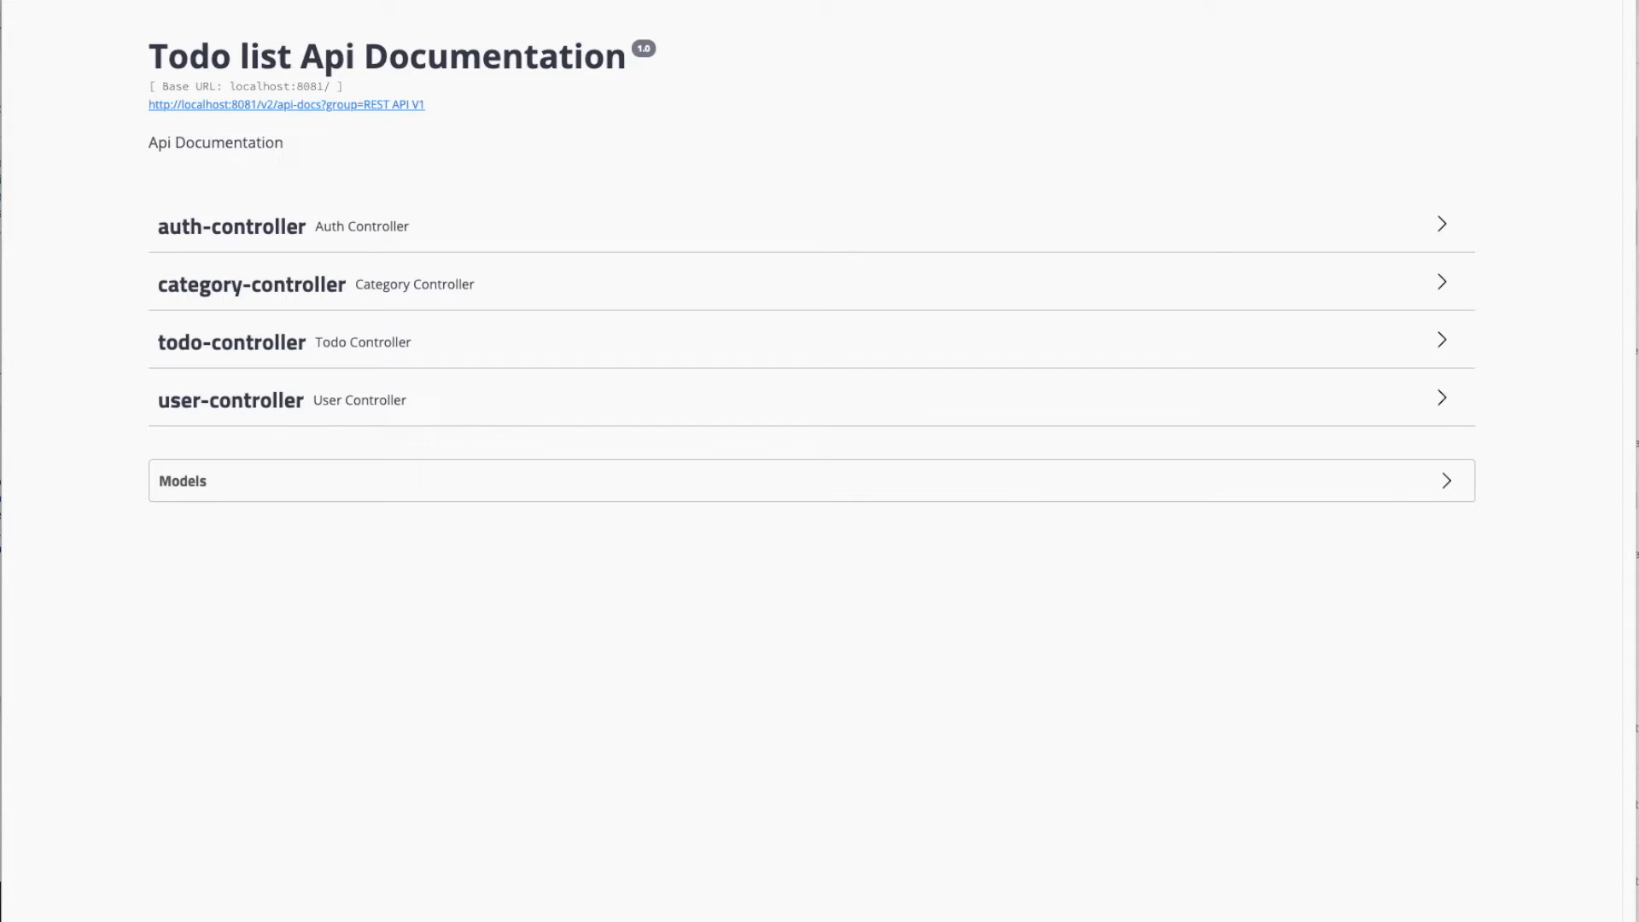
mouse_move(673, 220)
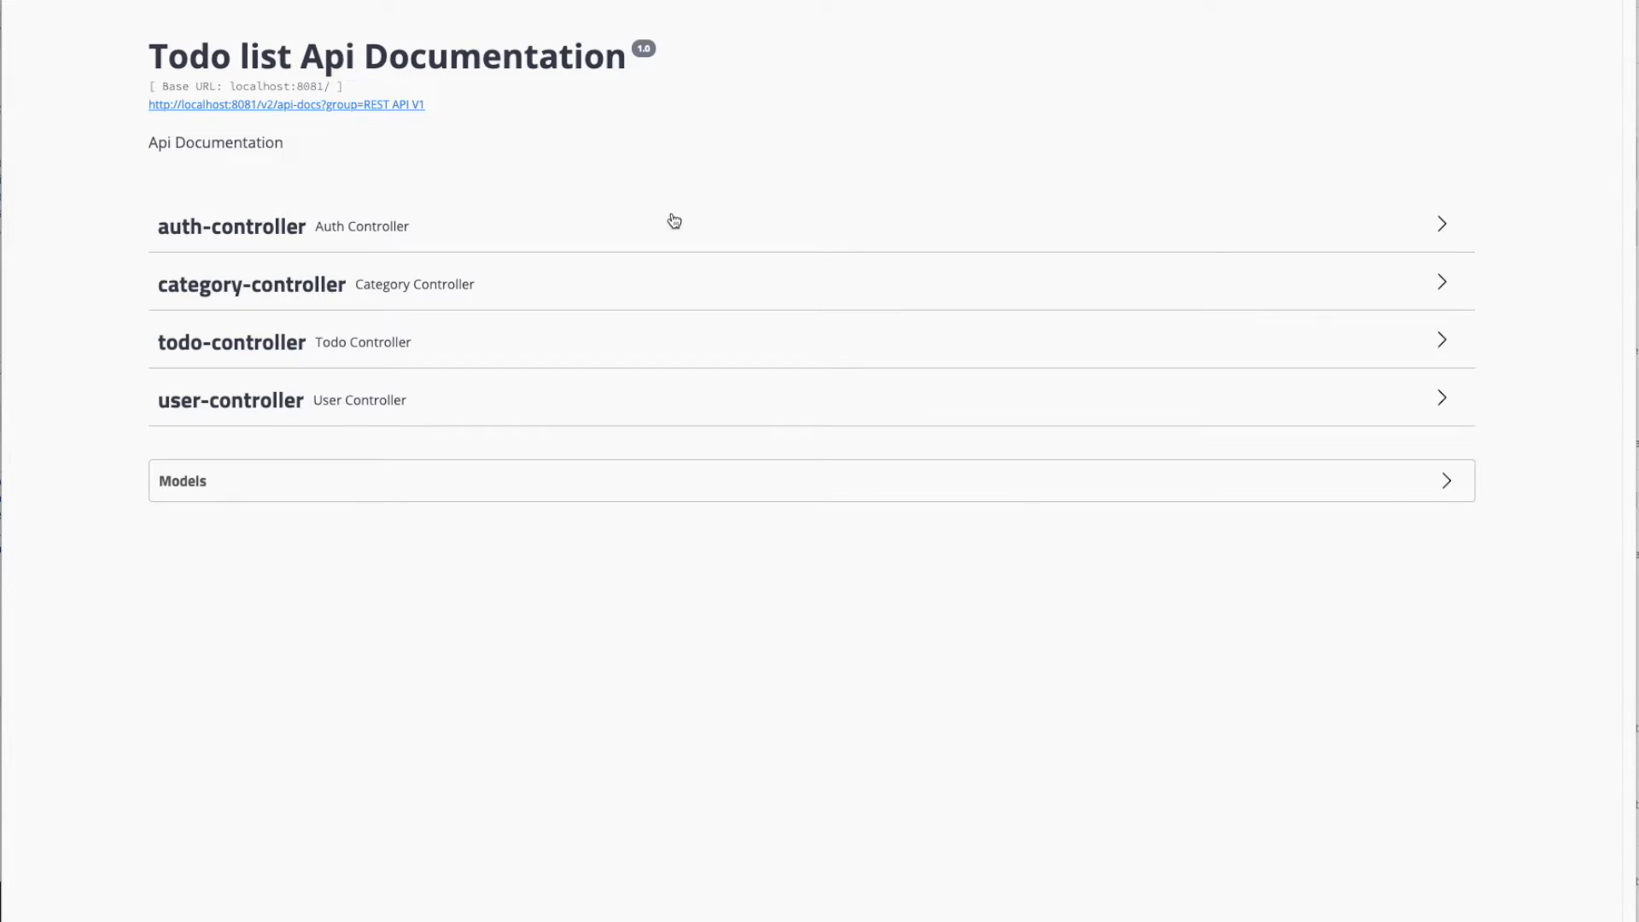
mouse_move(237, 427)
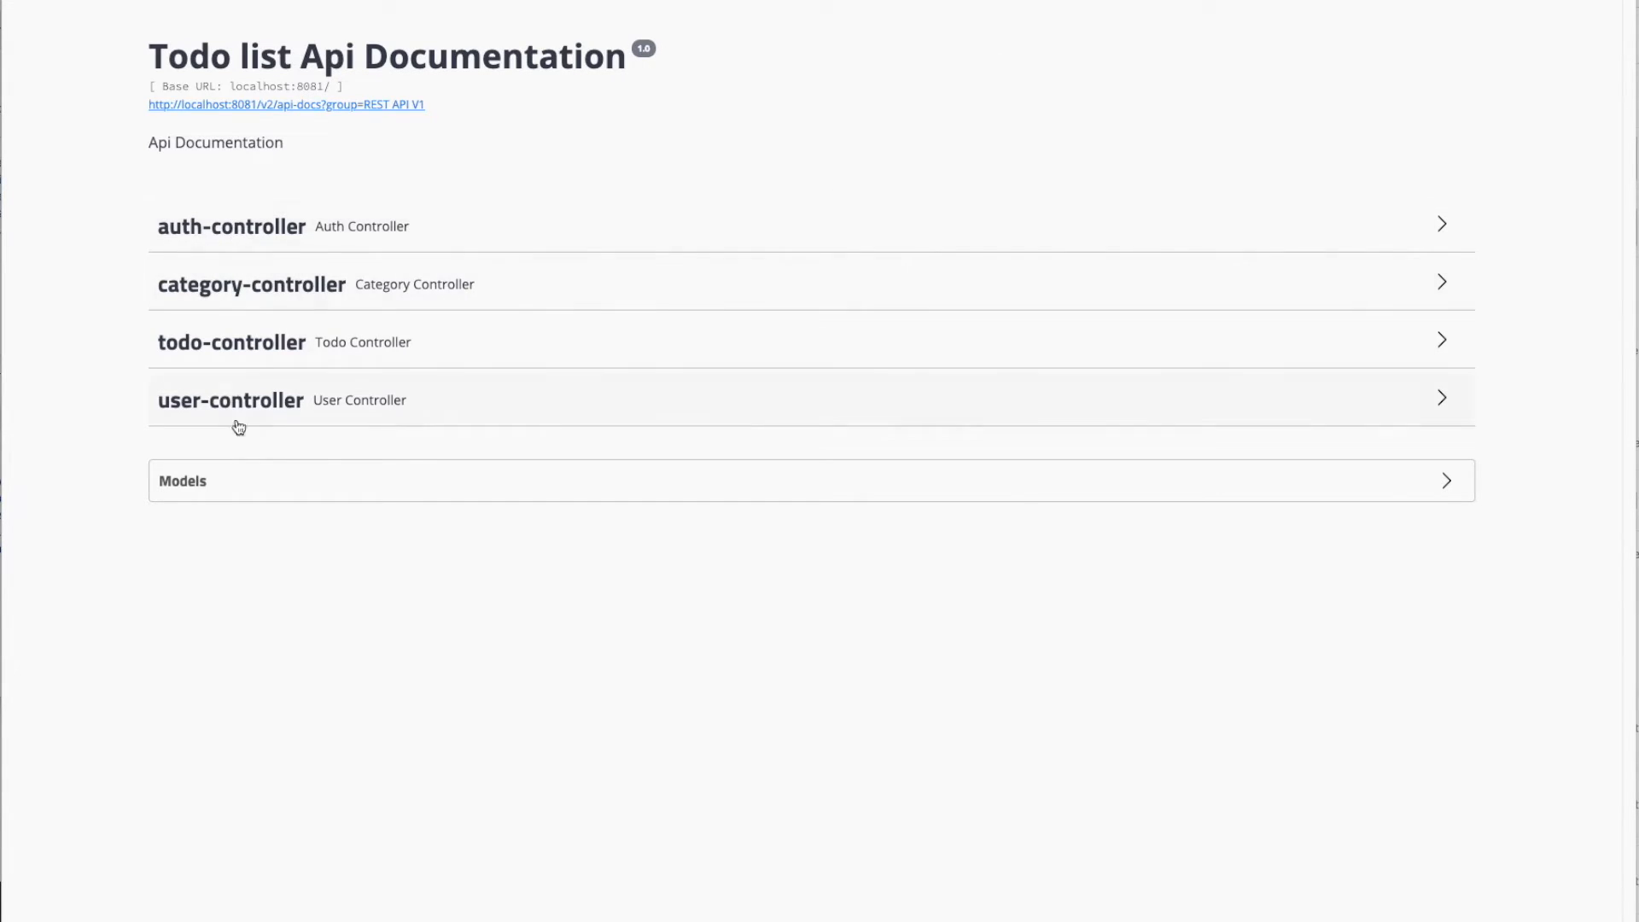
mouse_move(253, 350)
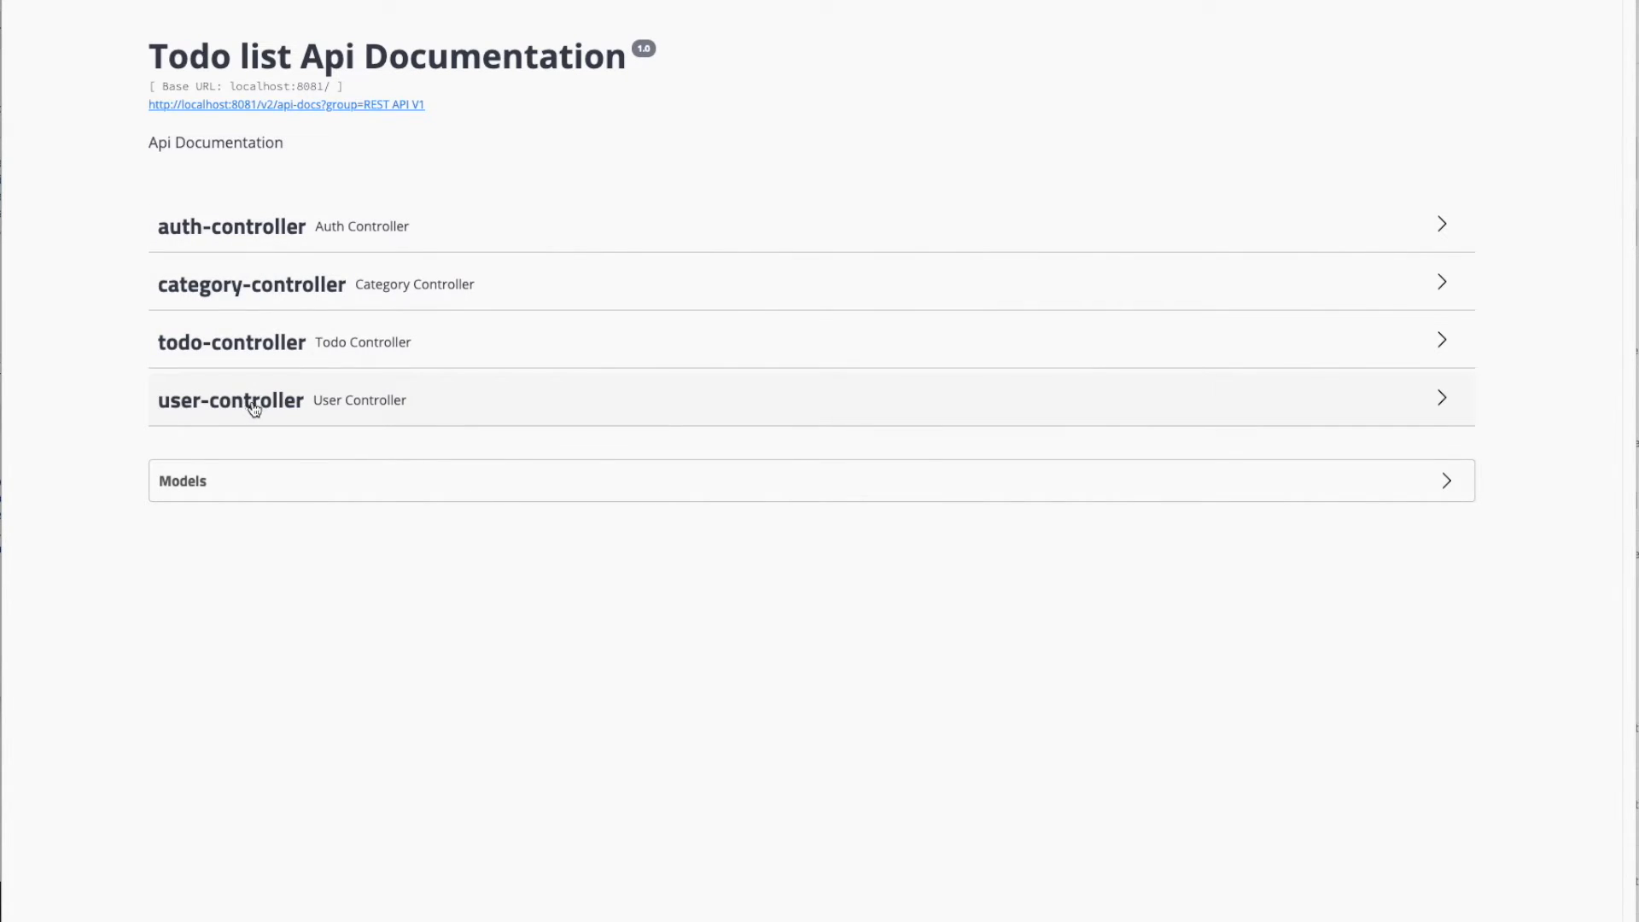
mouse_move(231, 225)
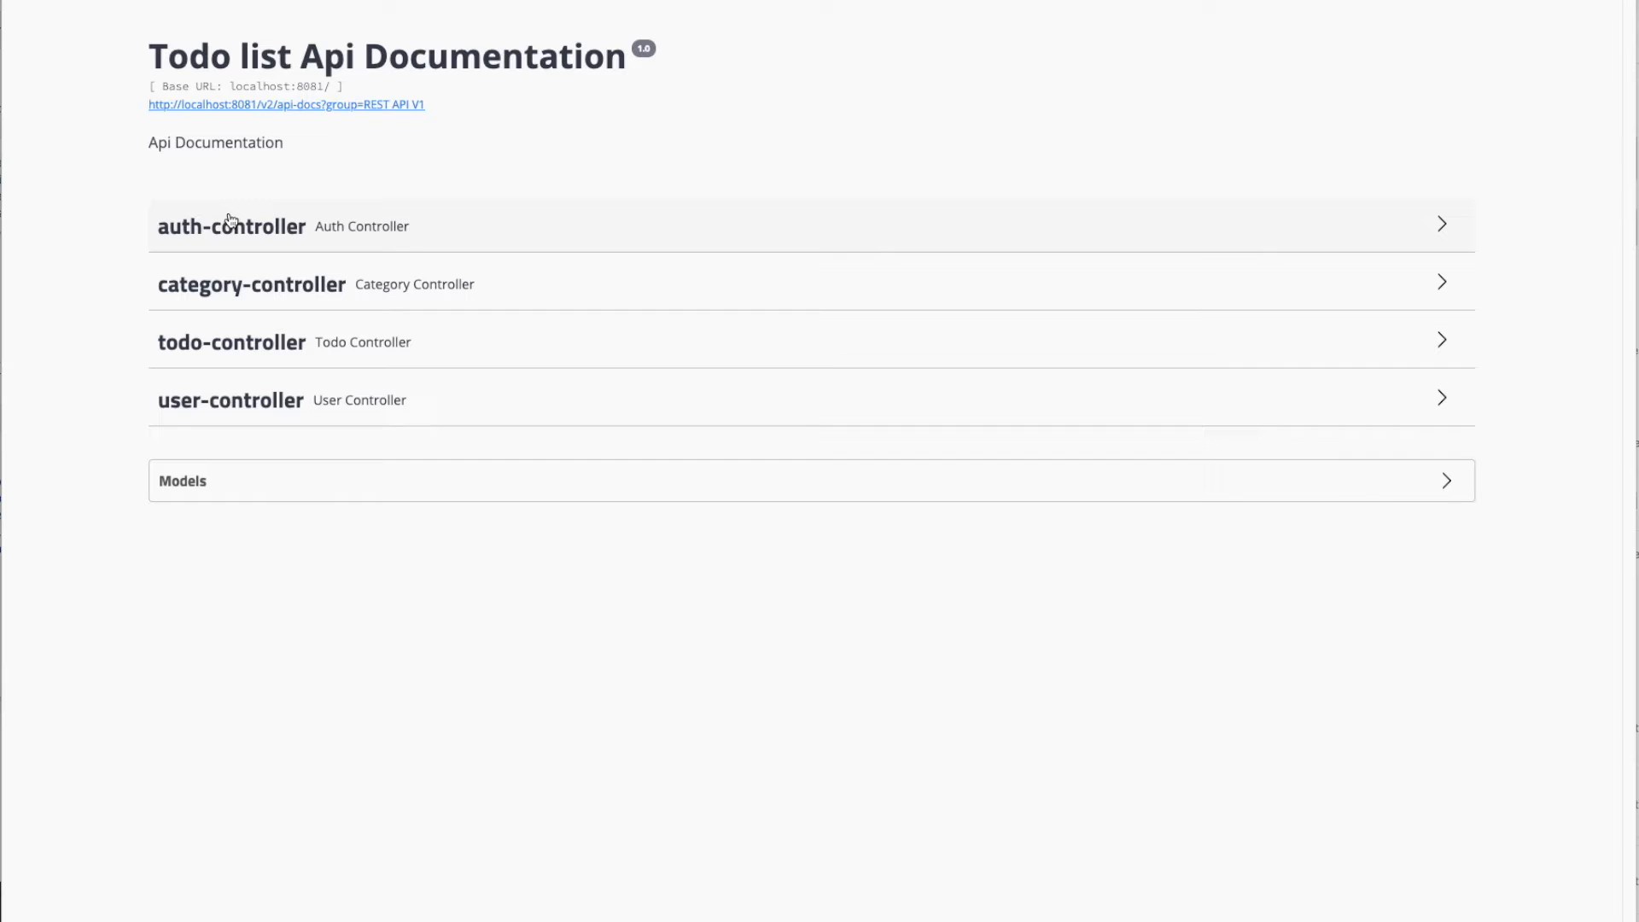
mouse_move(256, 345)
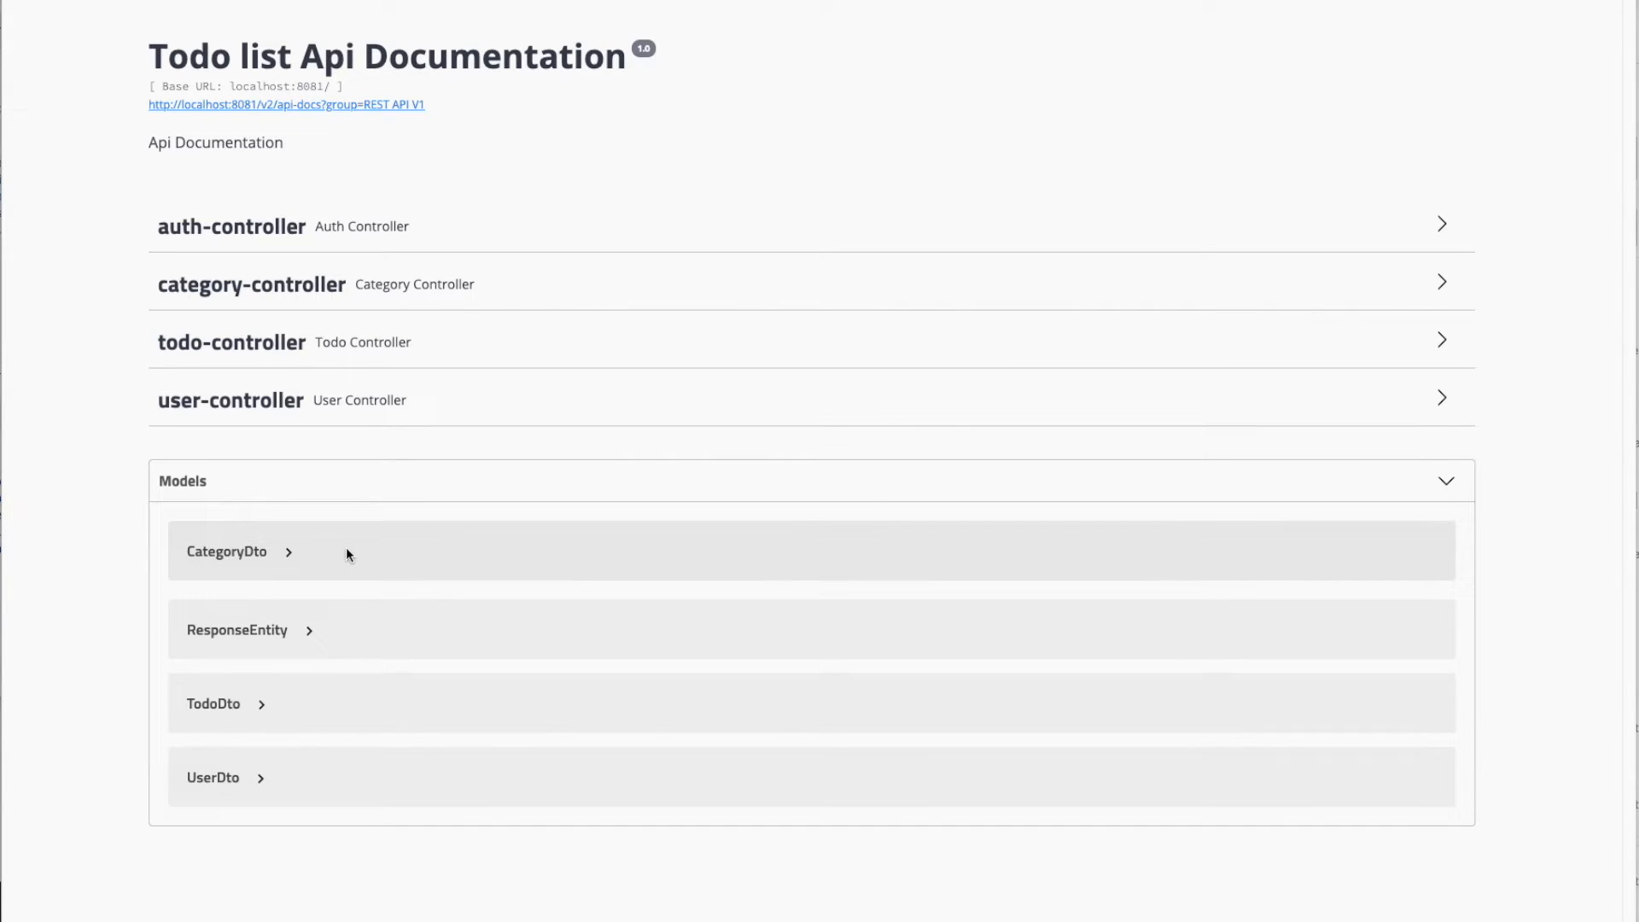
Expand CategoryDto and the CategoryDto nested inside TodoDto, scrolling through the model schemas
click(225, 551)
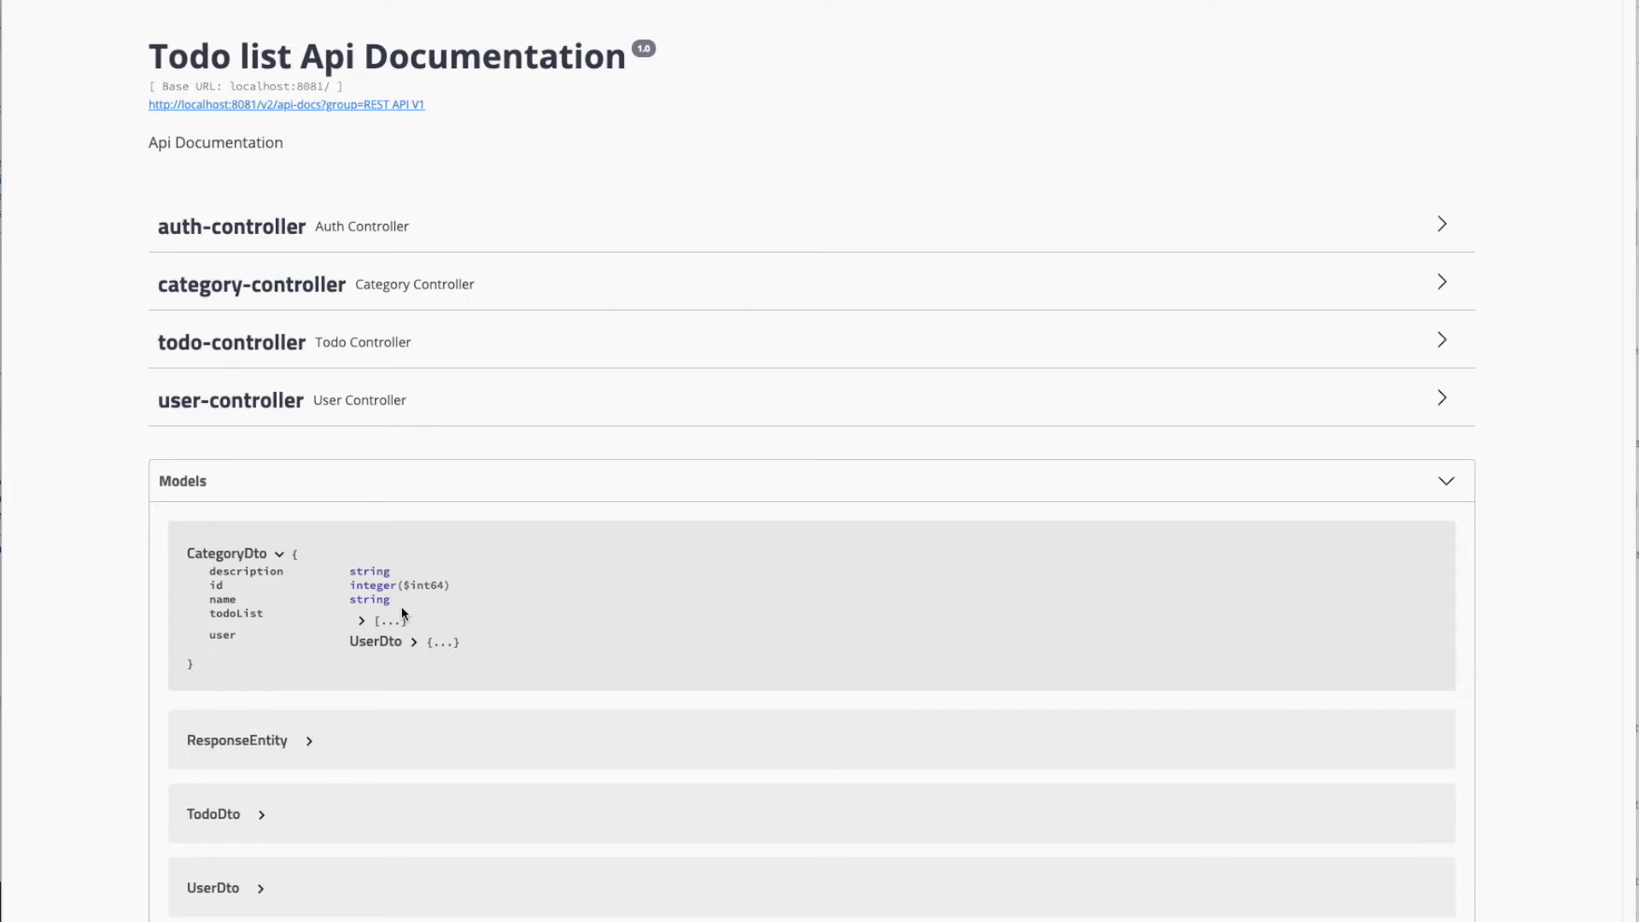
mouse_move(227, 591)
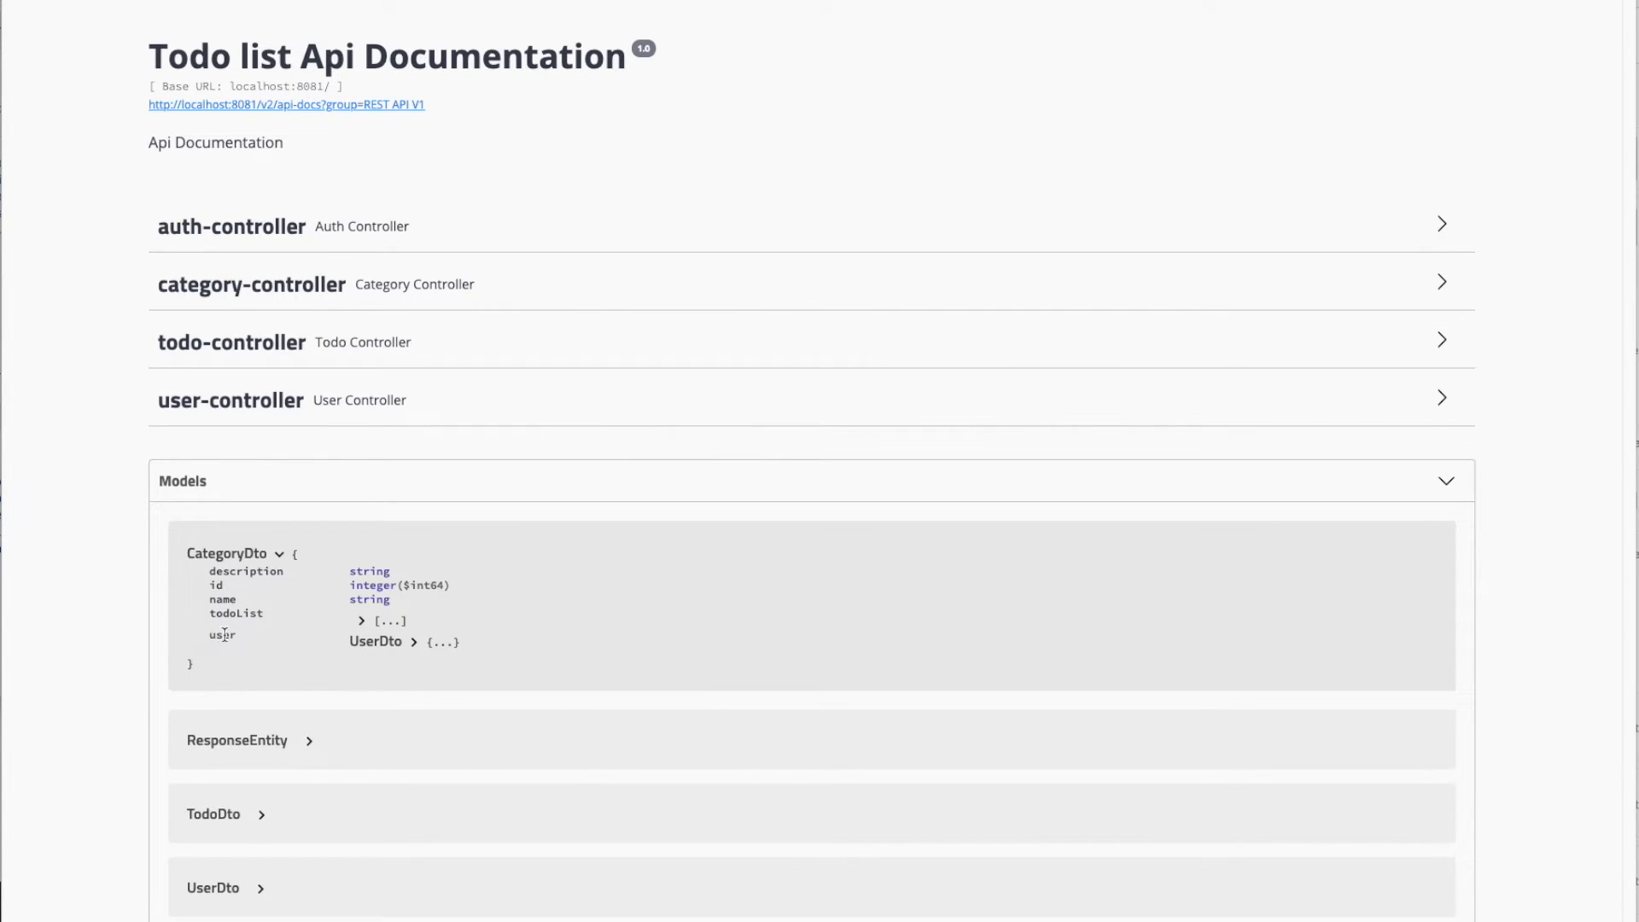
click(376, 640)
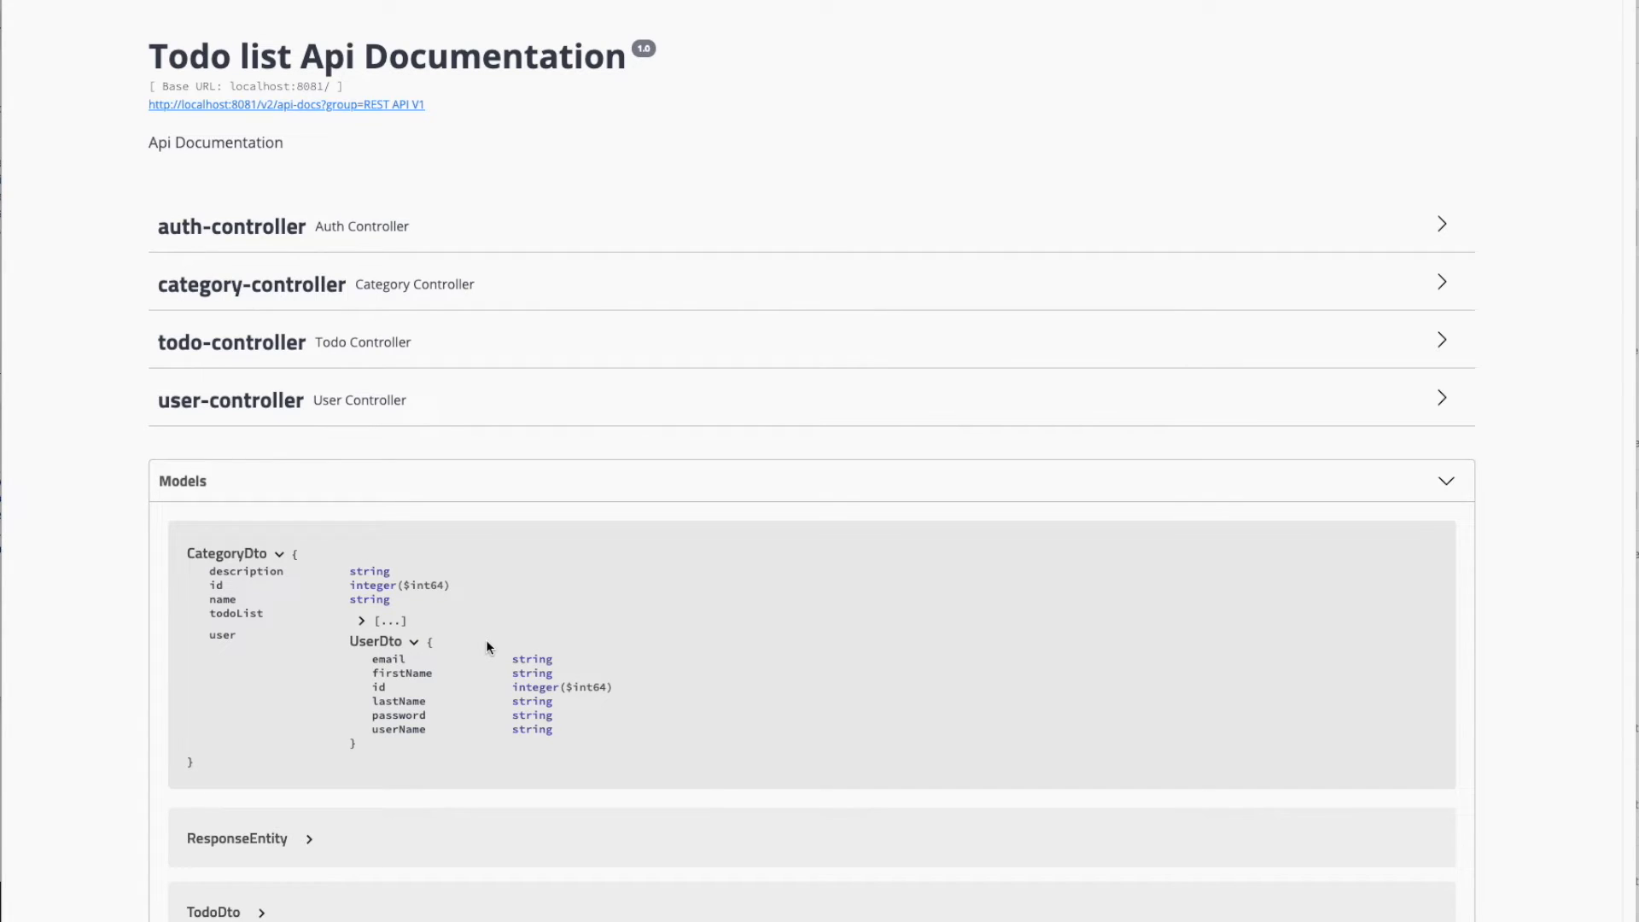
mouse_move(290, 852)
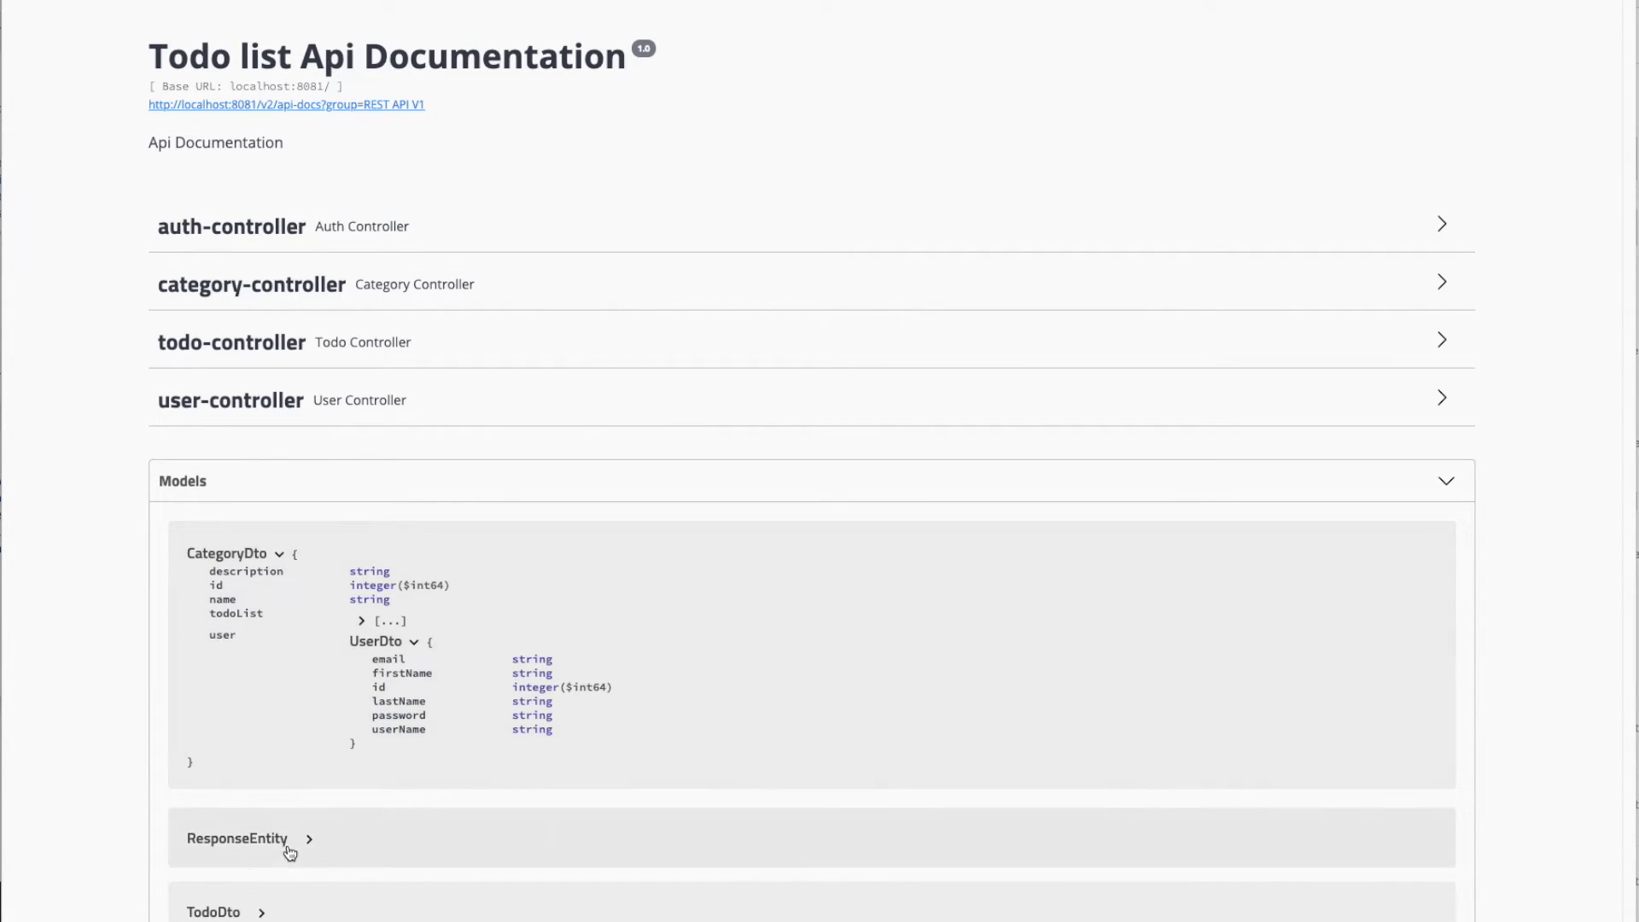
scroll(down, 3)
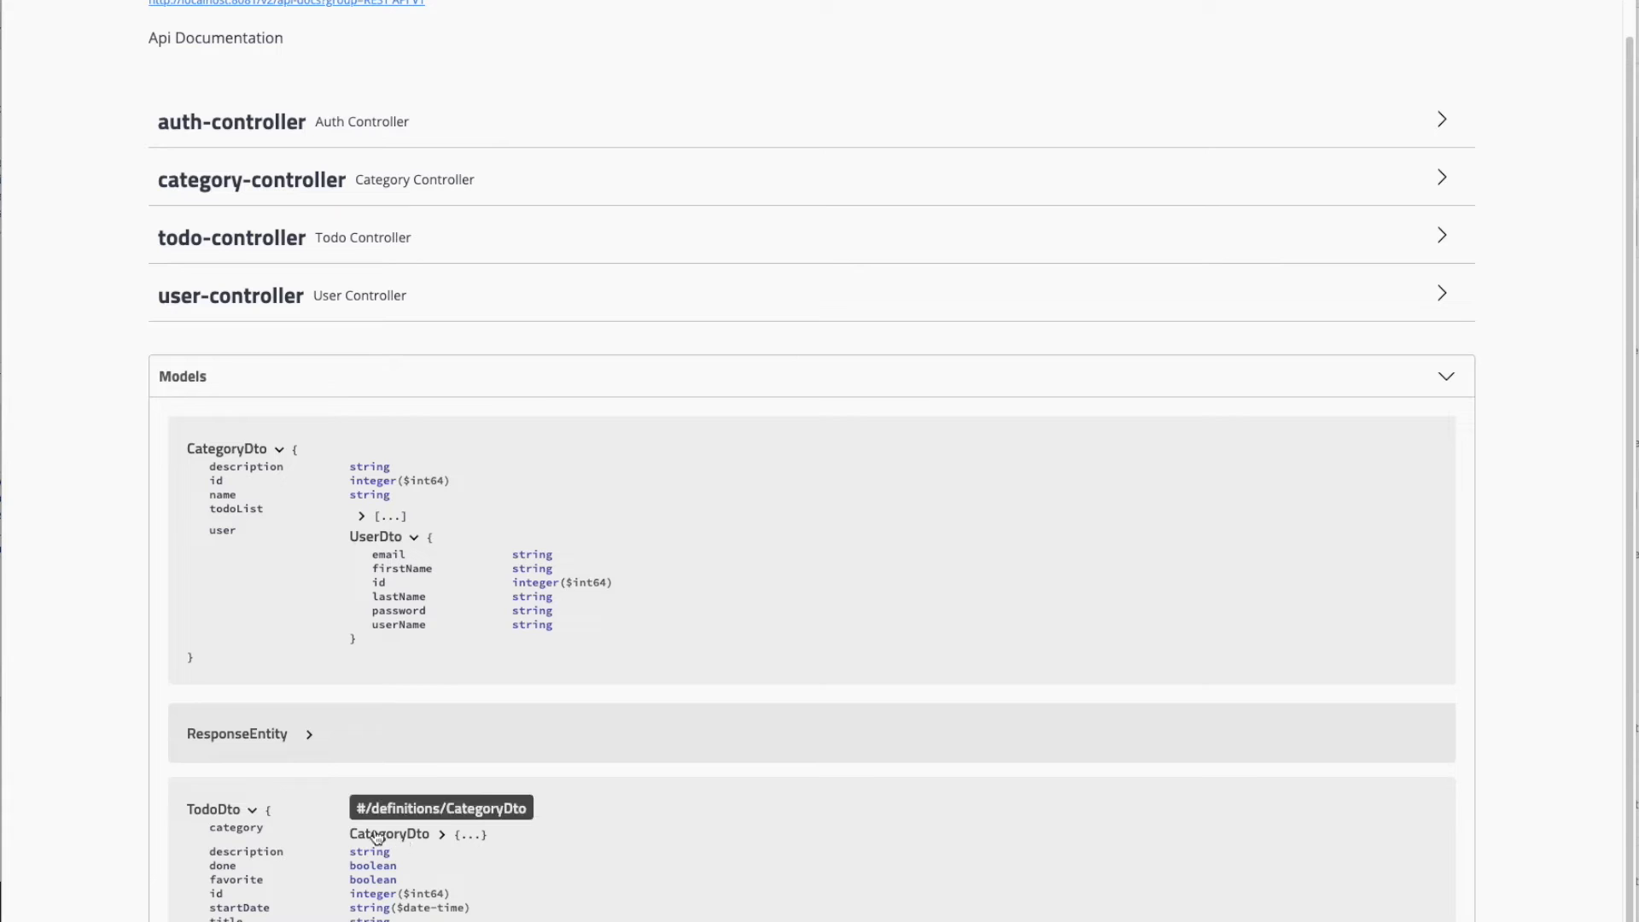
click(390, 835)
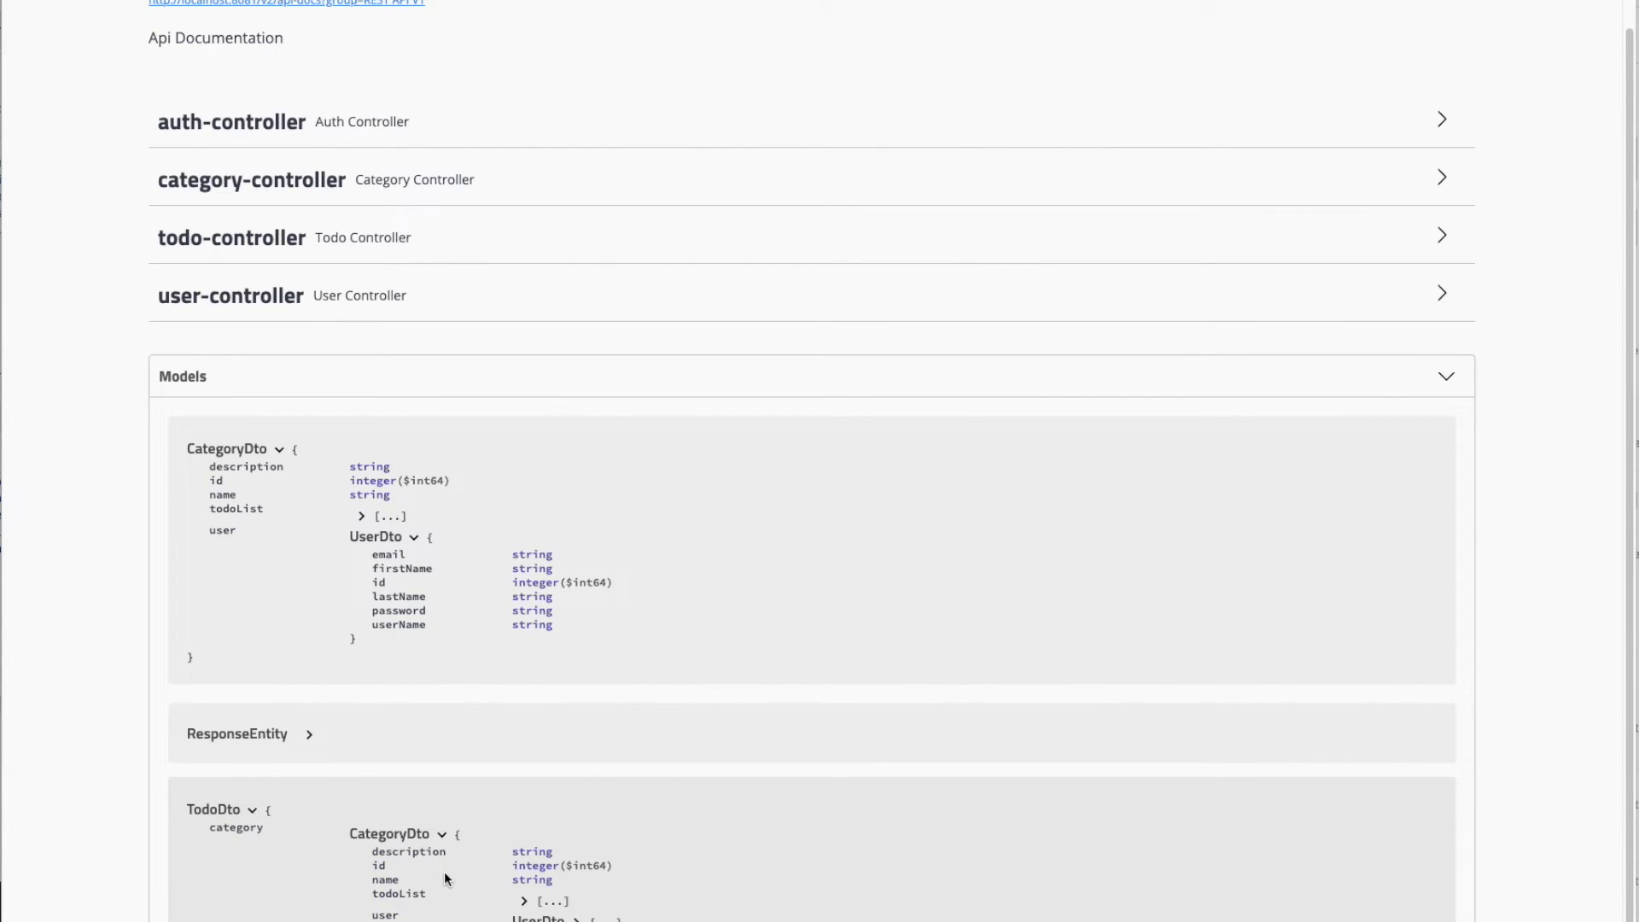
scroll(down, 3)
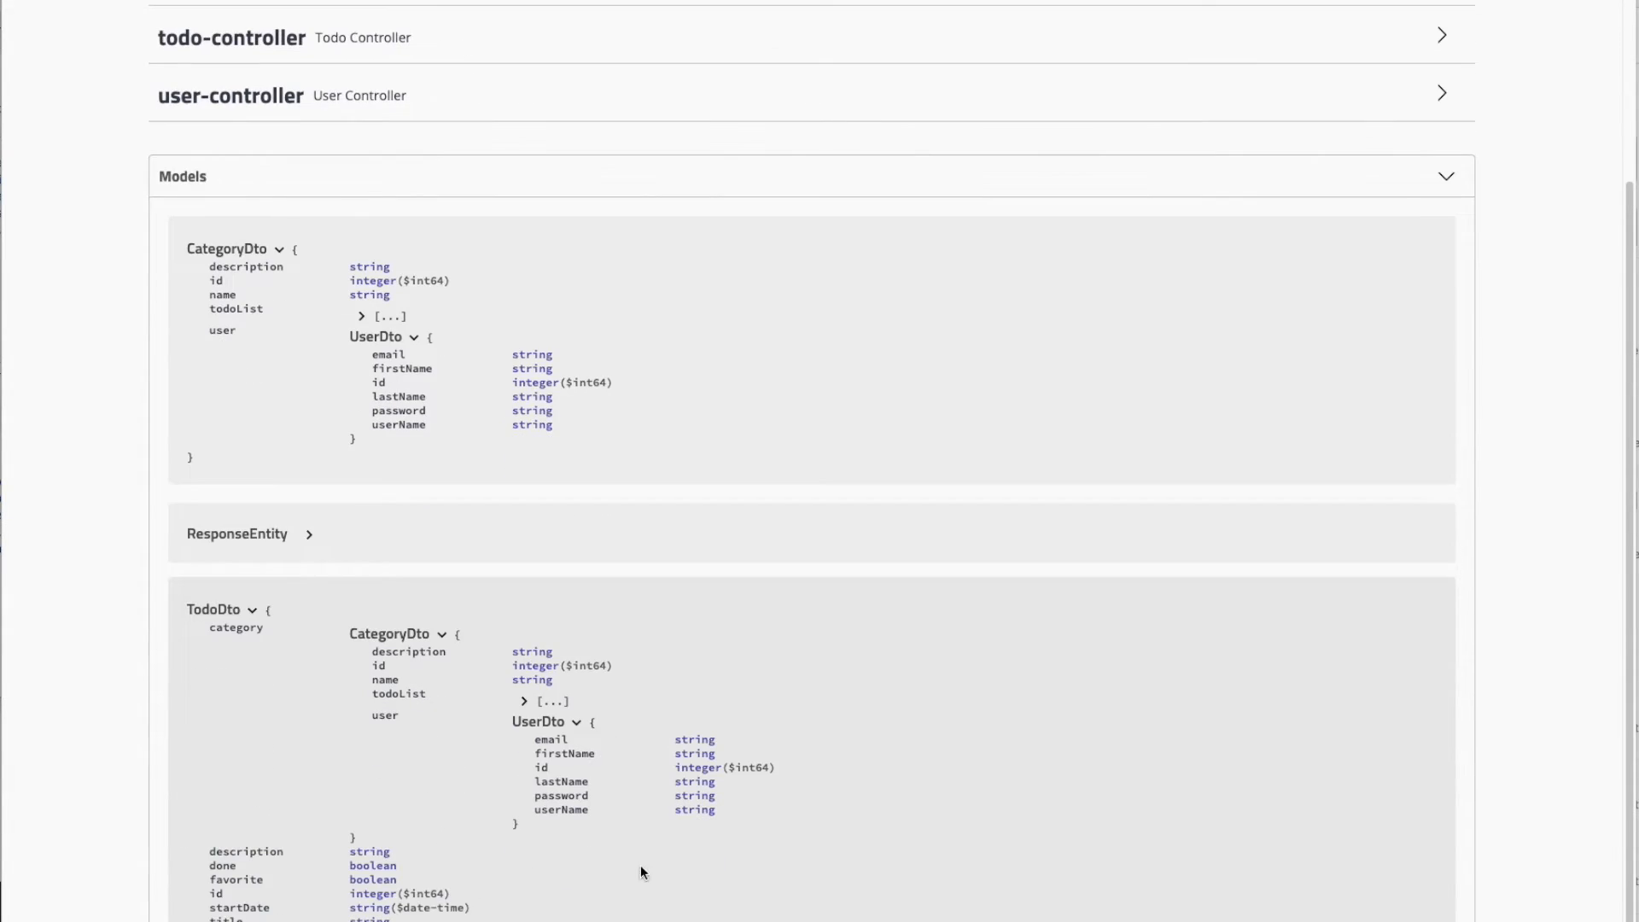
scroll(down, 3)
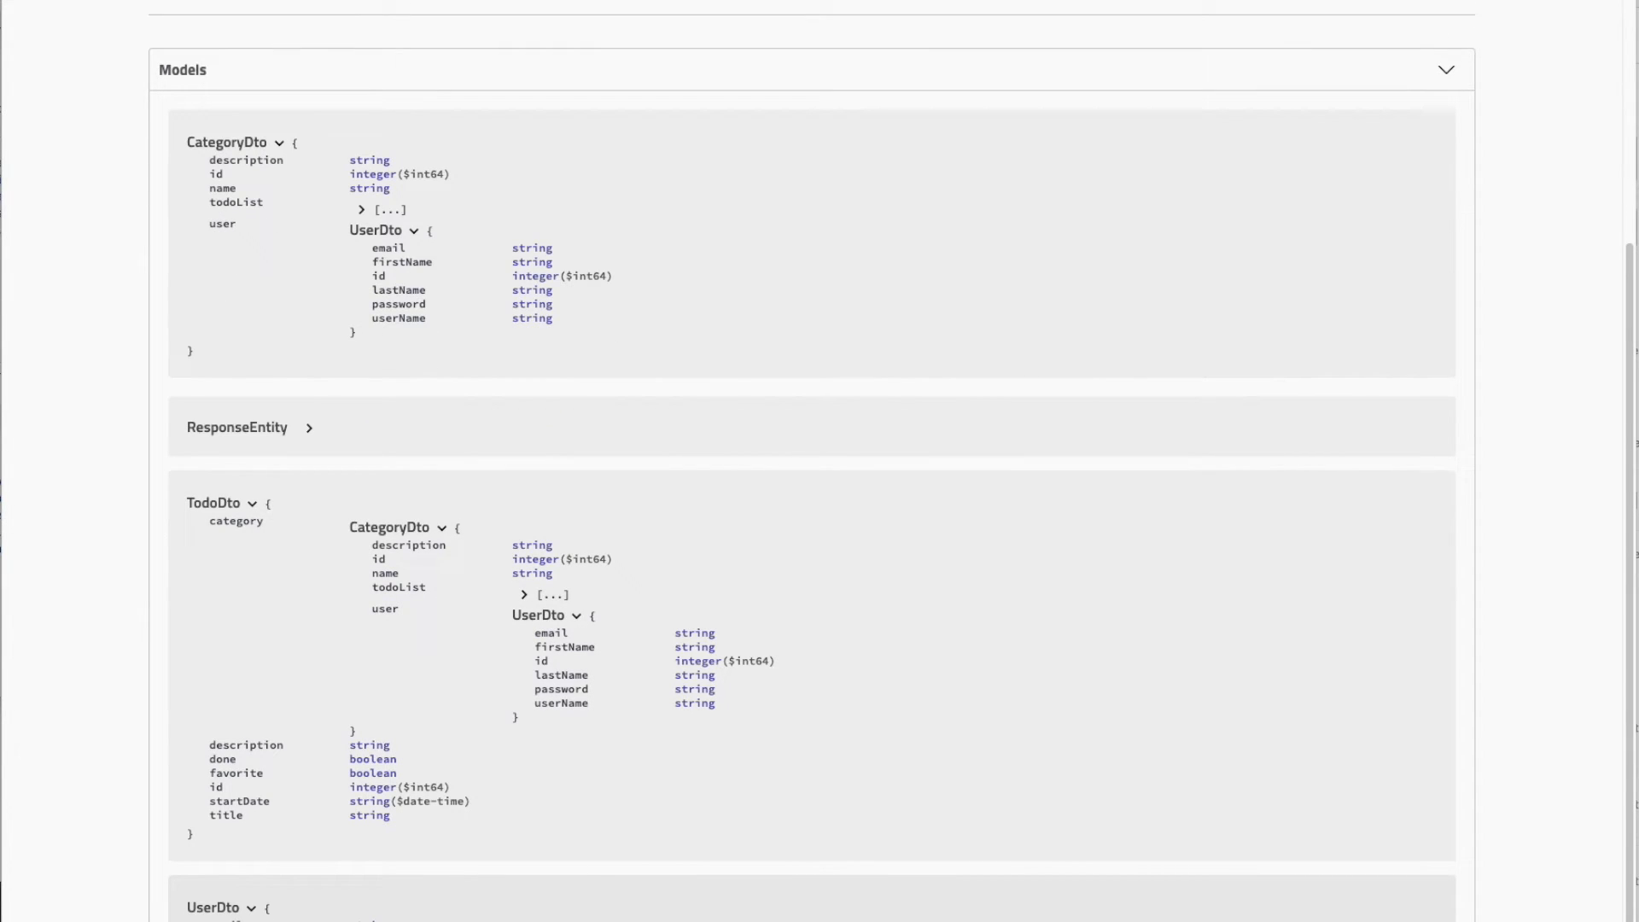
mouse_move(514, 689)
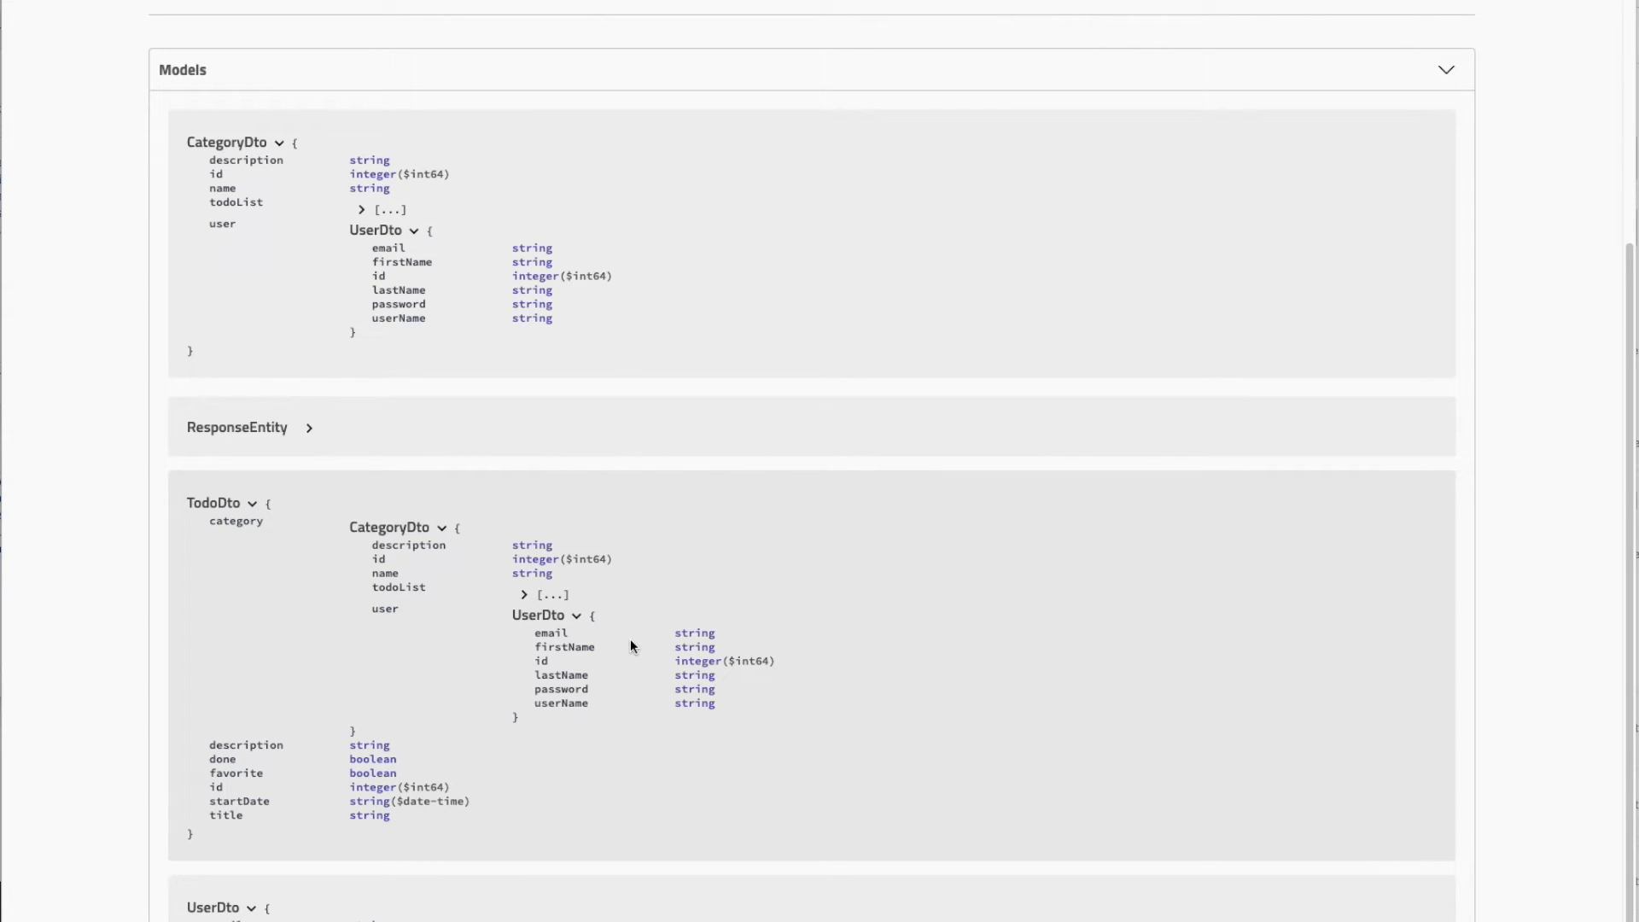
scroll(up, 3)
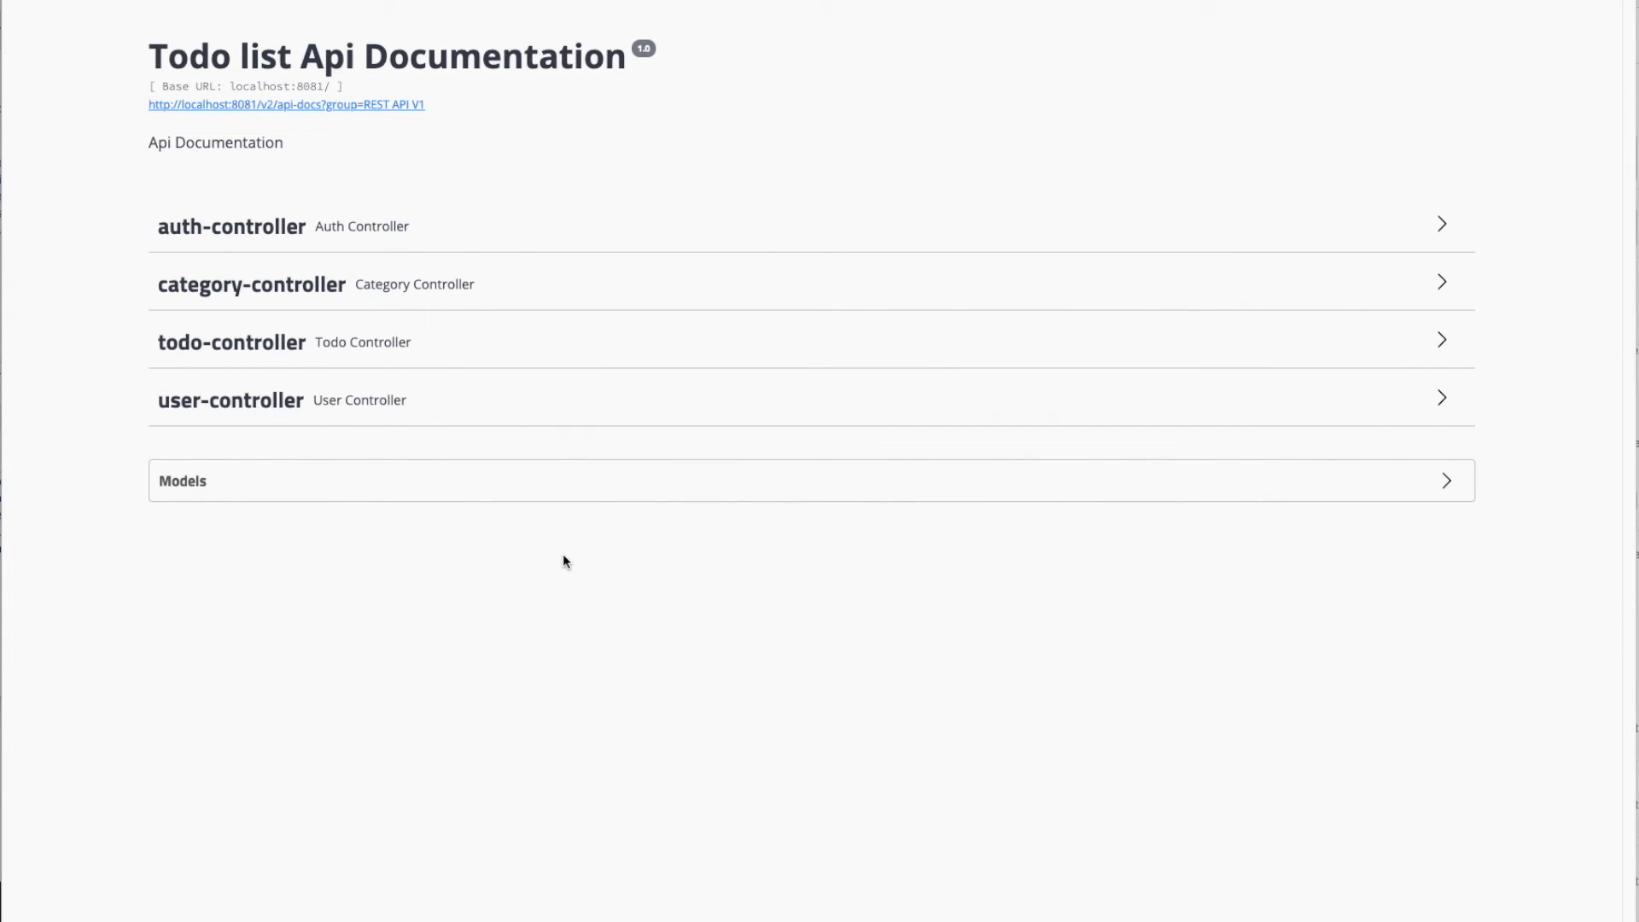
mouse_move(497, 295)
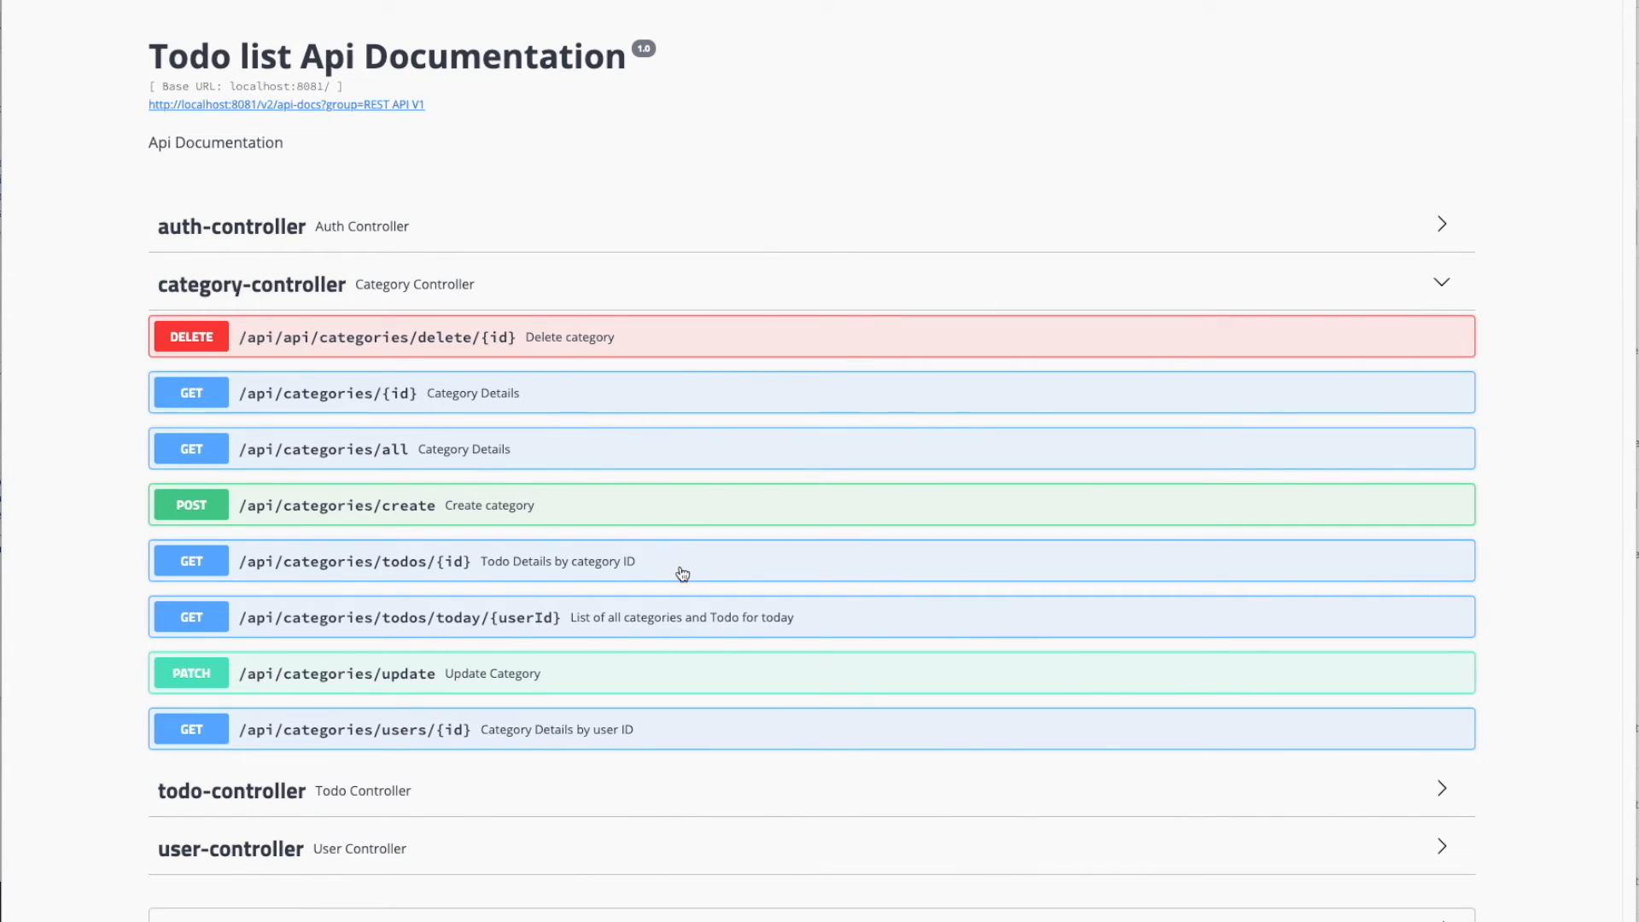
mouse_move(585, 432)
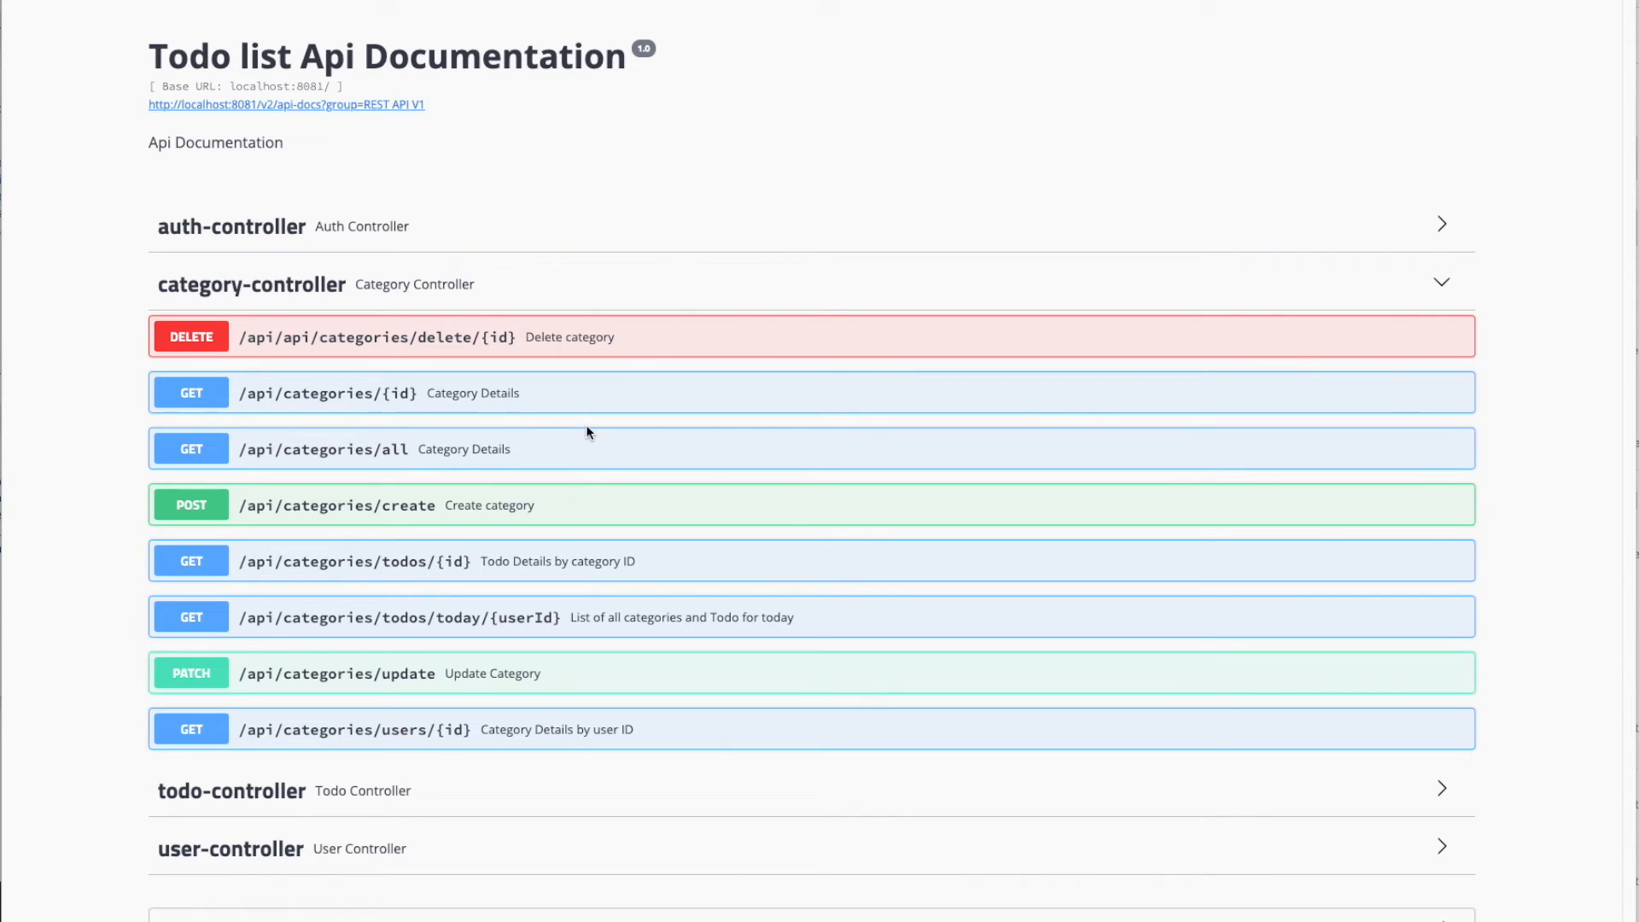
mouse_move(259, 360)
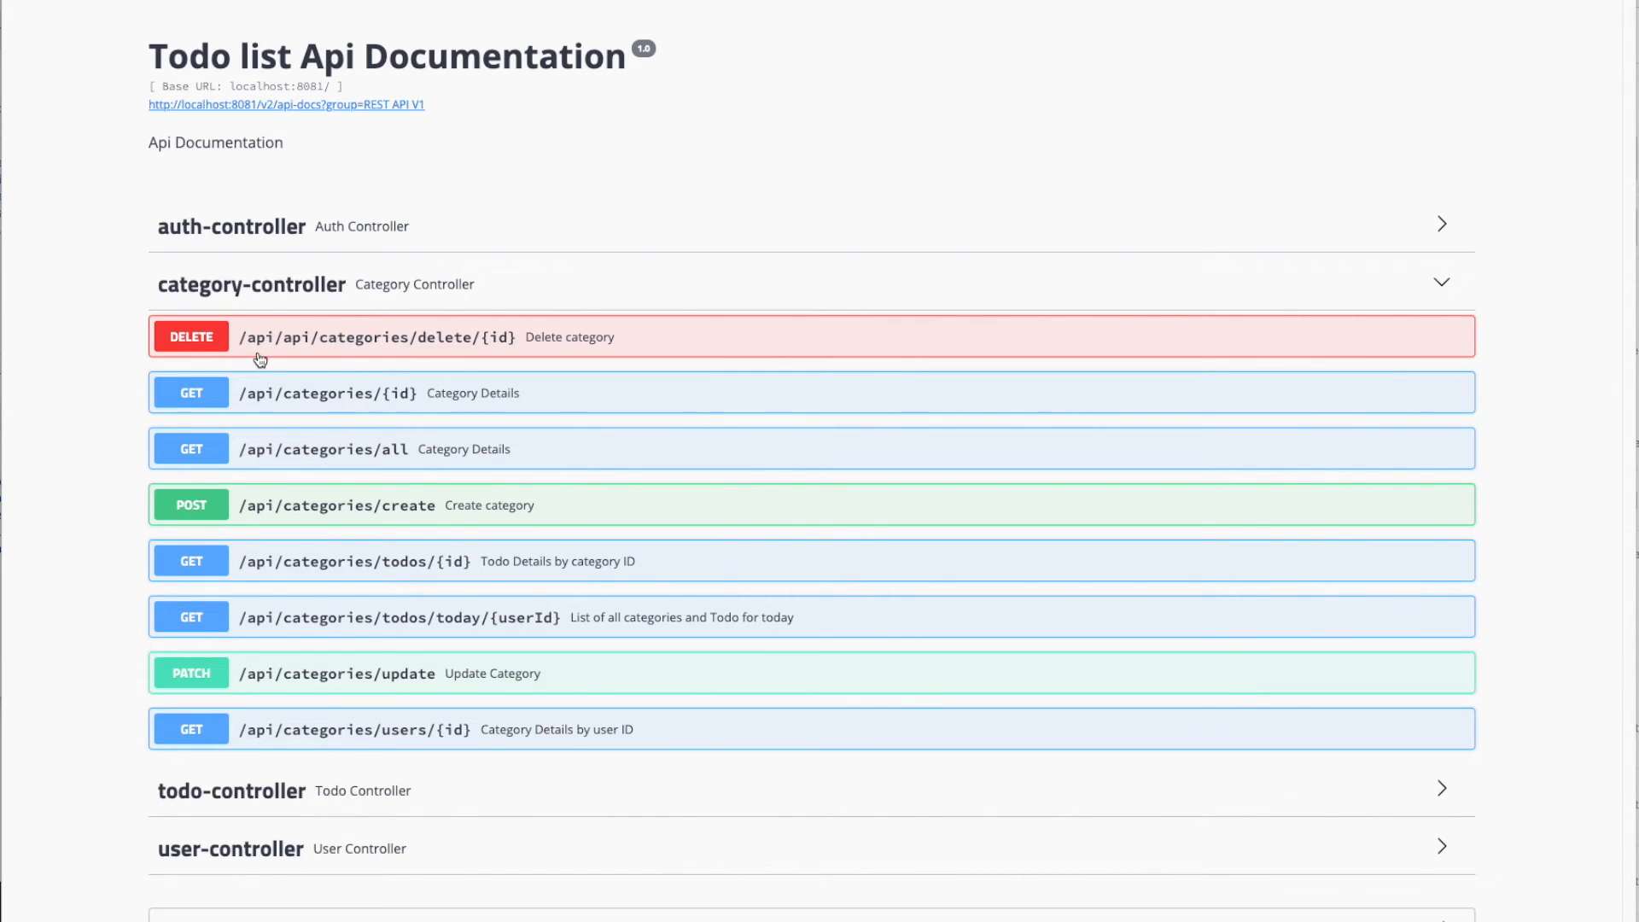
mouse_move(338, 476)
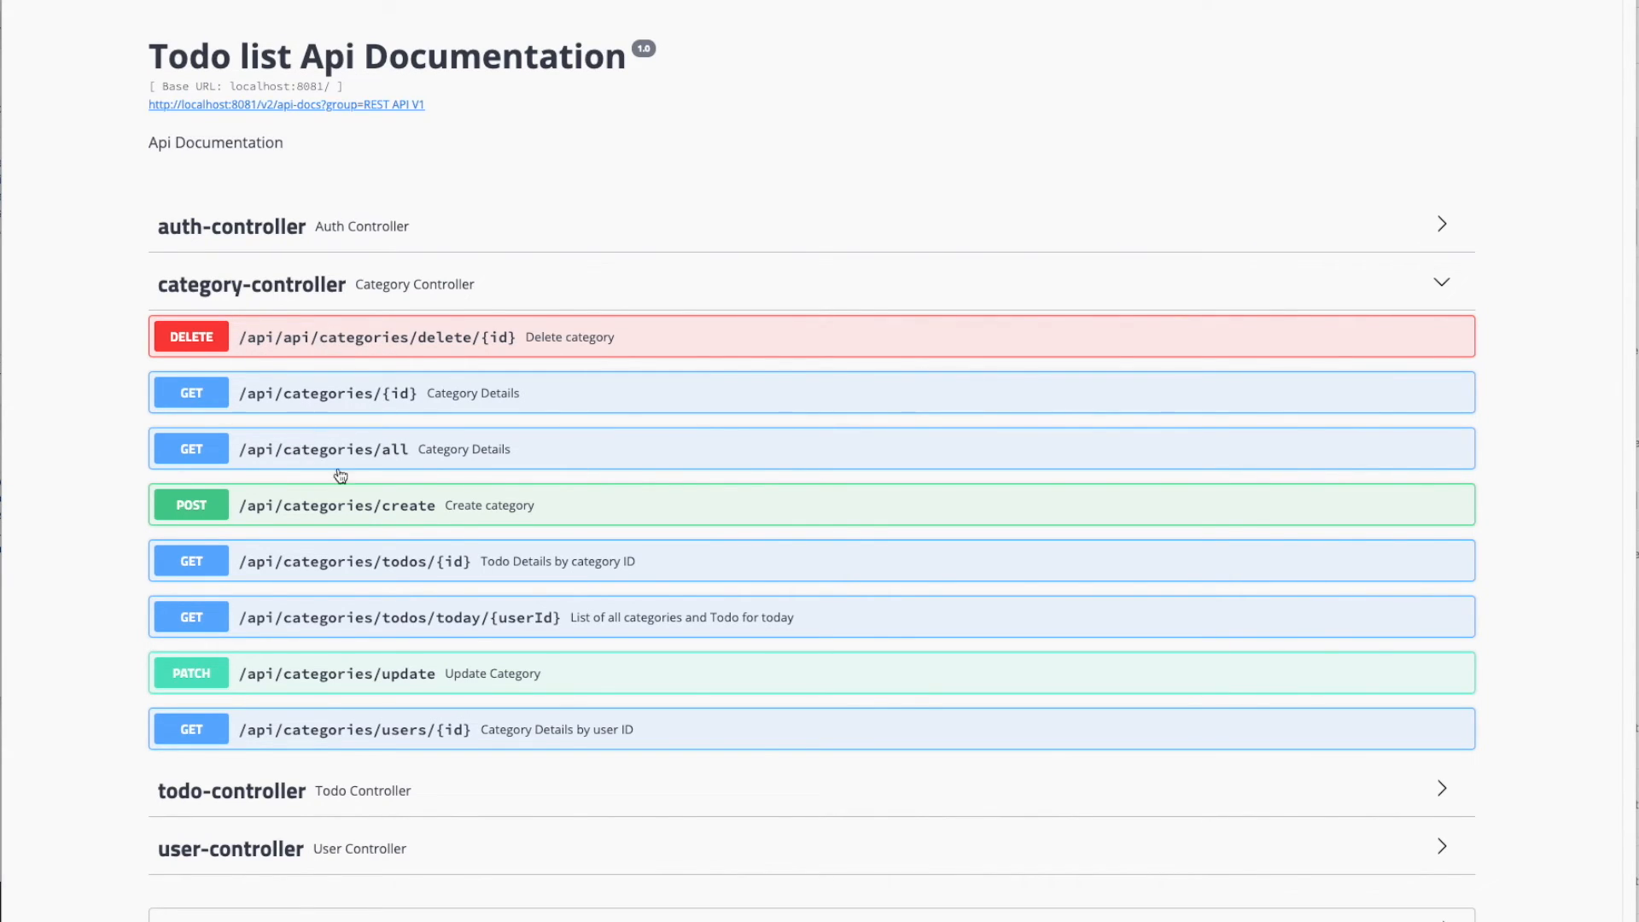
mouse_move(536, 345)
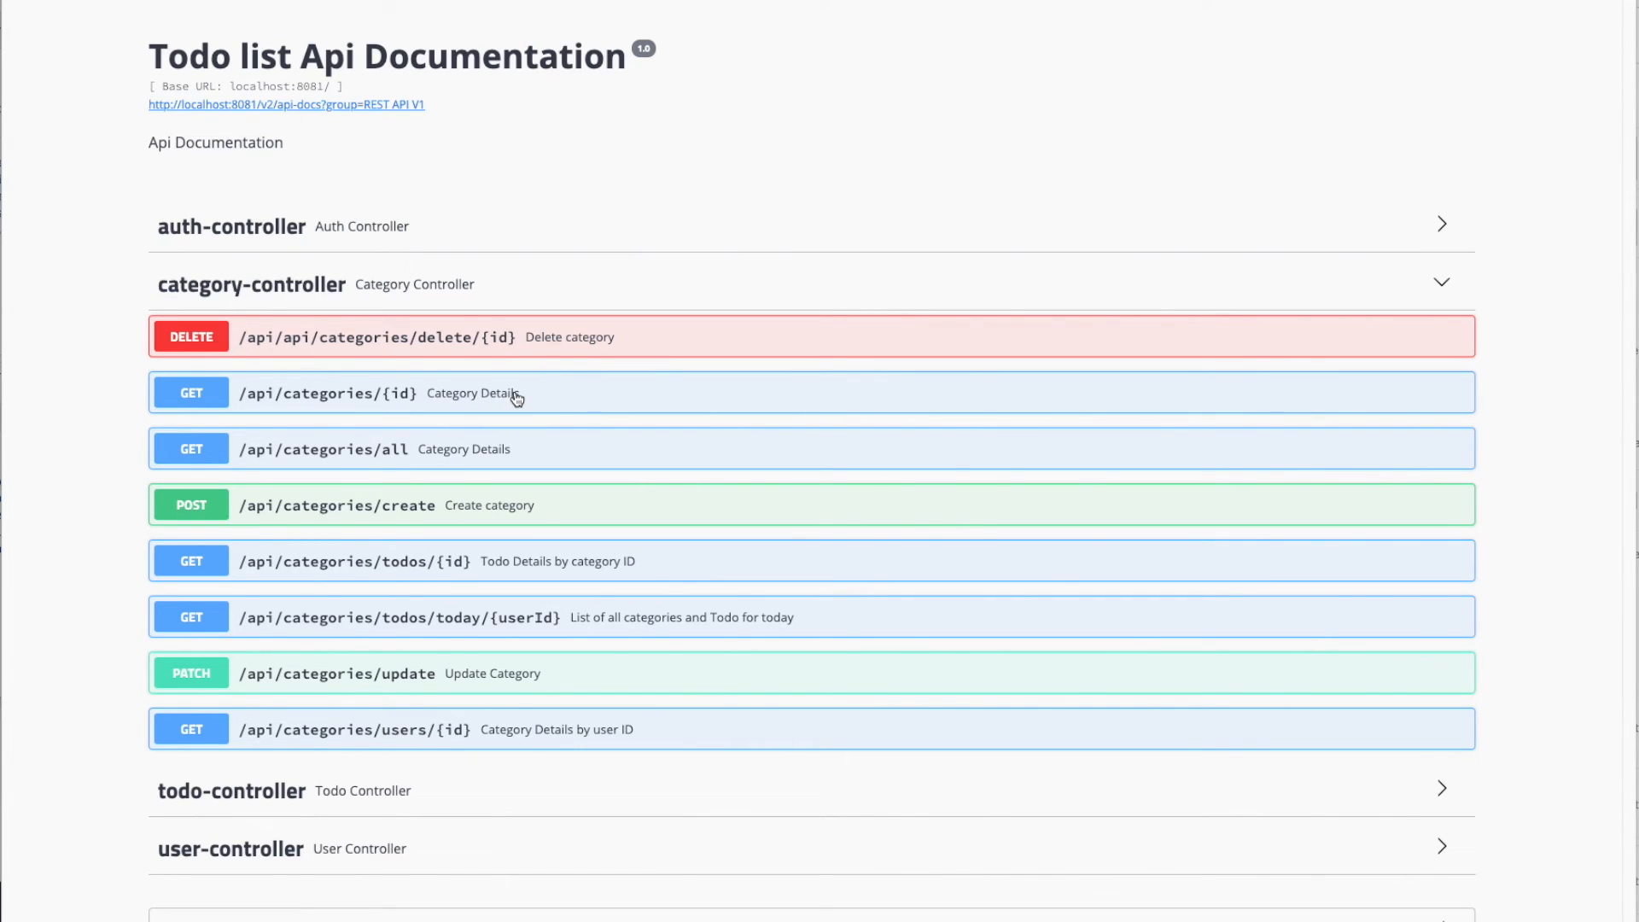
mouse_move(505, 581)
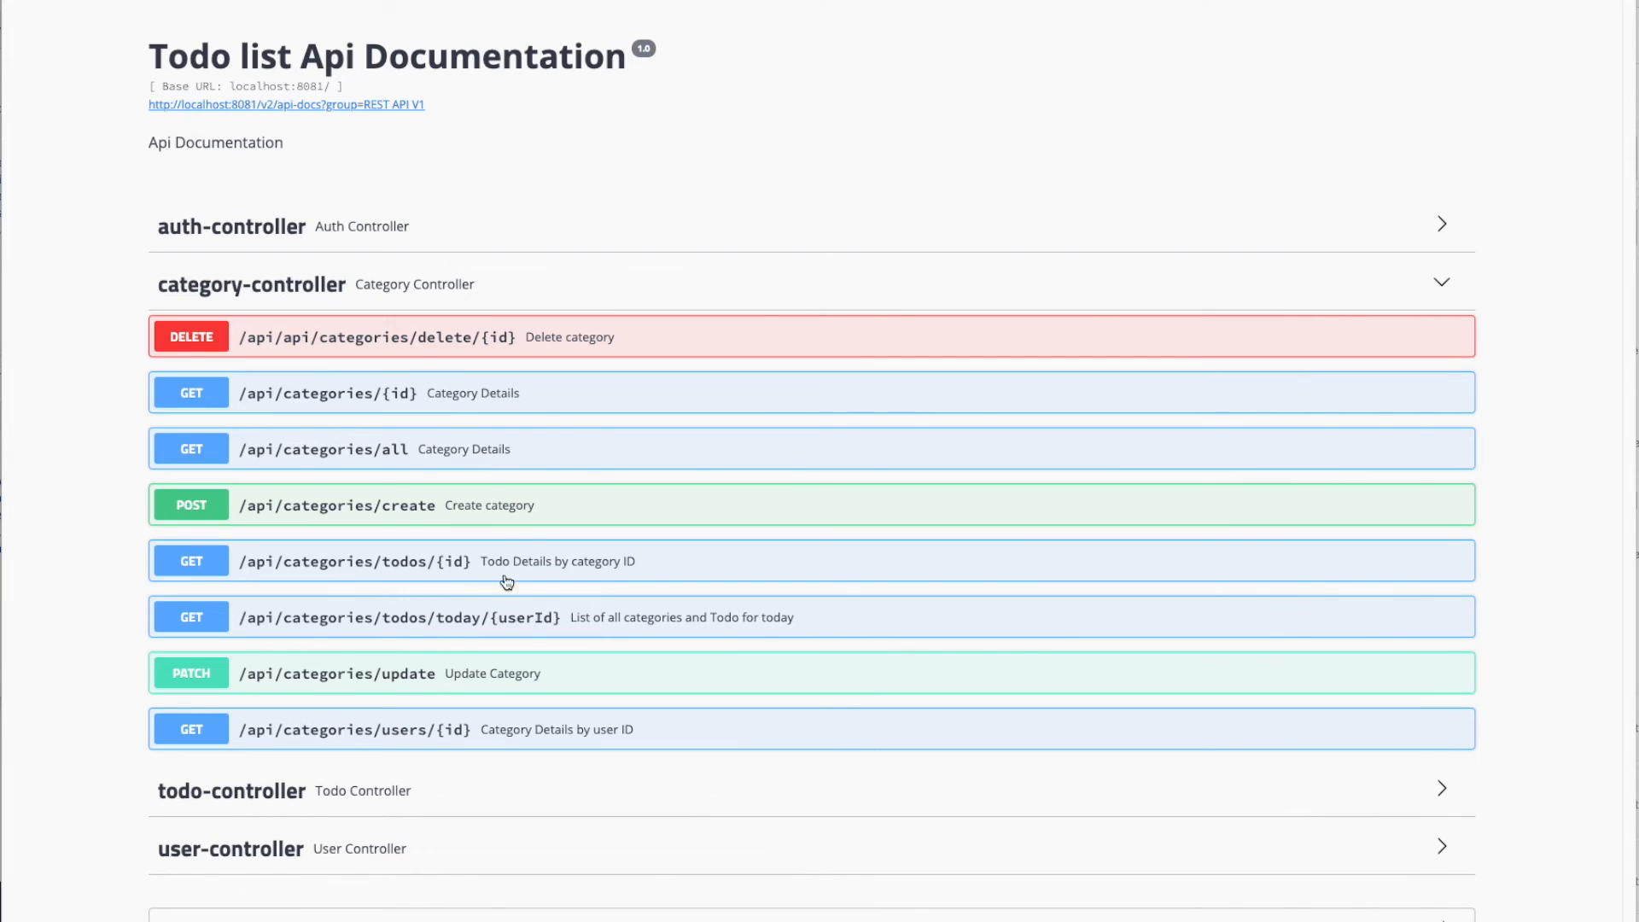
mouse_move(563, 357)
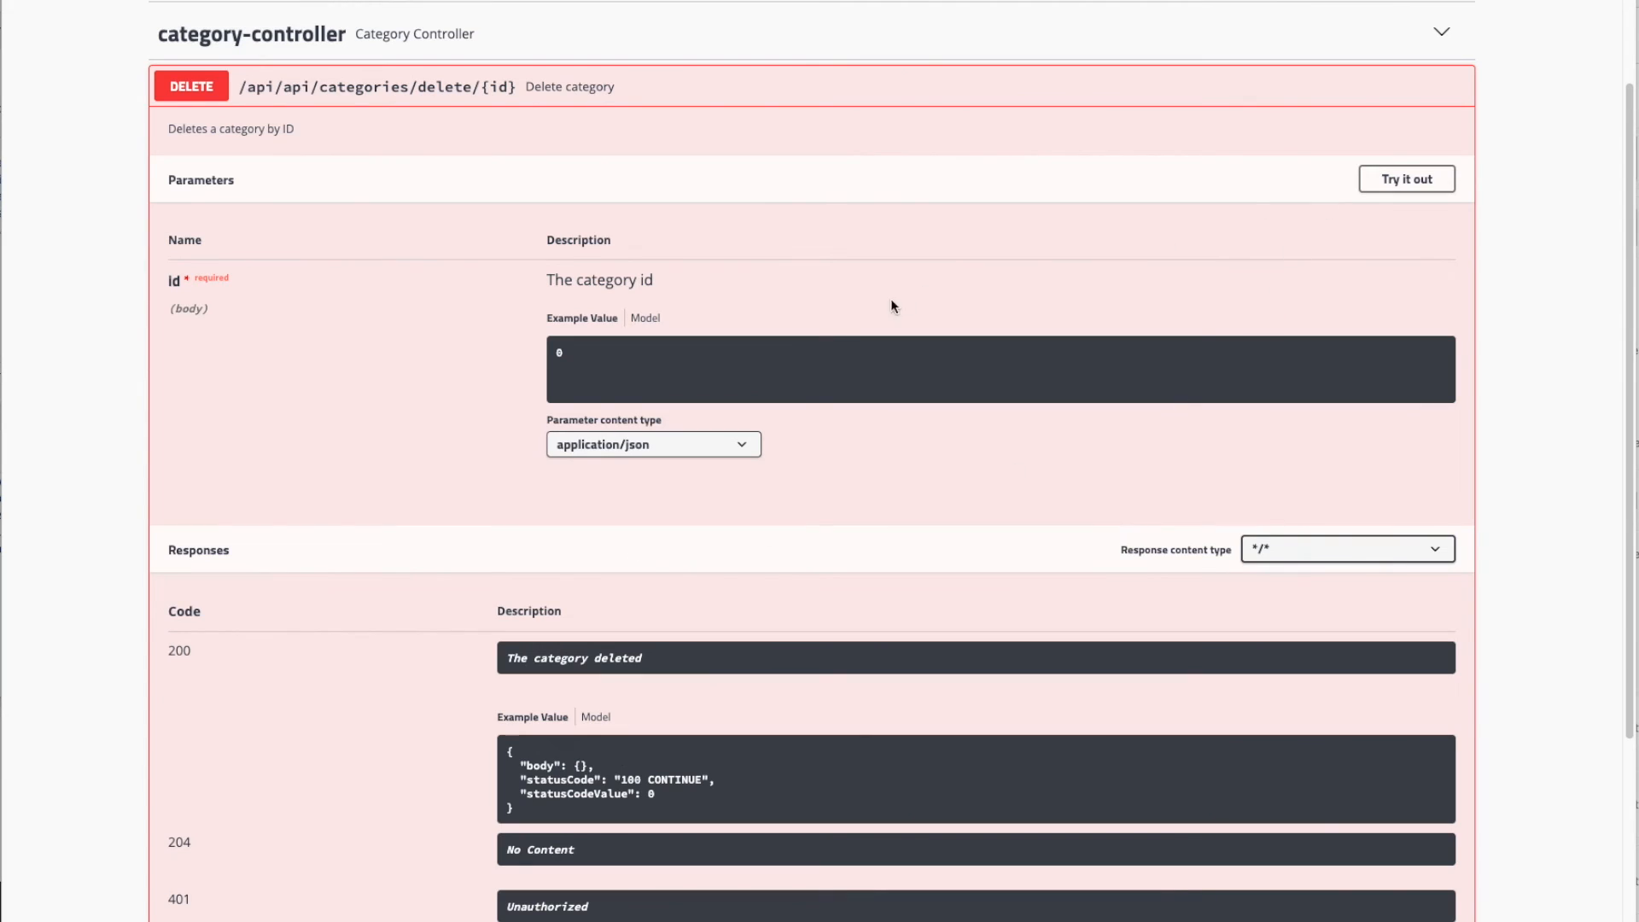
mouse_move(1130, 420)
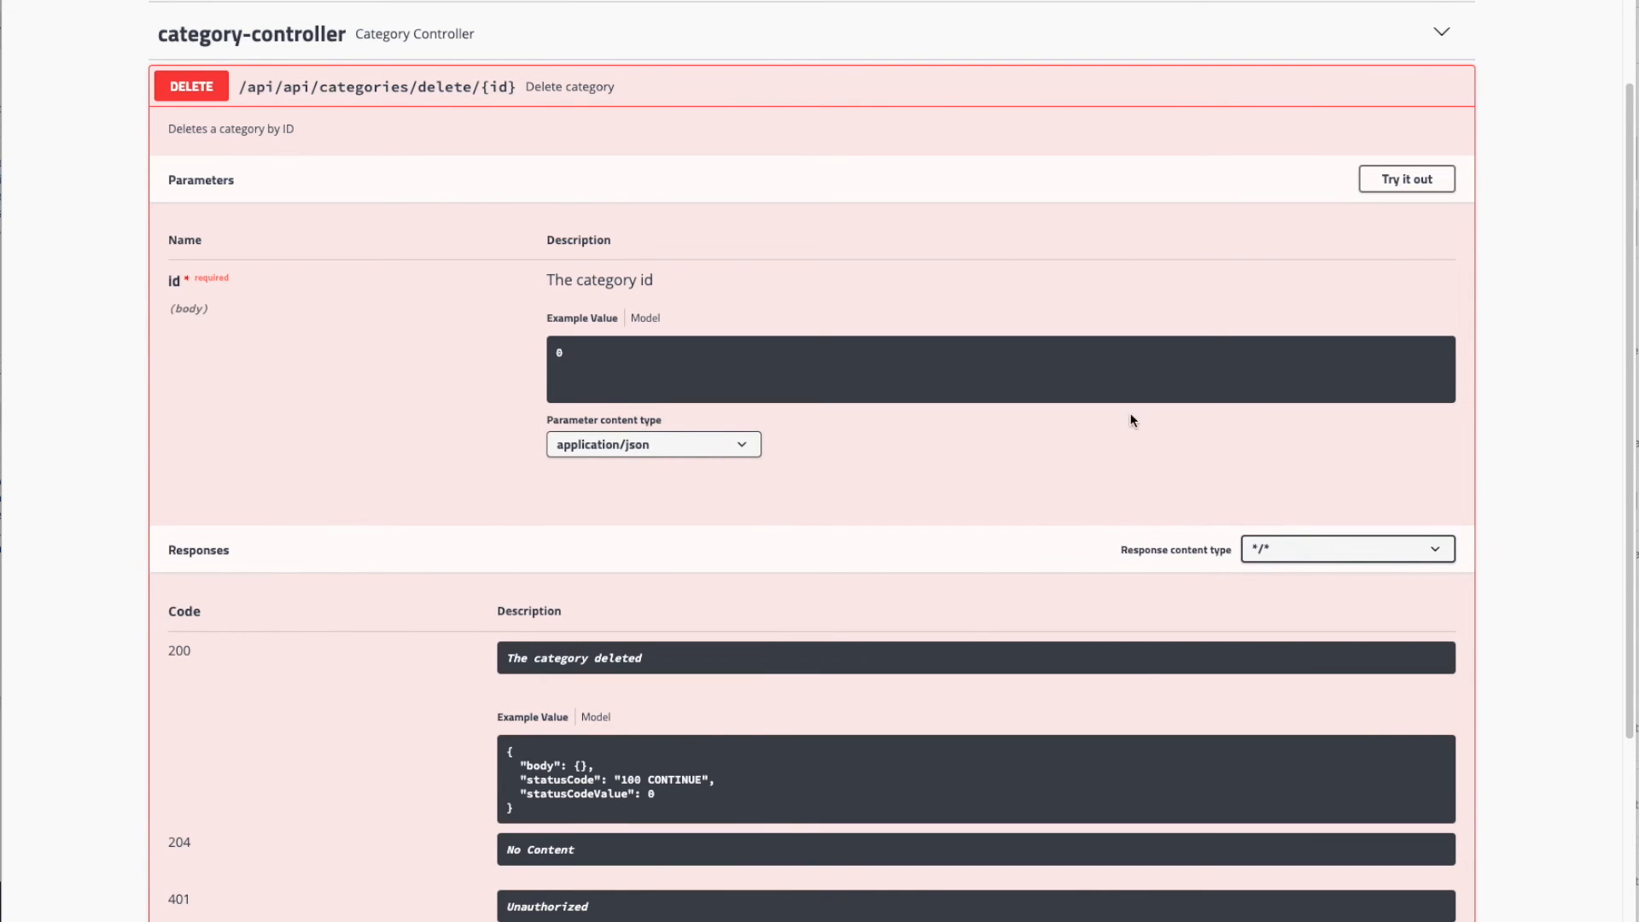
click(1405, 178)
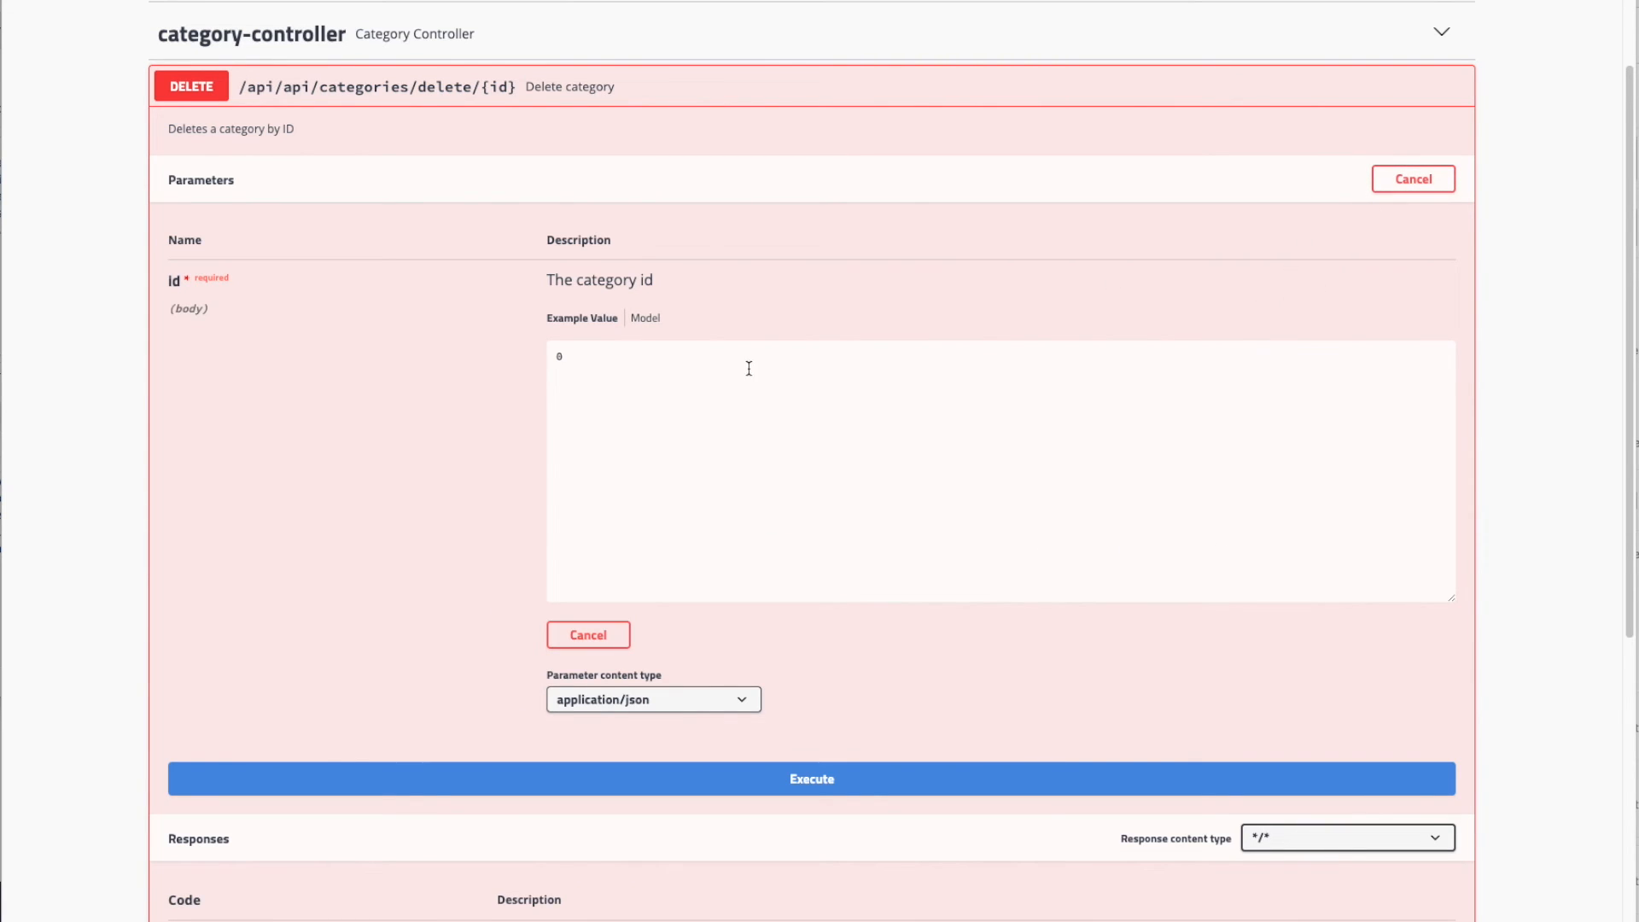
click(941, 471)
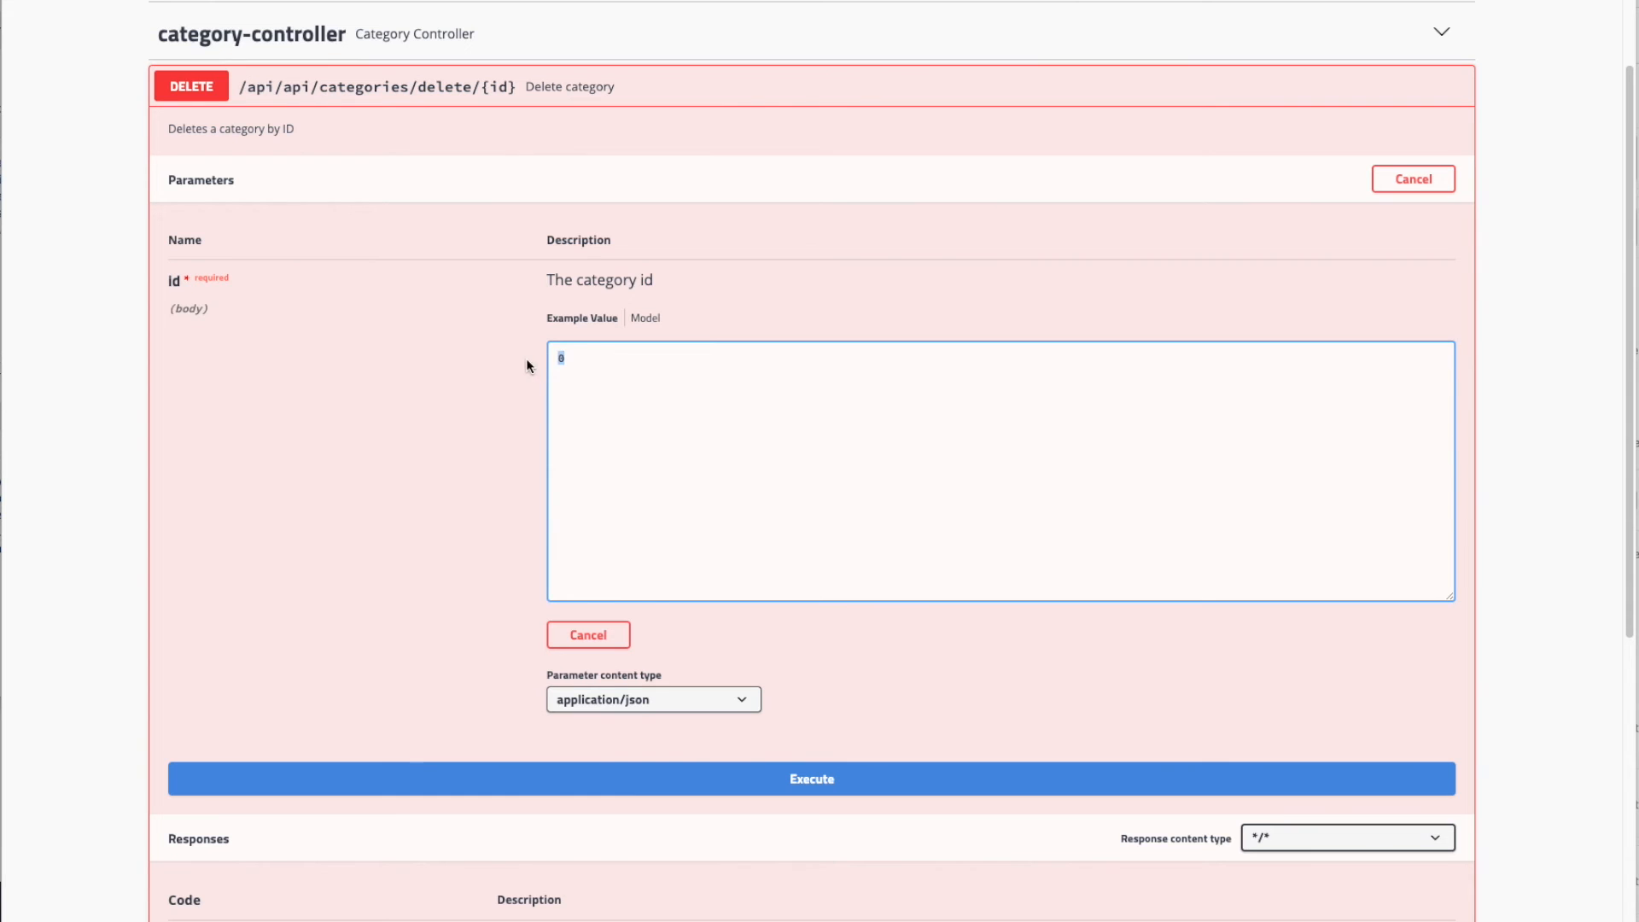
mouse_move(682, 659)
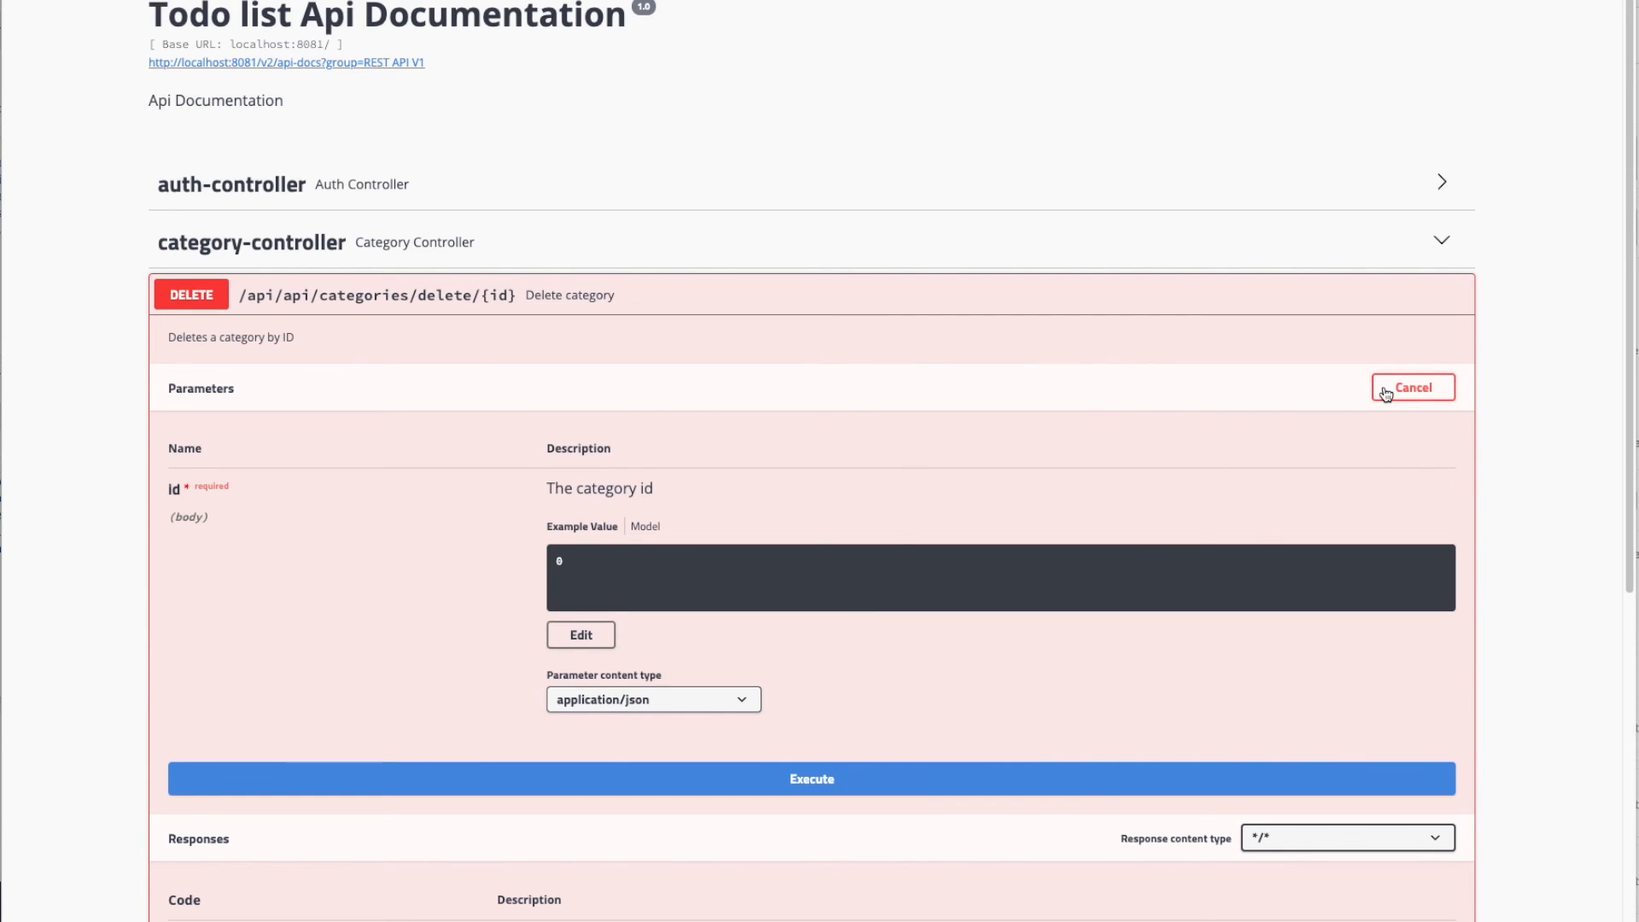
click(1411, 388)
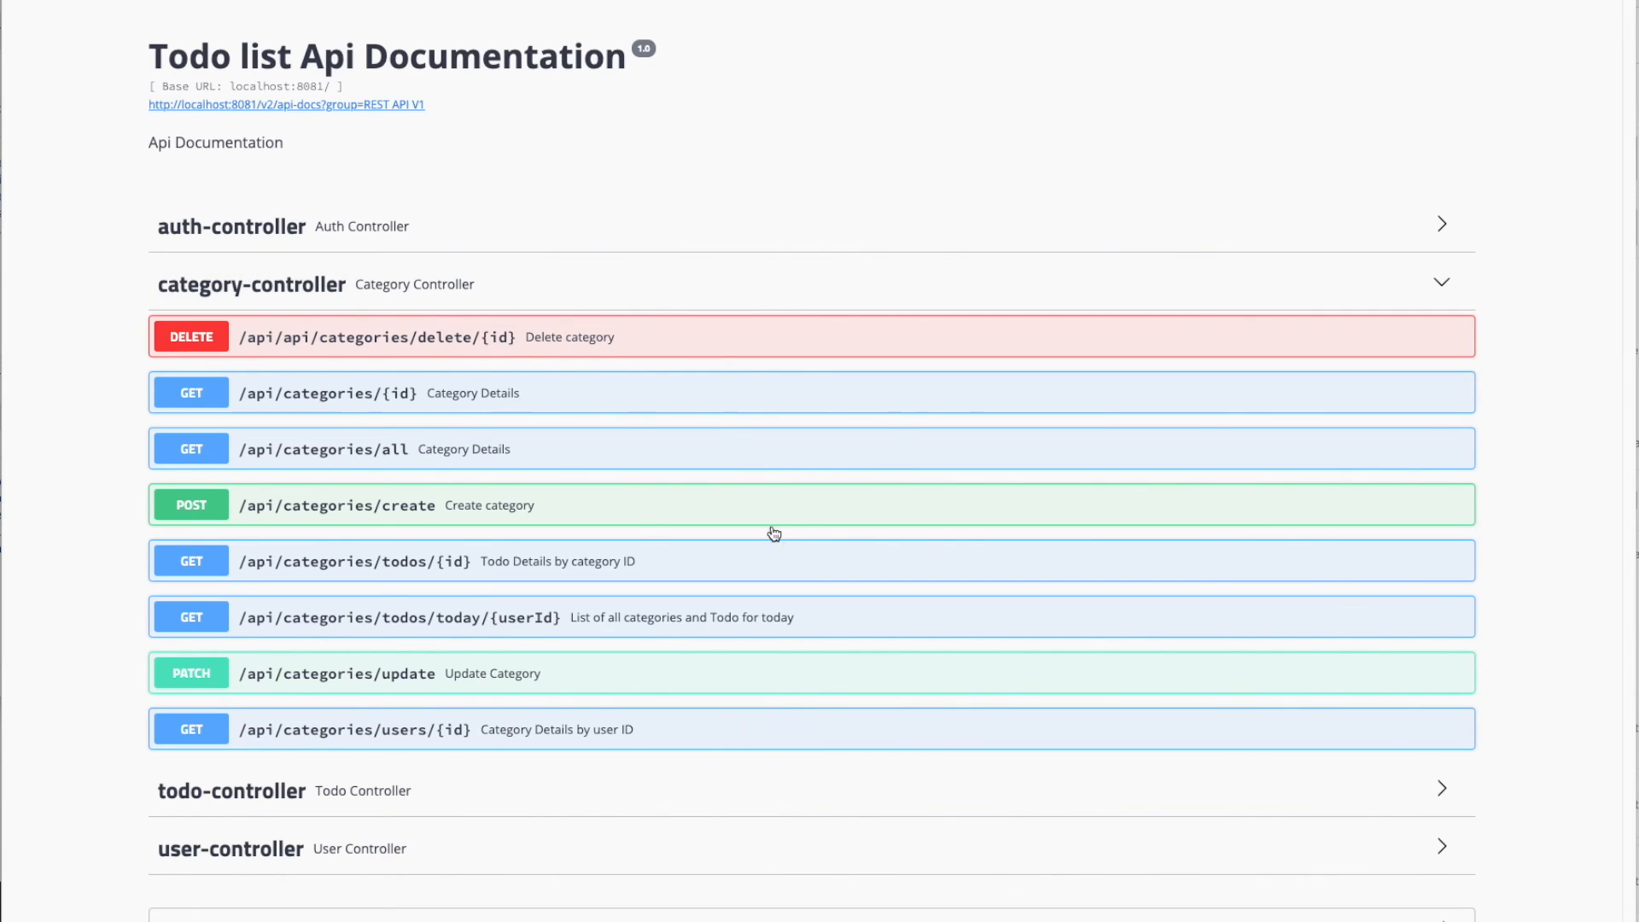
mouse_move(801, 840)
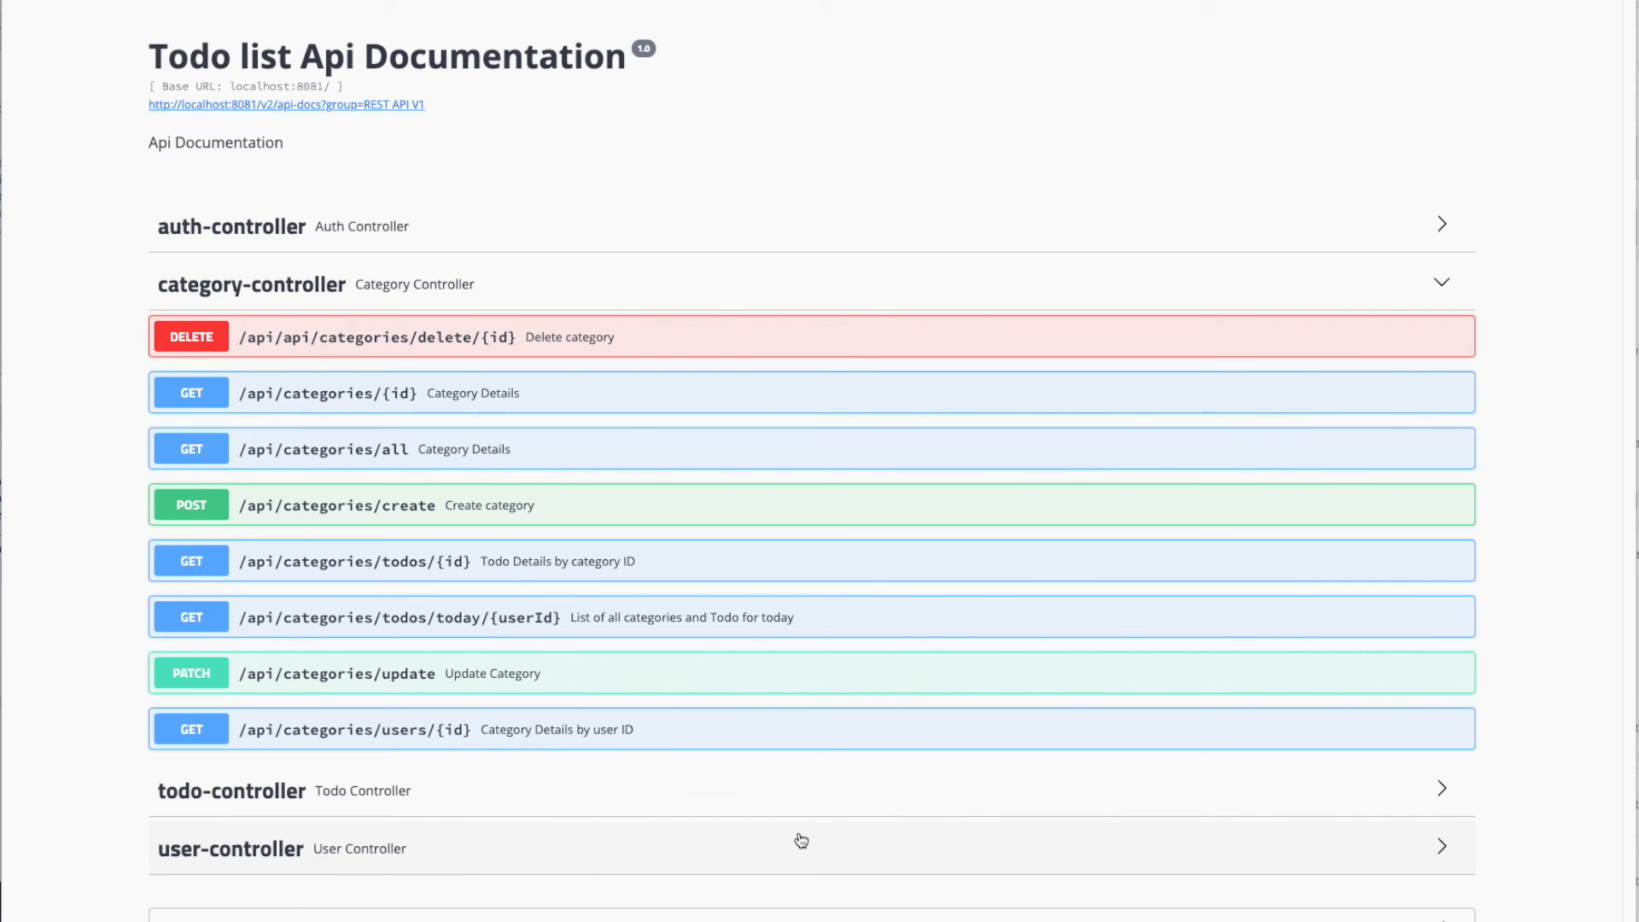
mouse_move(792, 253)
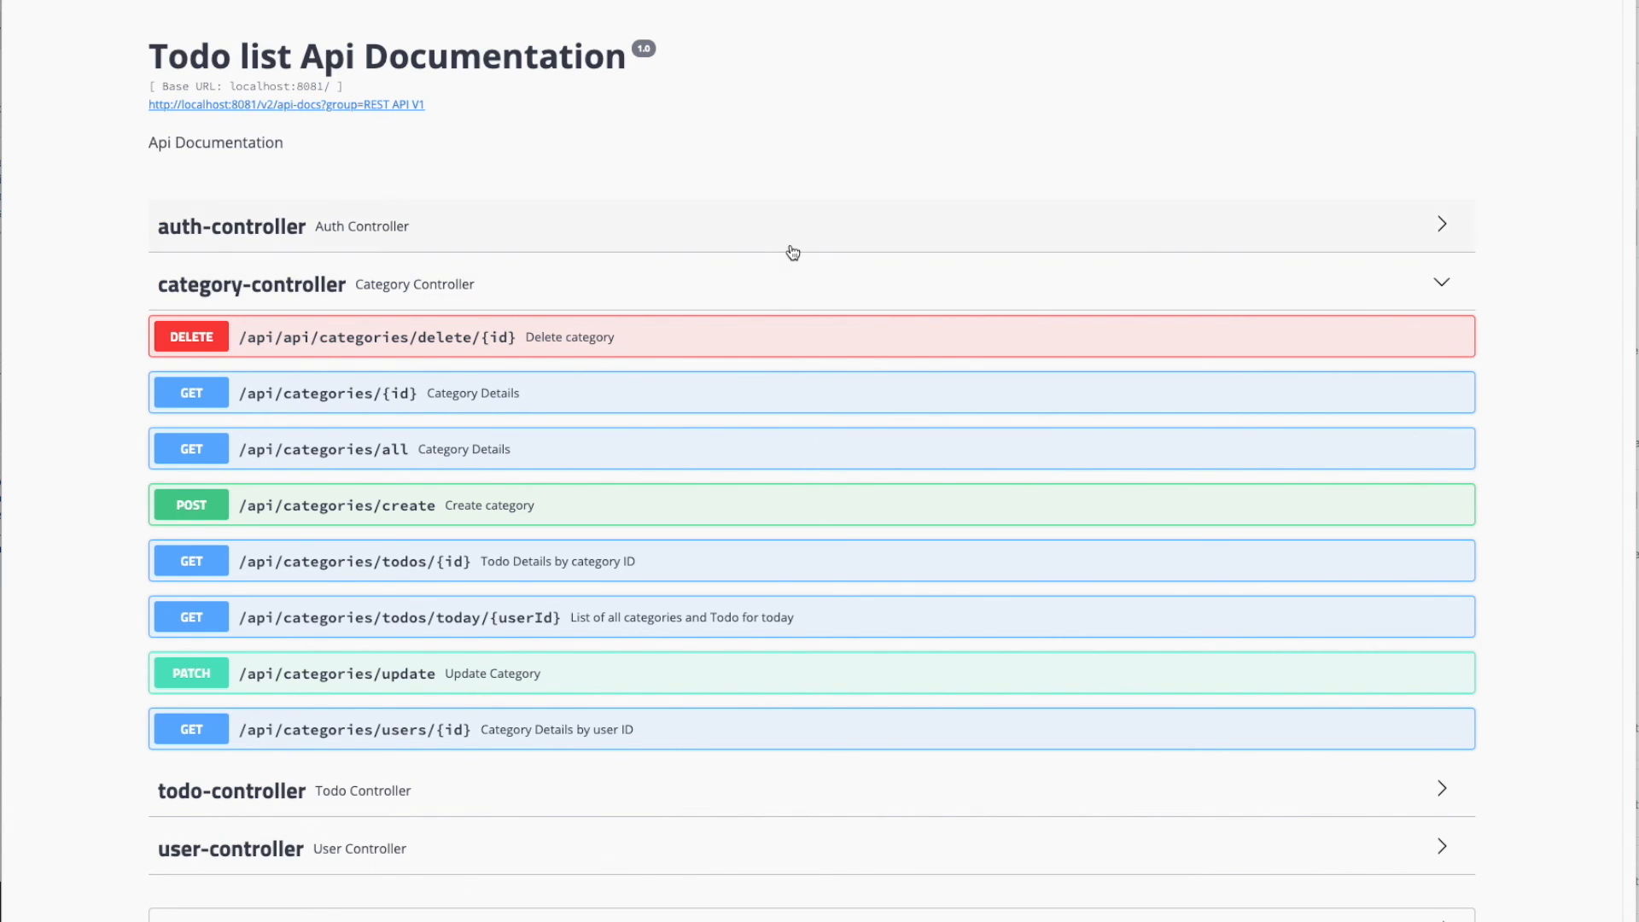
mouse_move(835, 157)
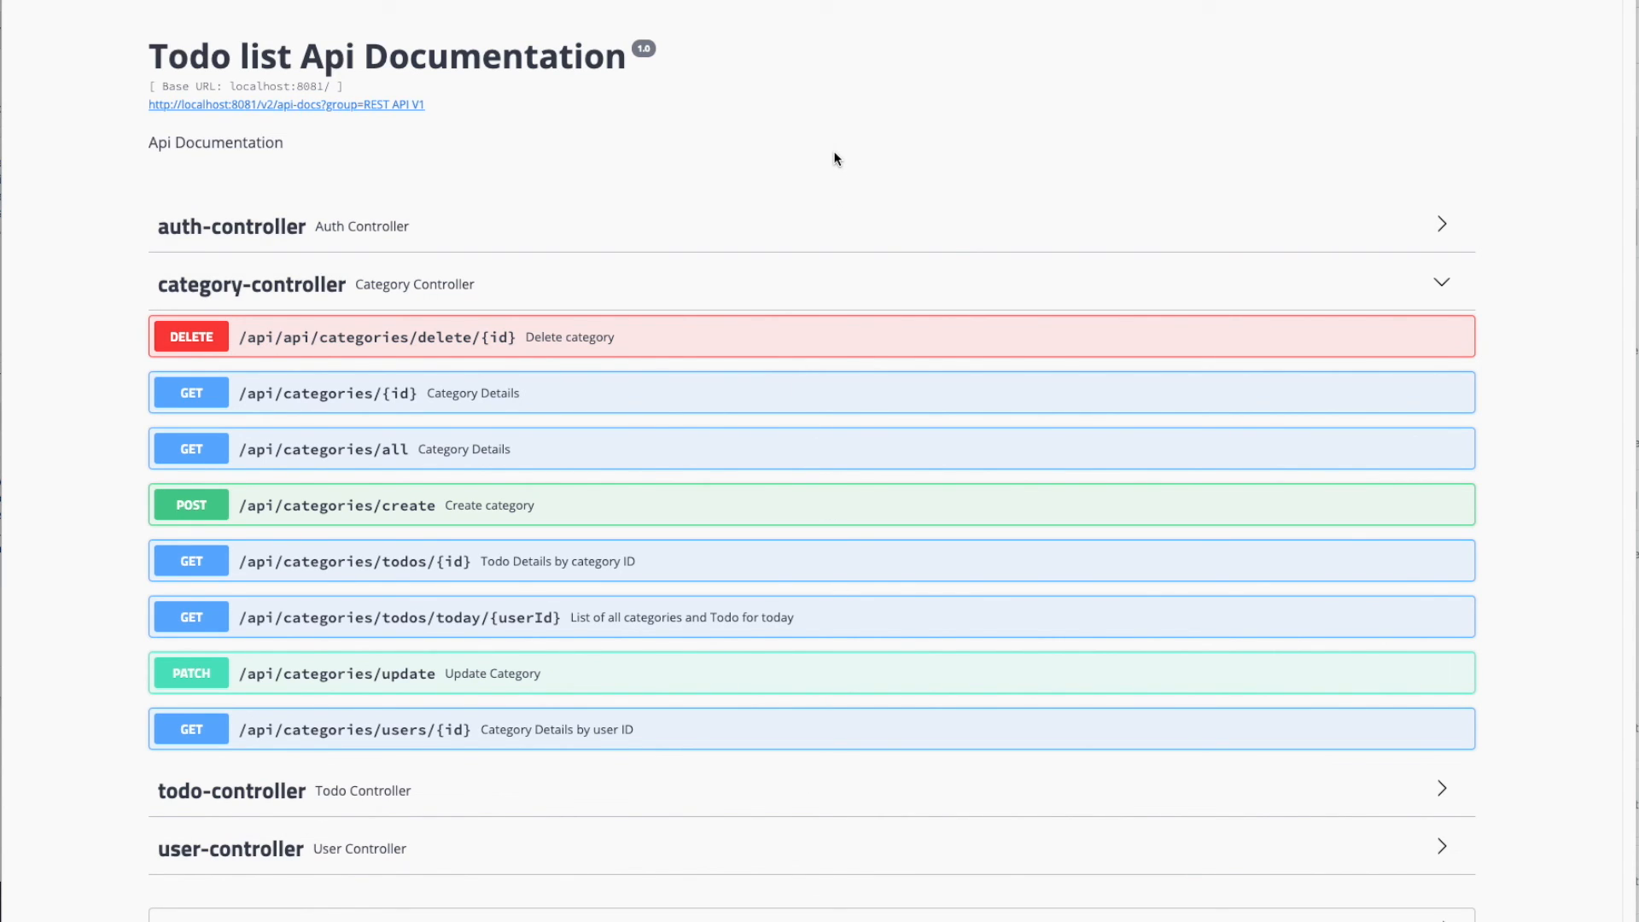
mouse_move(732, 369)
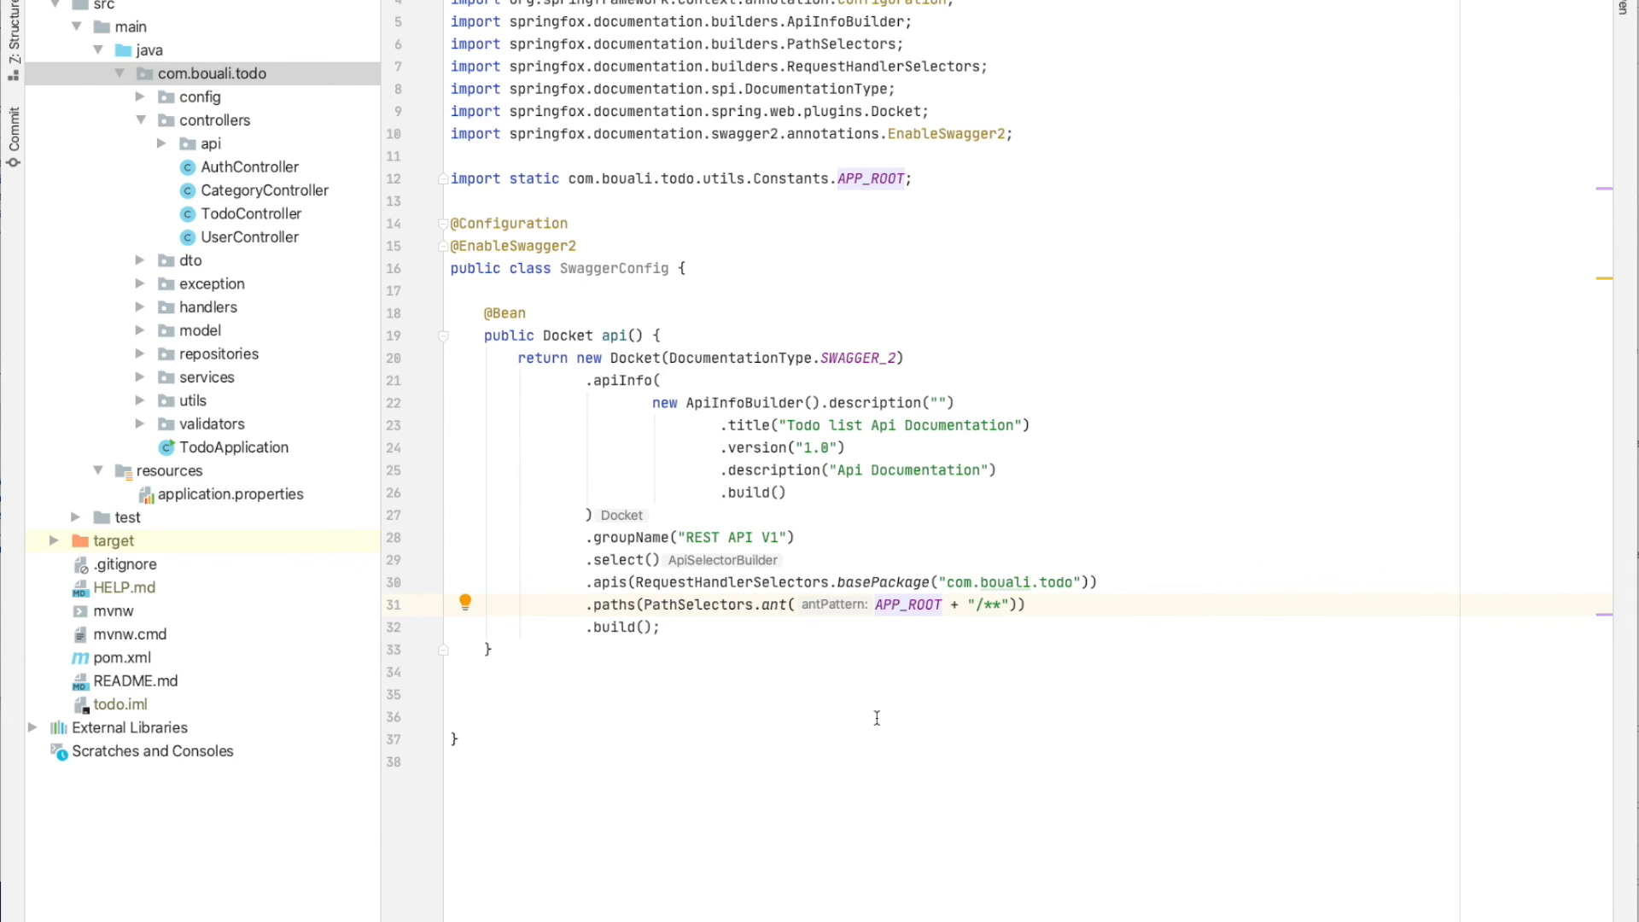
Return to SwaggerConfig.java with its Docket api() bean and paths filter in view
click(531, 652)
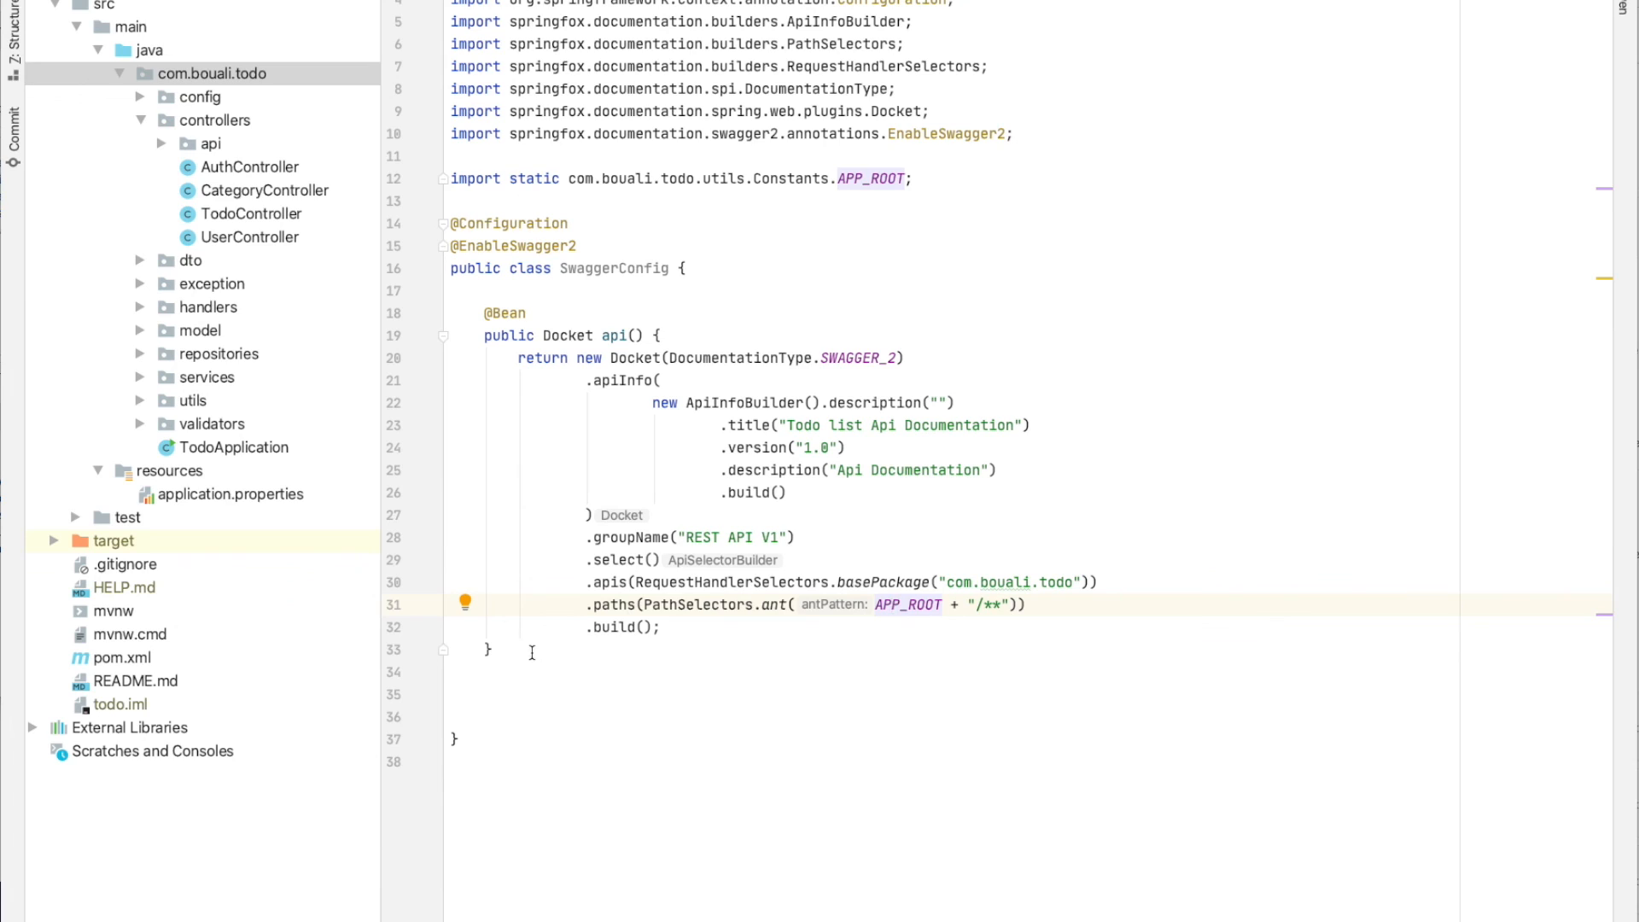